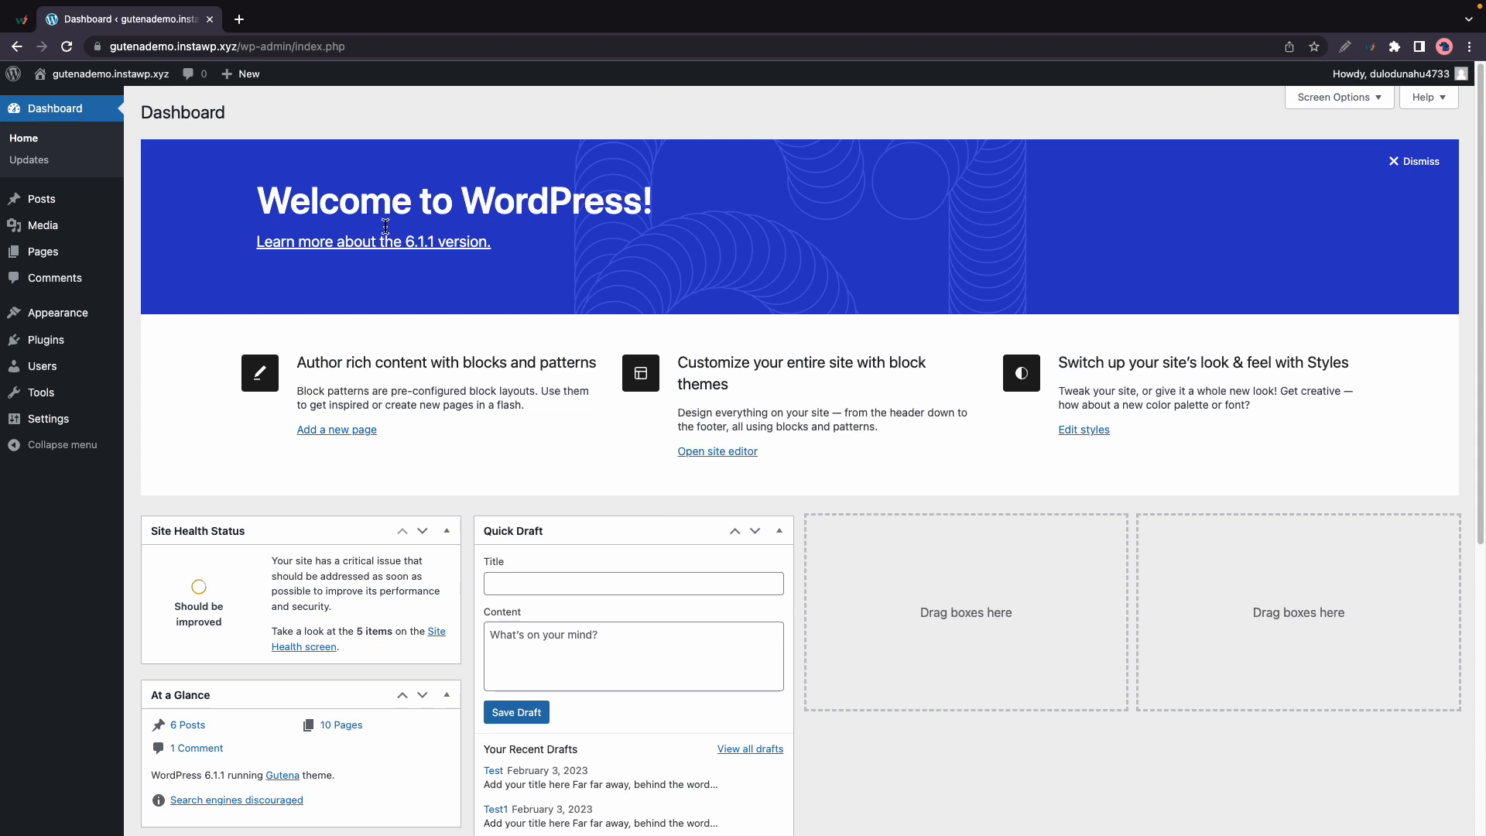
# Search the plugin directory for 'gutena', then install and activate Gutena Accordion.
pyautogui.click(158, 365)
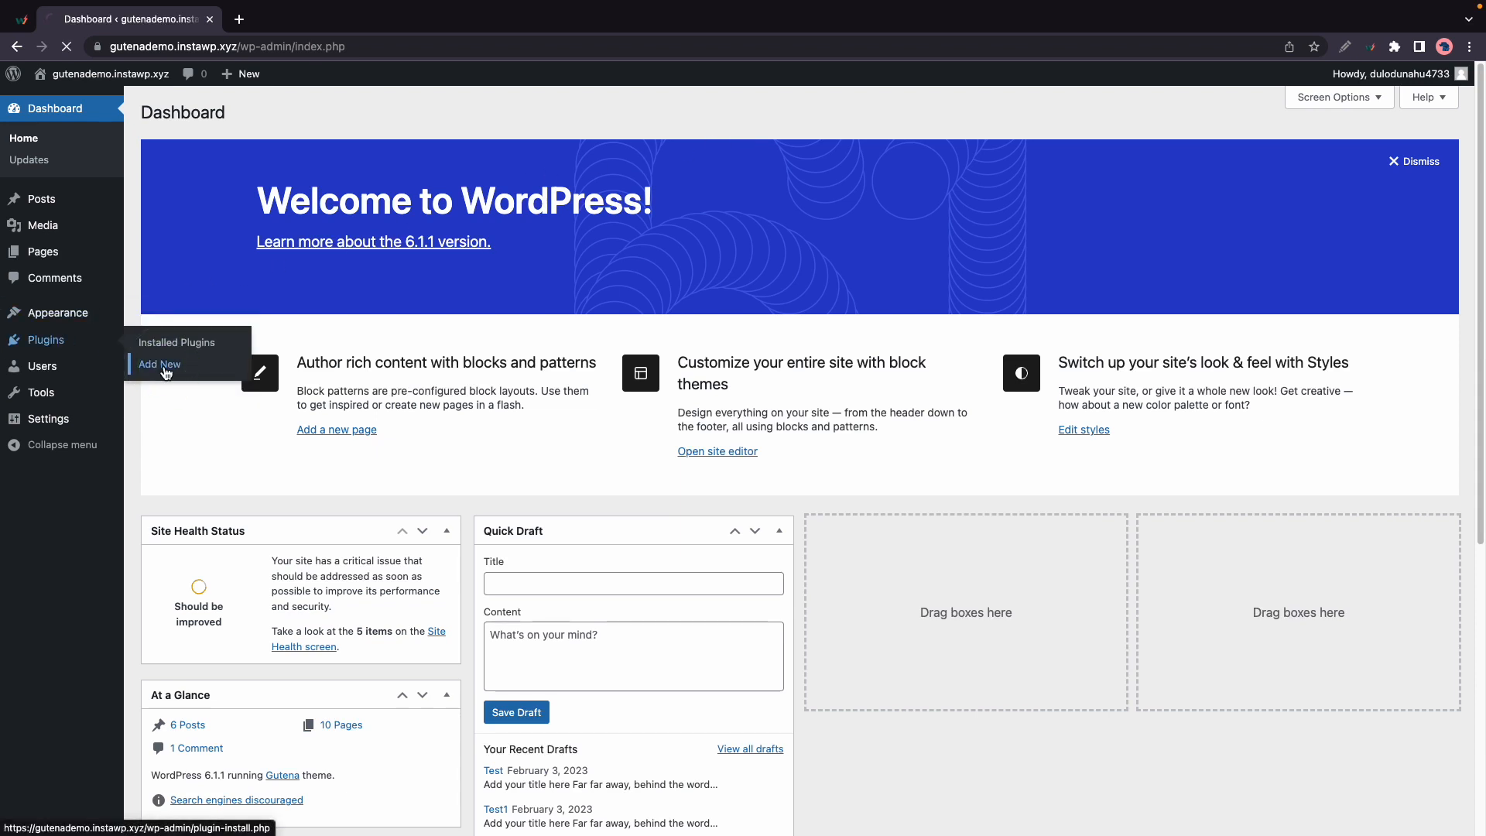
pyautogui.click(159, 364)
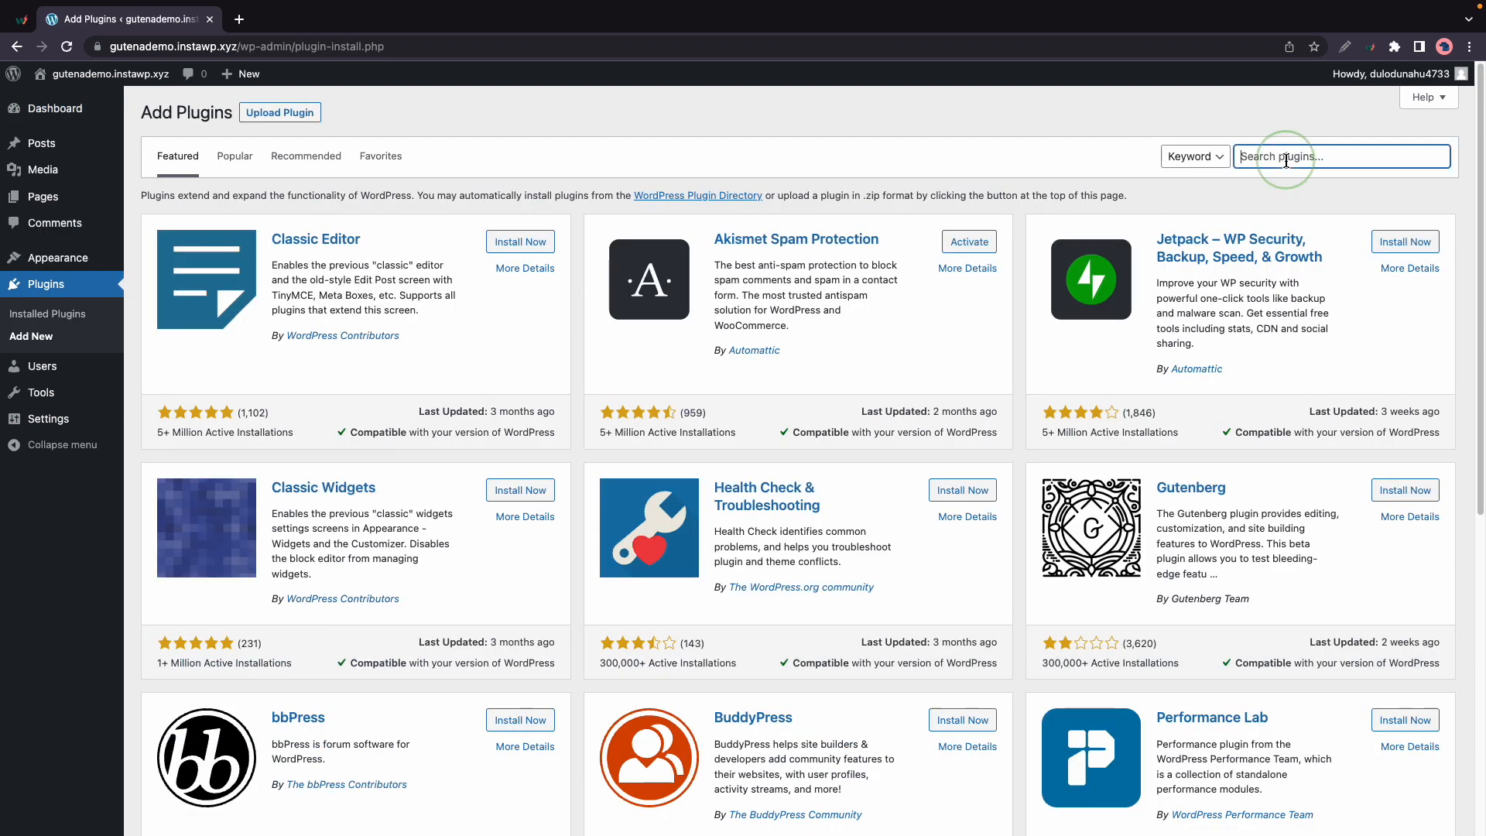
pyautogui.write('gutena')
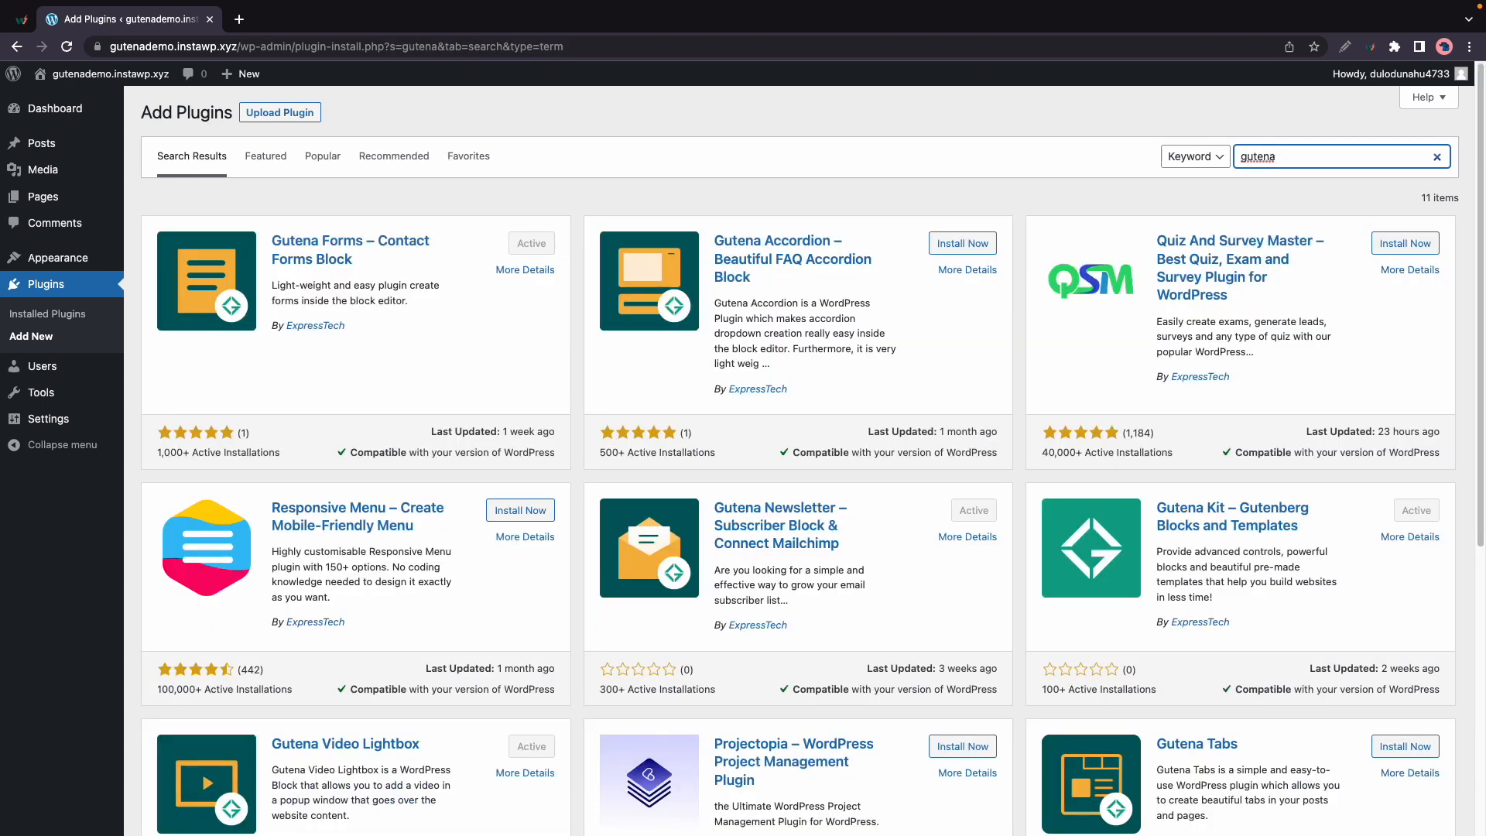
pyautogui.click(963, 244)
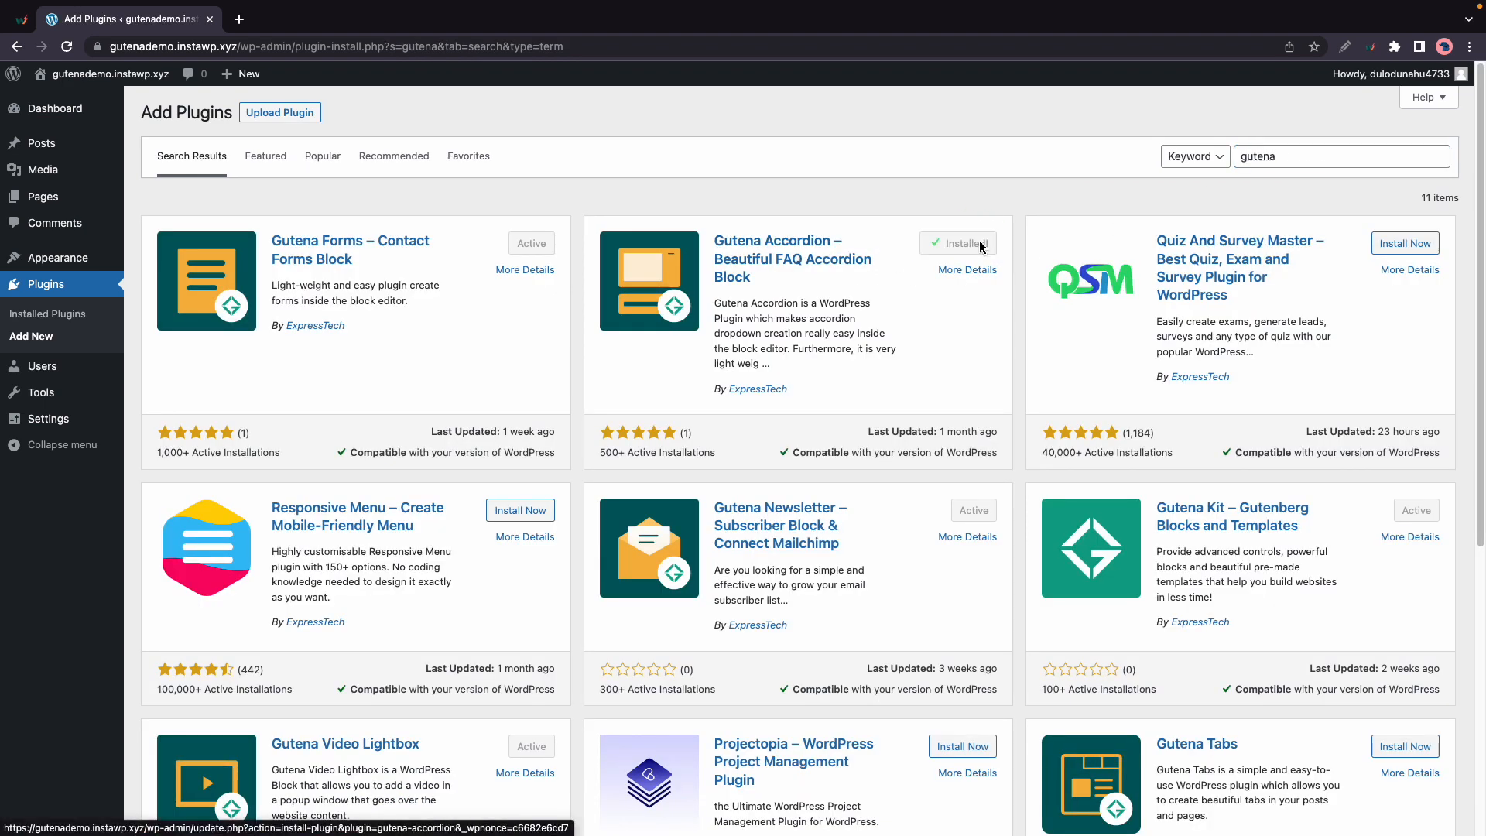
pyautogui.click(957, 242)
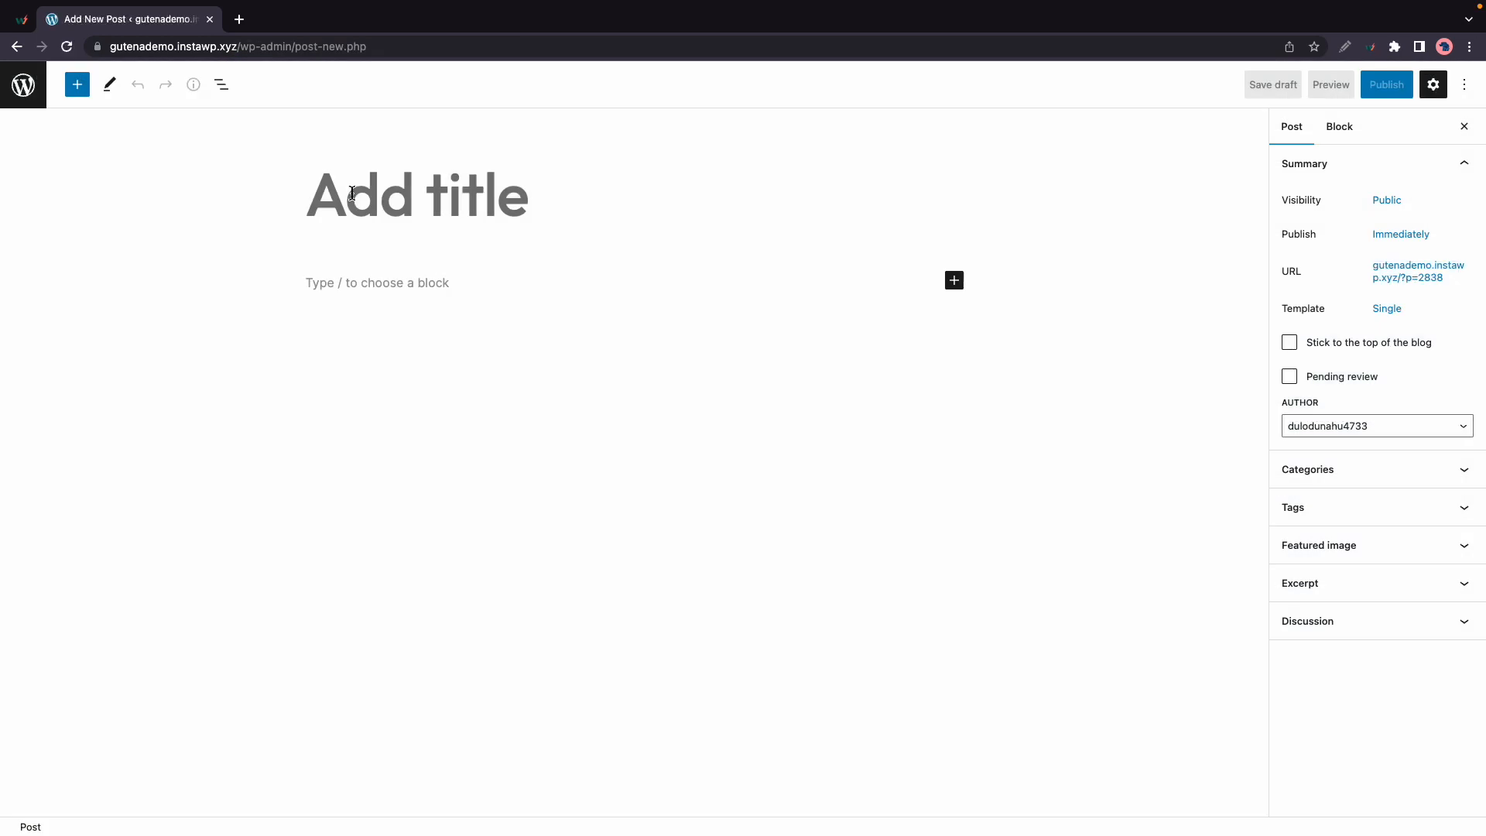
# Title the post 'Test' and insert an Accordion block using Style 2.
pyautogui.write('Test')
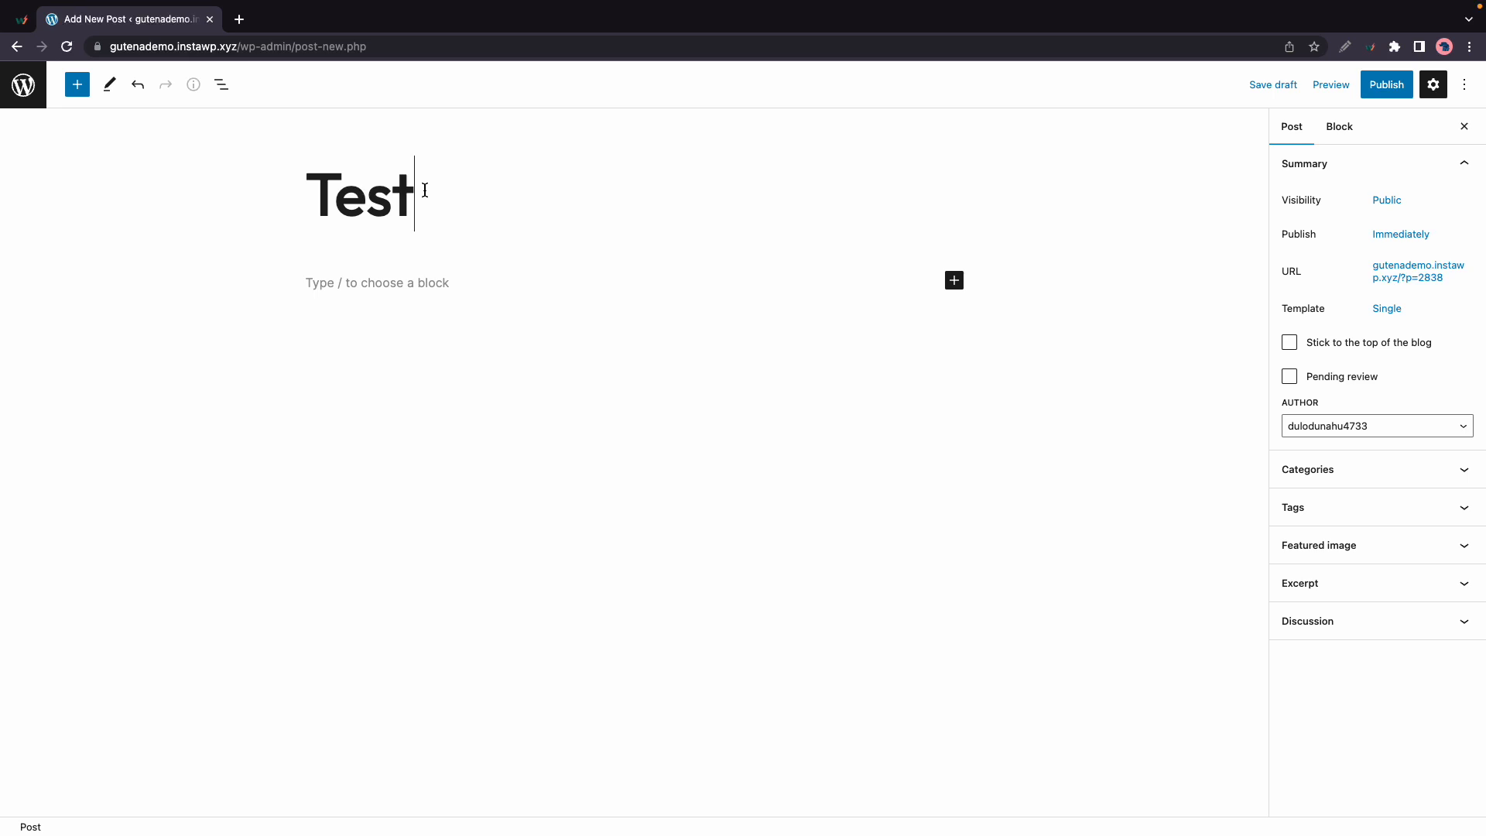
pyautogui.click(954, 279)
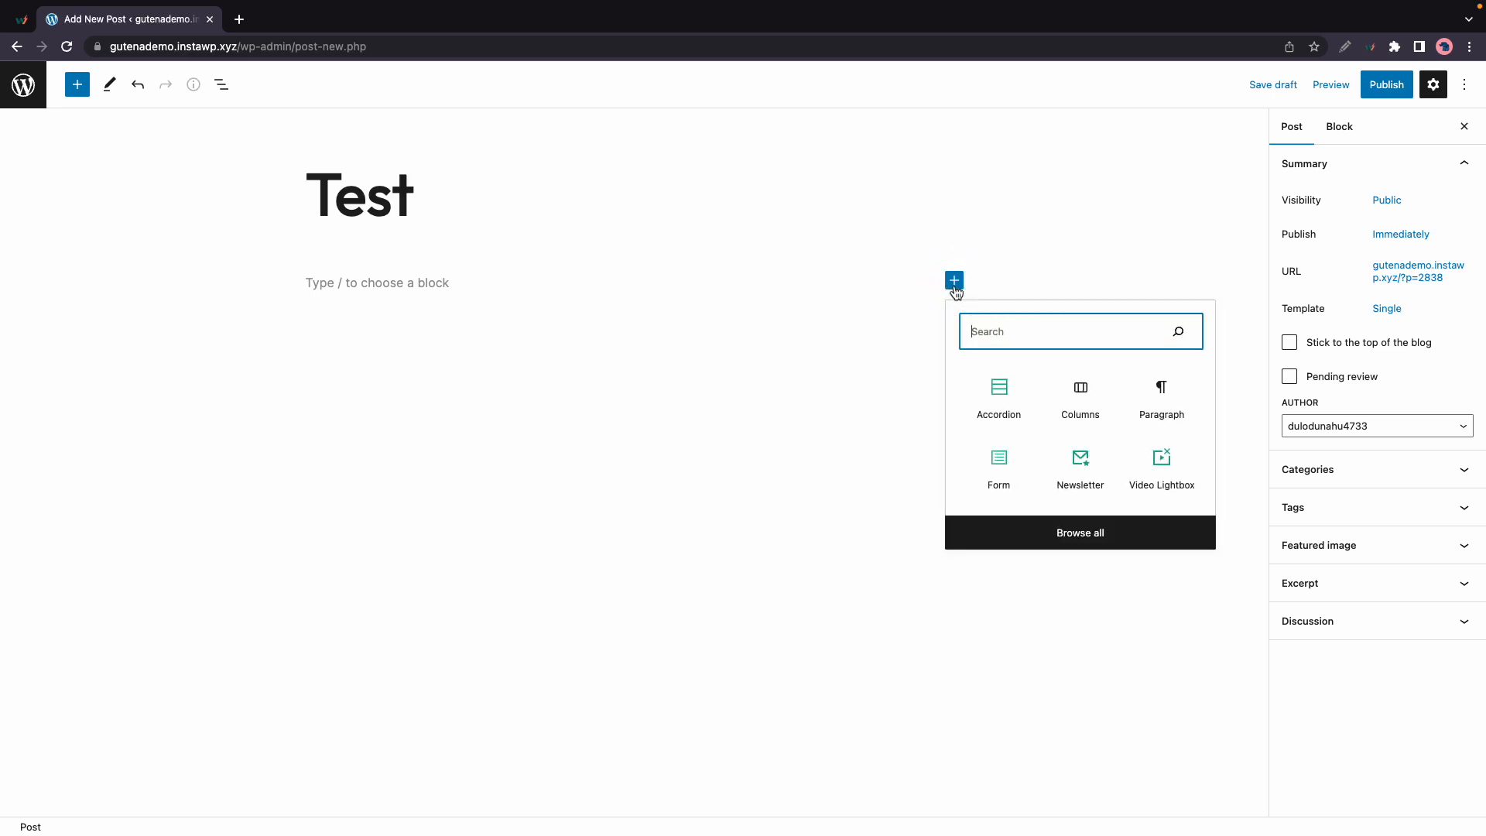
pyautogui.click(998, 394)
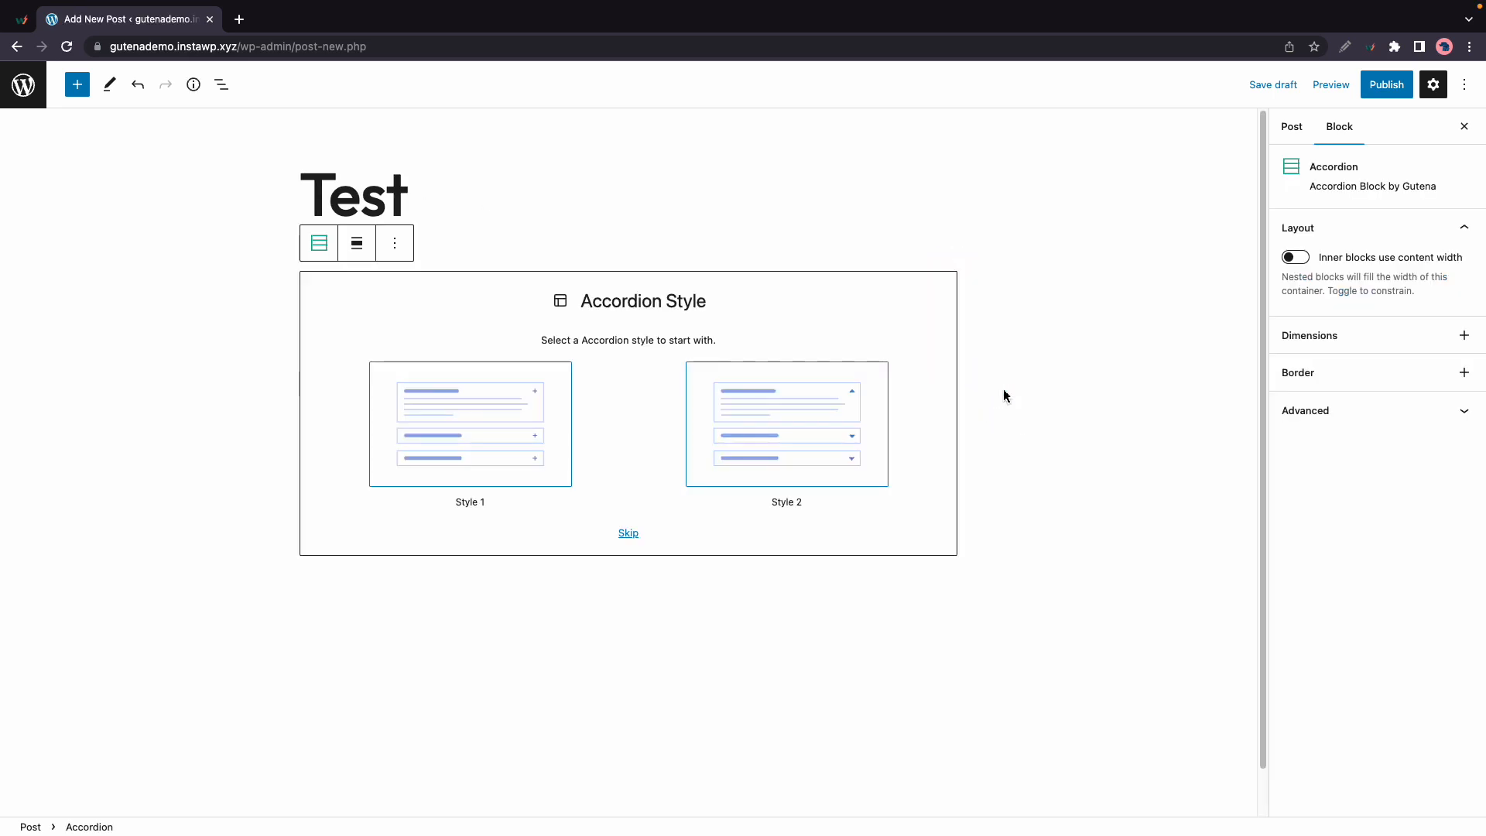
pyautogui.moveTo(617, 392)
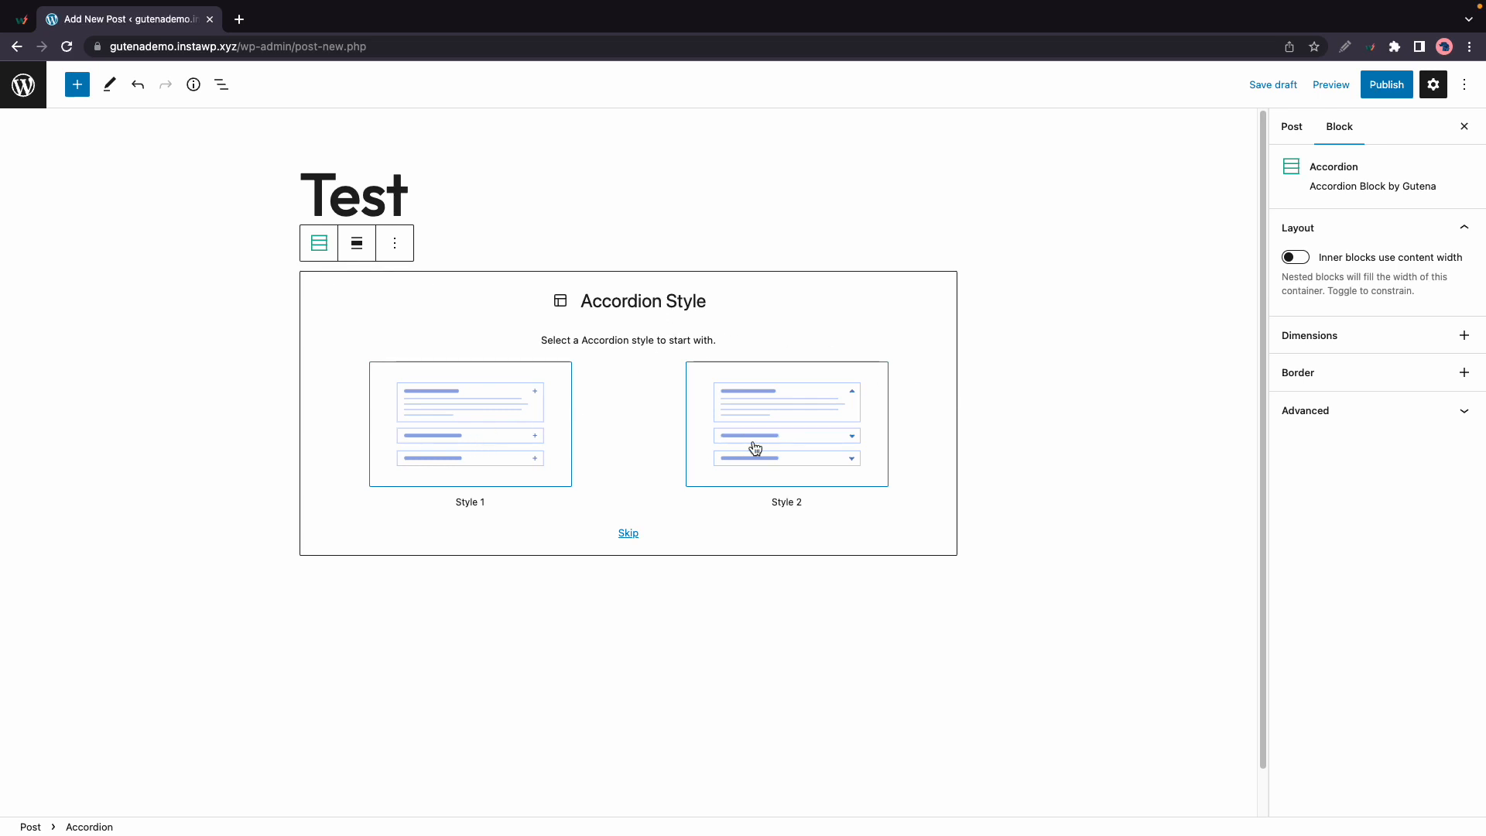
pyautogui.click(786, 423)
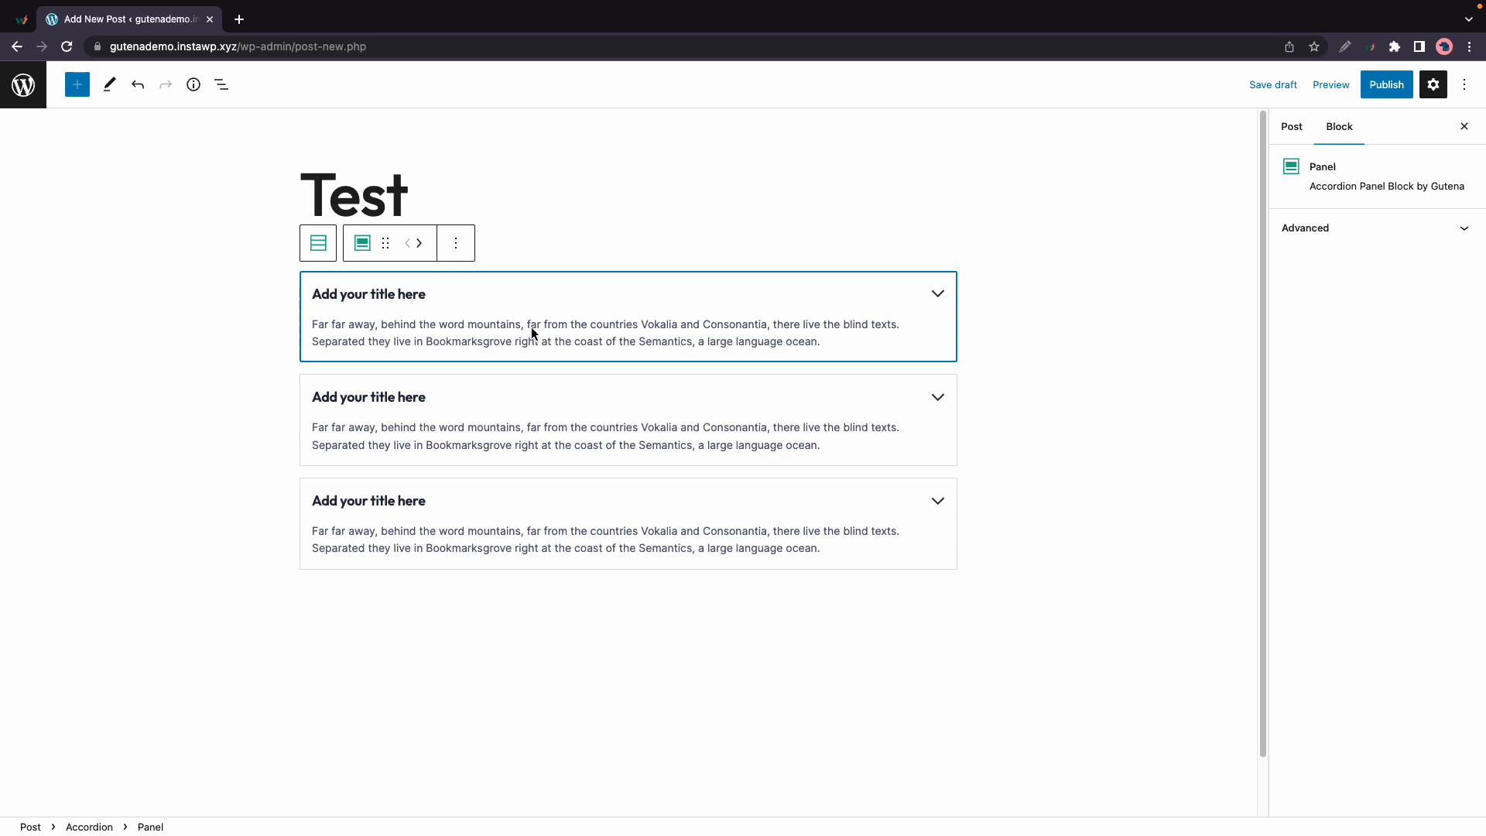
# Select the Accordion in List View and expand its Panel Settings.
pyautogui.click(221, 85)
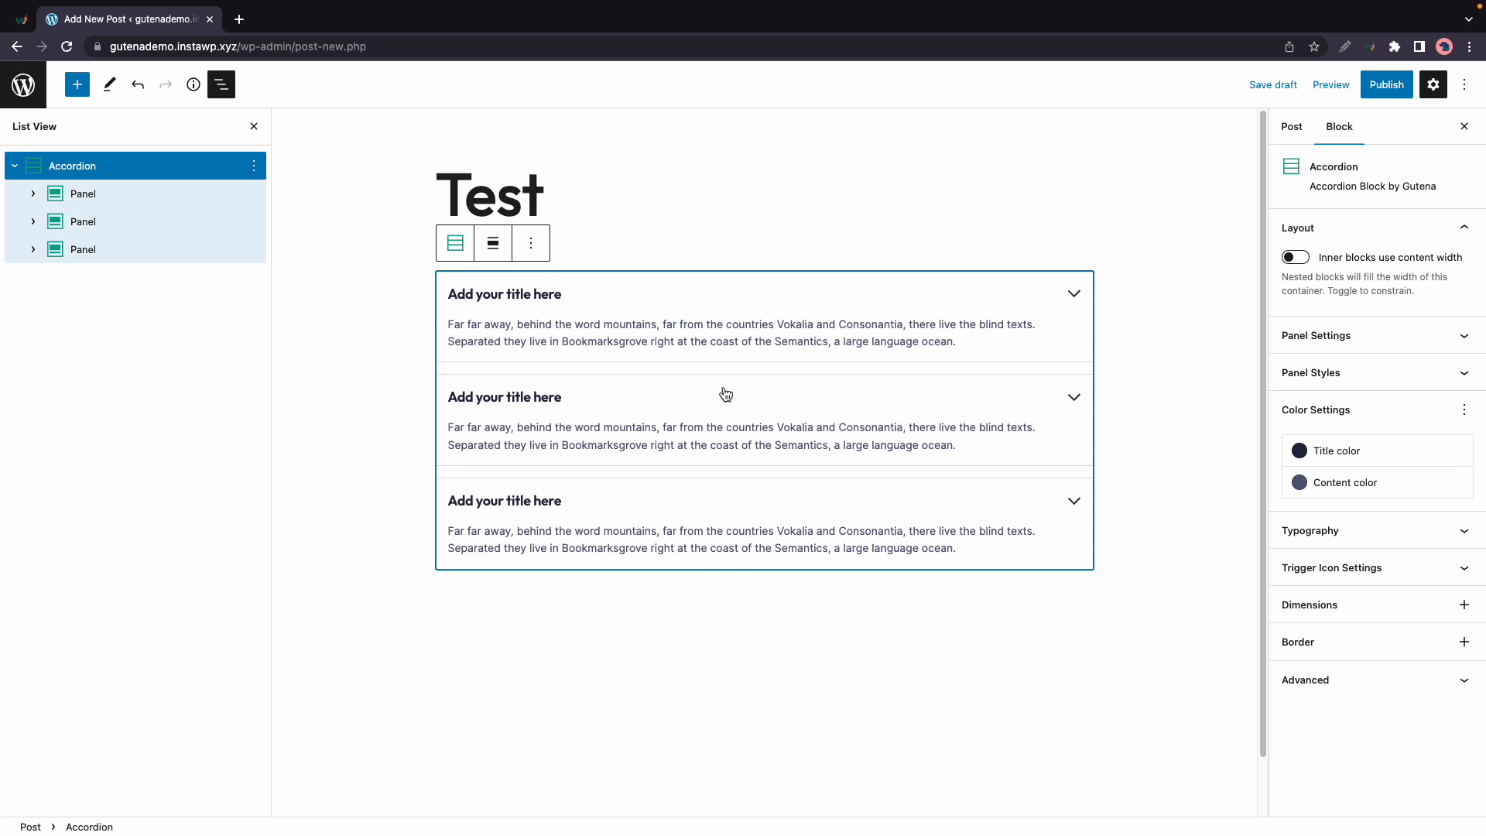
pyautogui.moveTo(1316, 276)
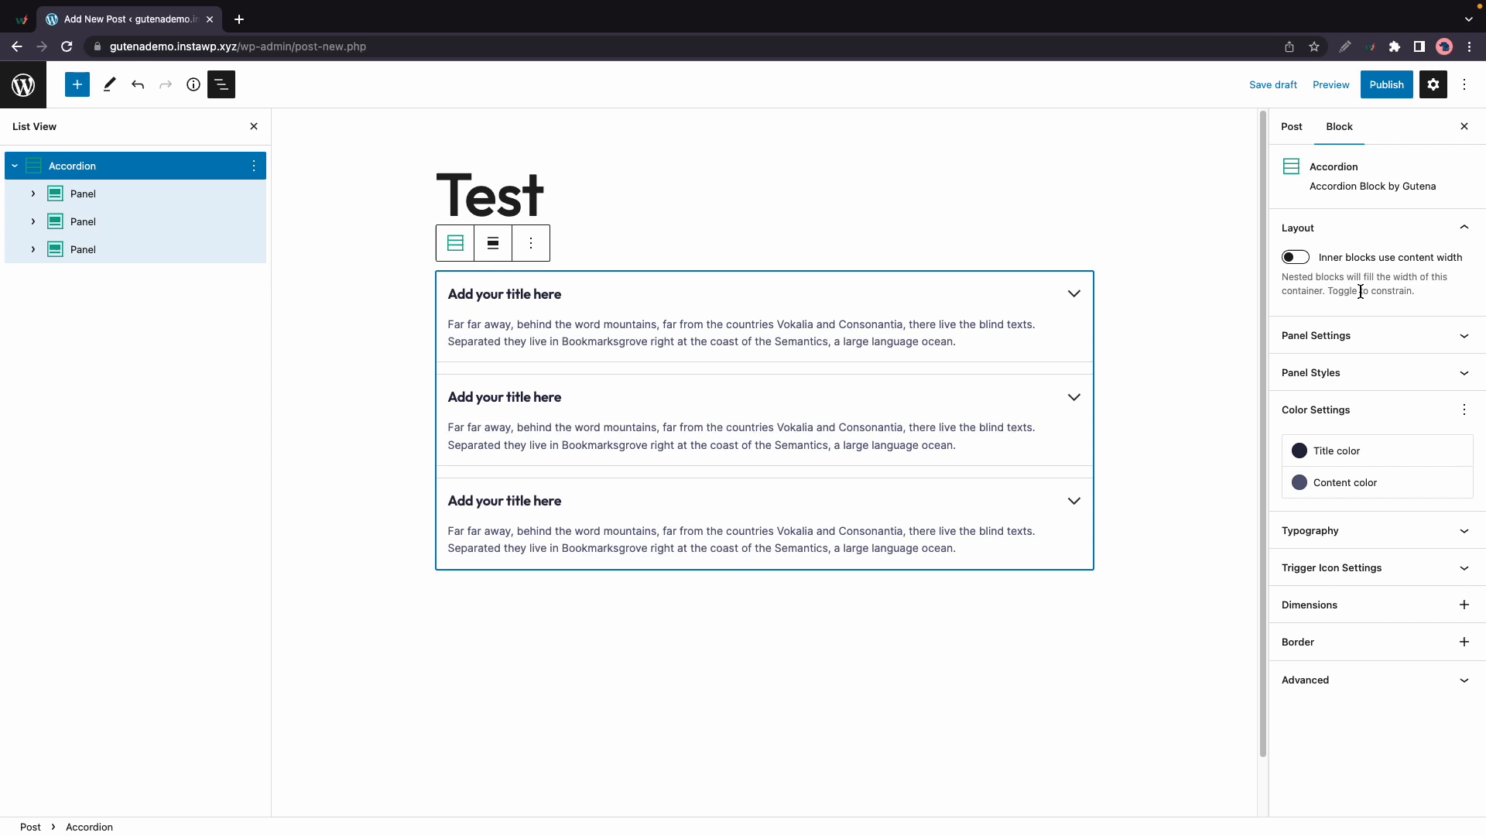
pyautogui.click(1317, 335)
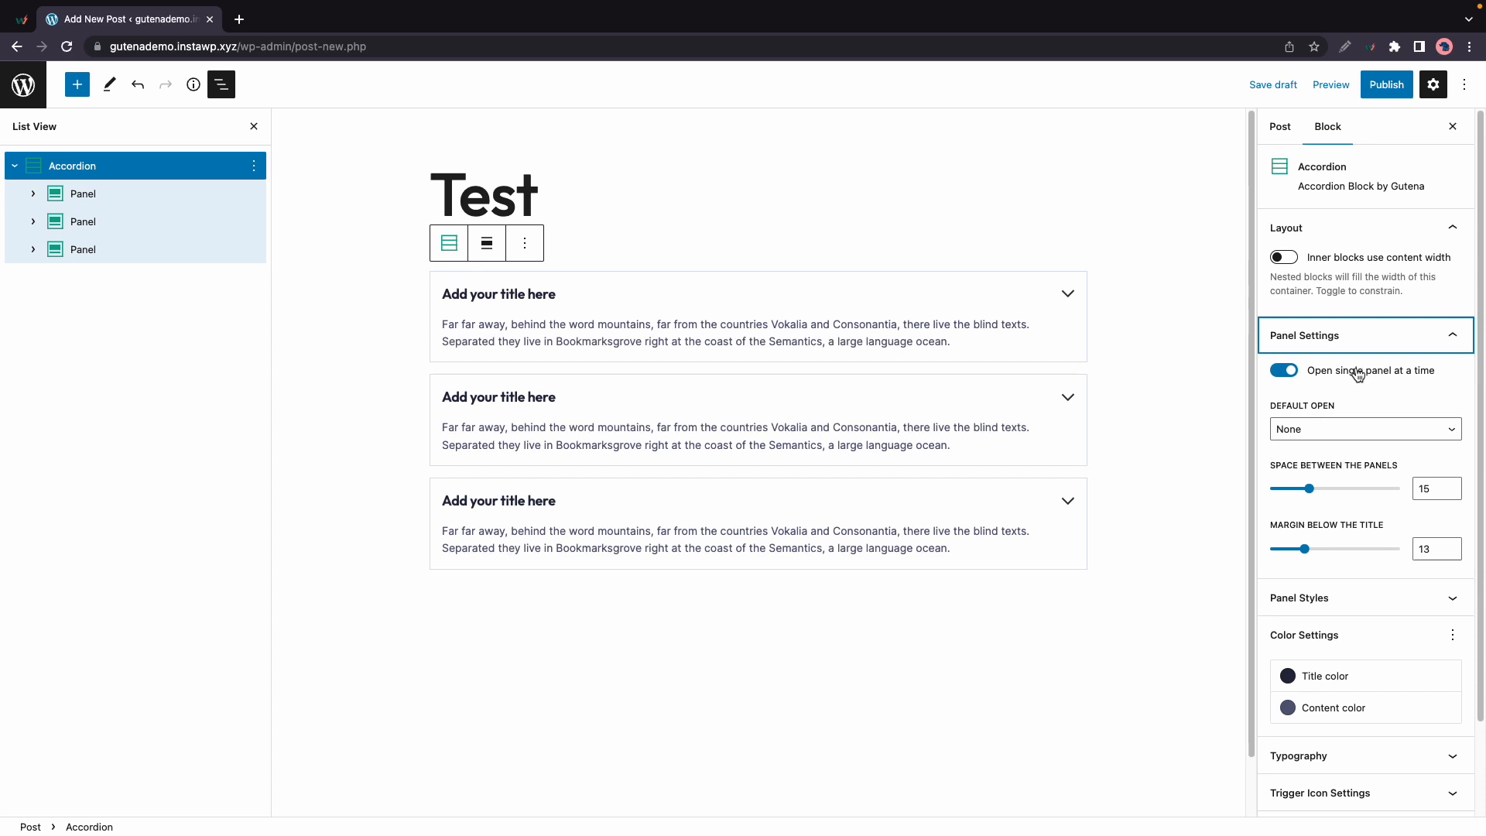
# Preview the accordion, turn off 'Open single panel at a time', and preview again.
pyautogui.click(1330, 84)
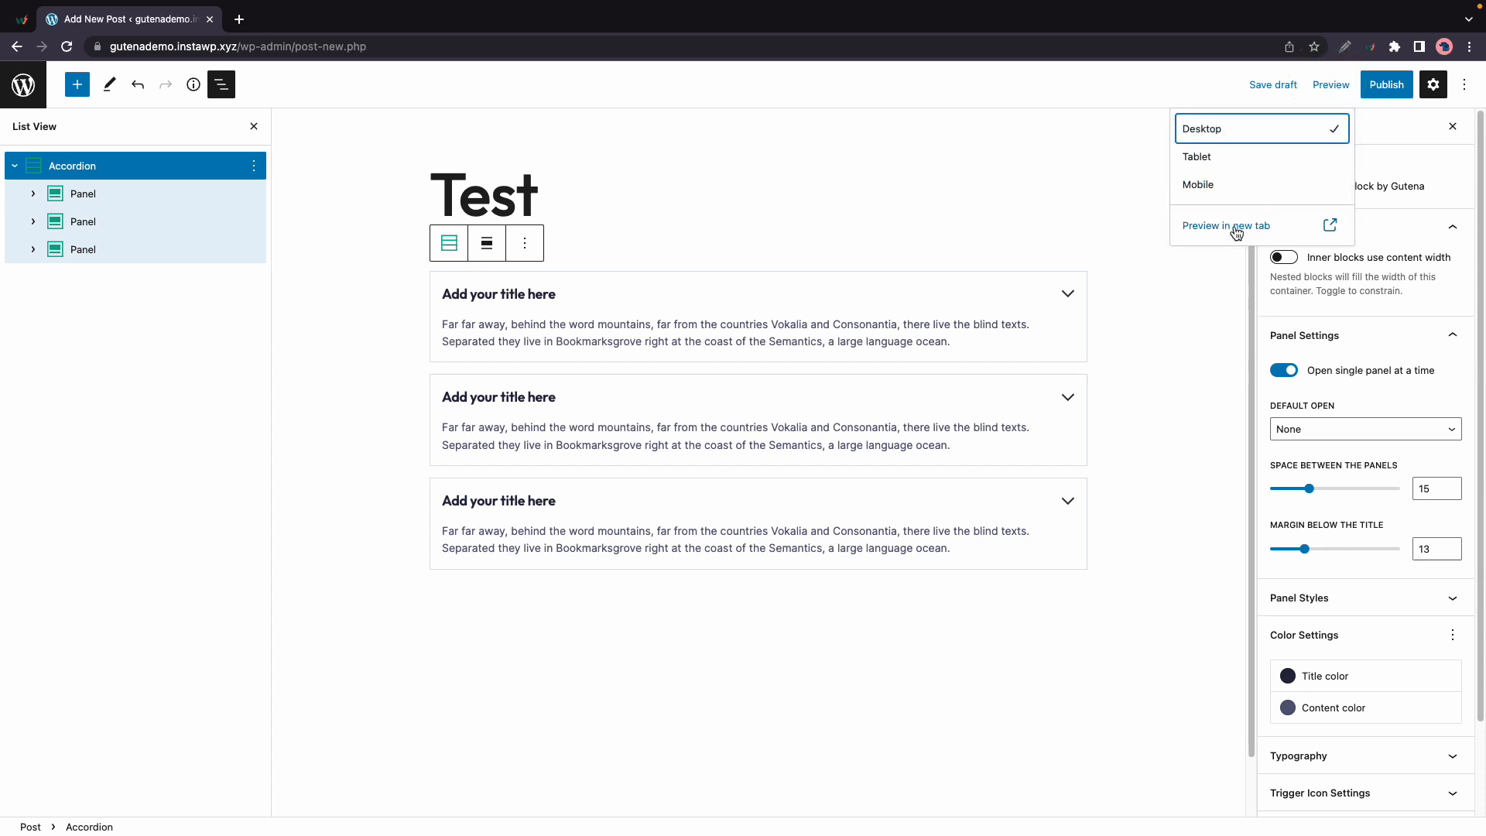
pyautogui.click(1225, 224)
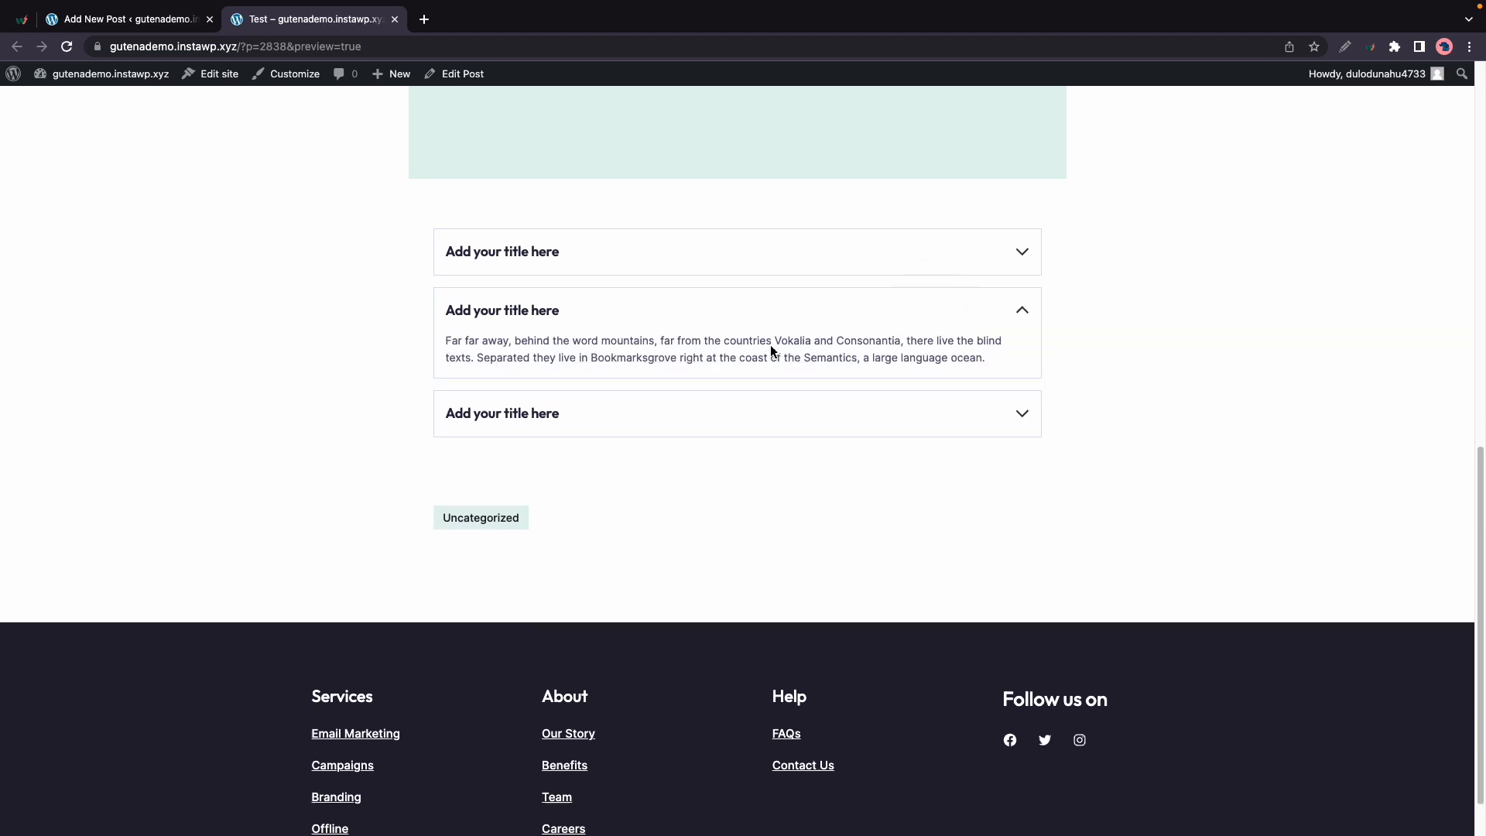
pyautogui.click(501, 251)
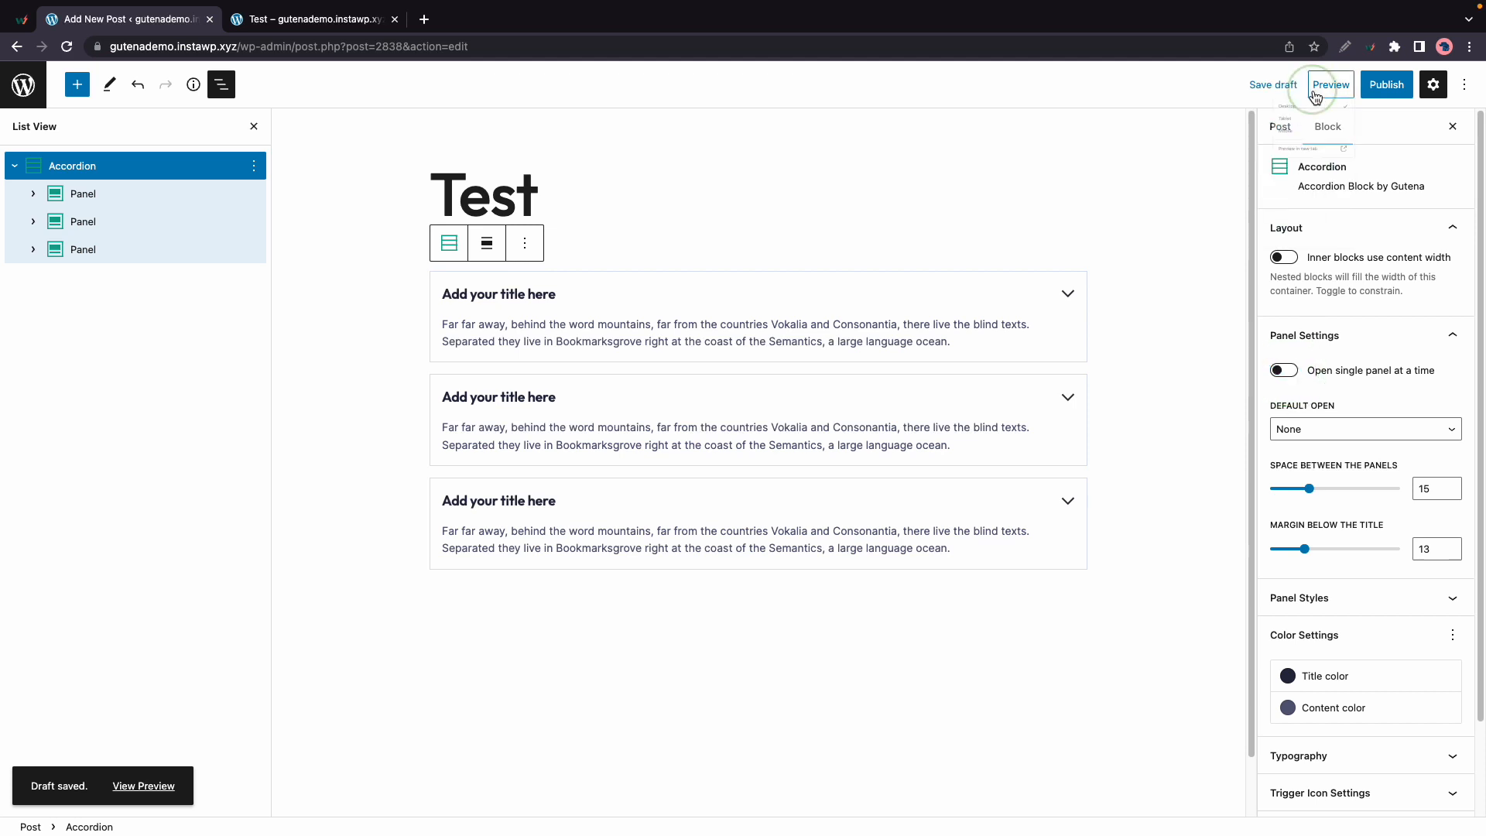
pyautogui.click(1330, 84)
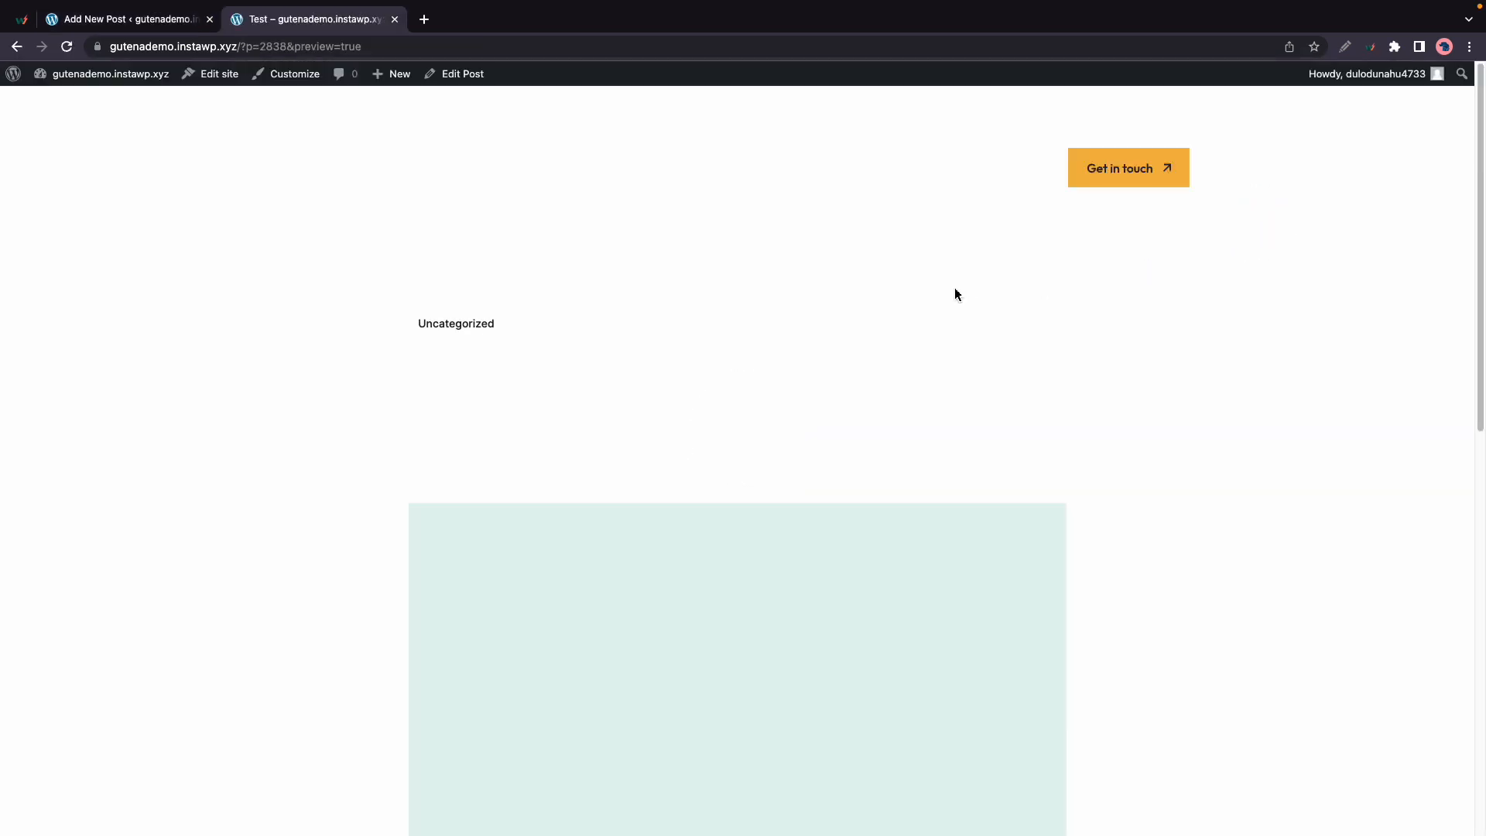
pyautogui.scroll(-3)
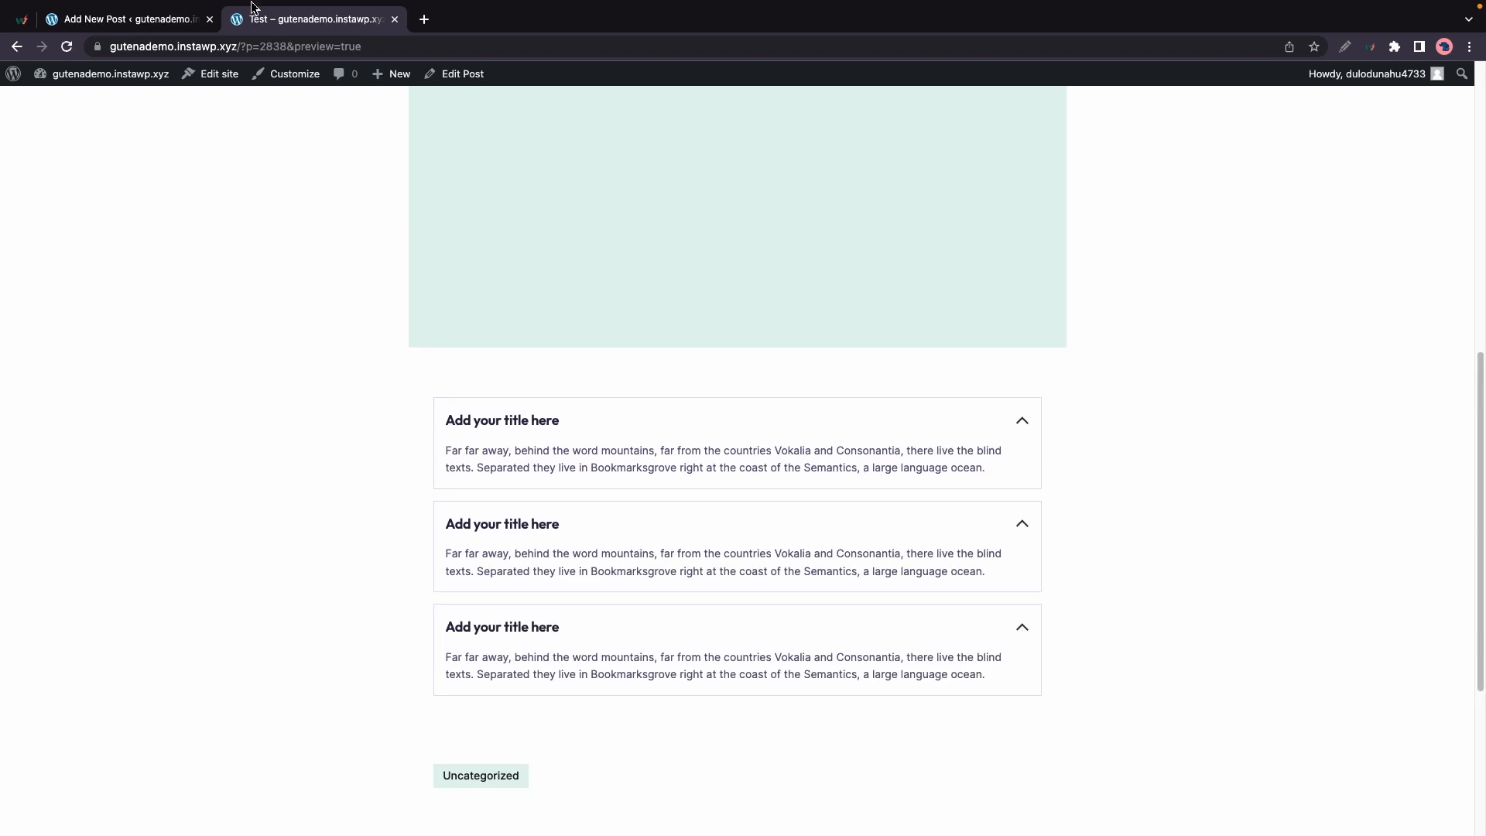
pyautogui.click(128, 18)
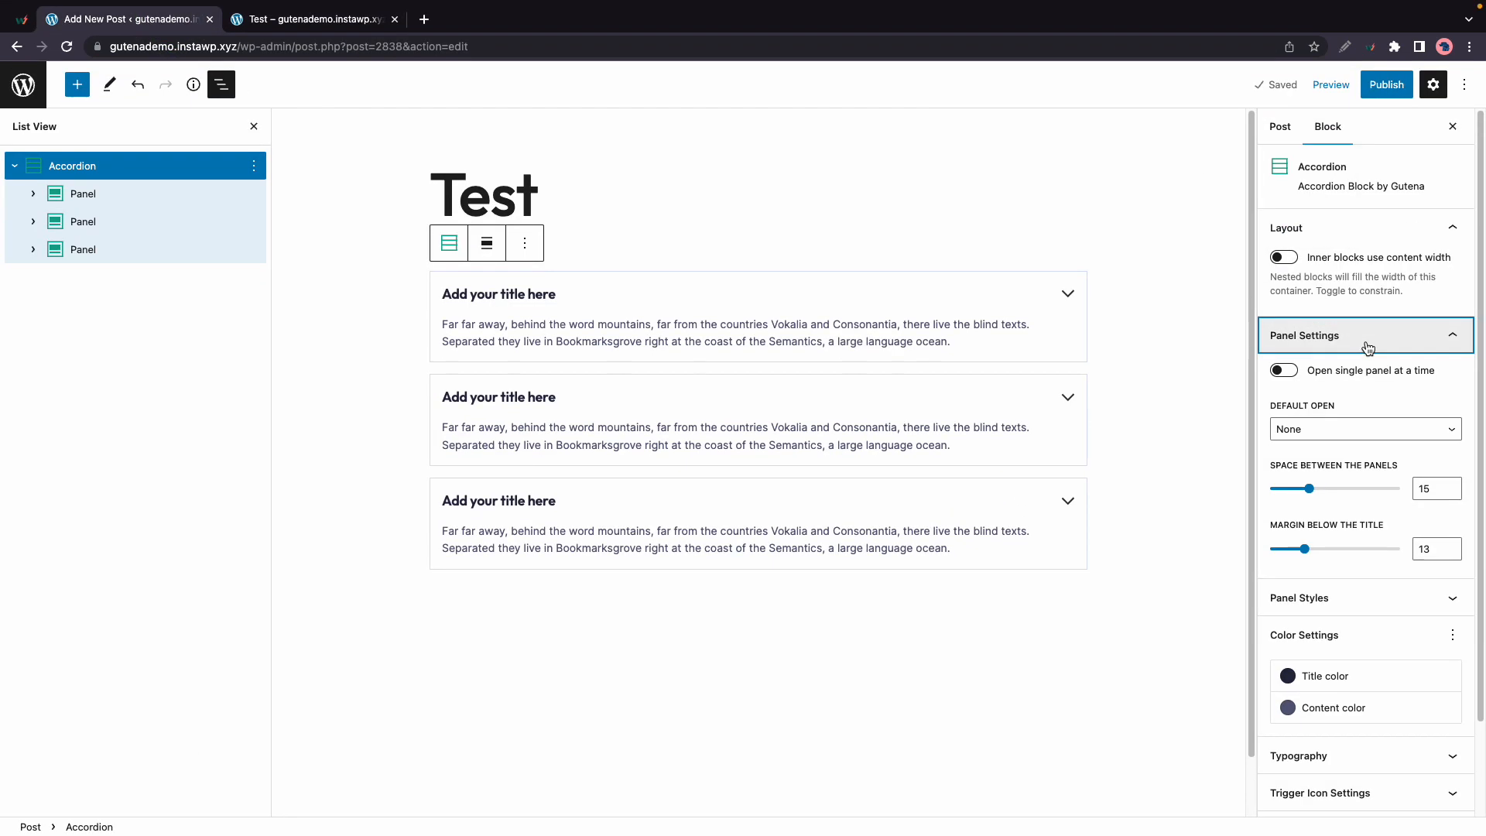
# Keep Default Open at None and set Space Between the Panels to 12.
pyautogui.click(1364, 428)
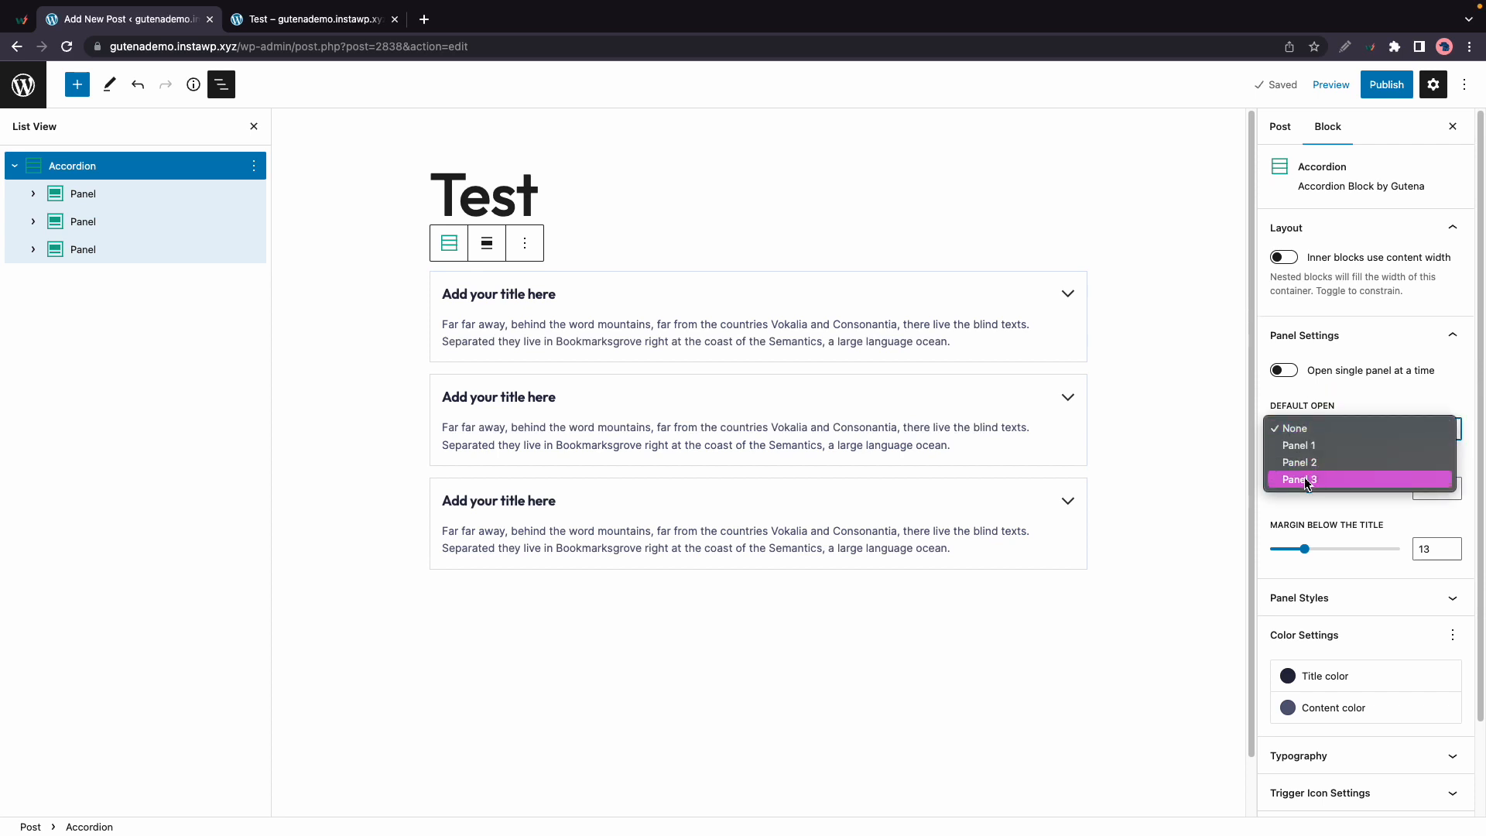
pyautogui.moveTo(1327, 462)
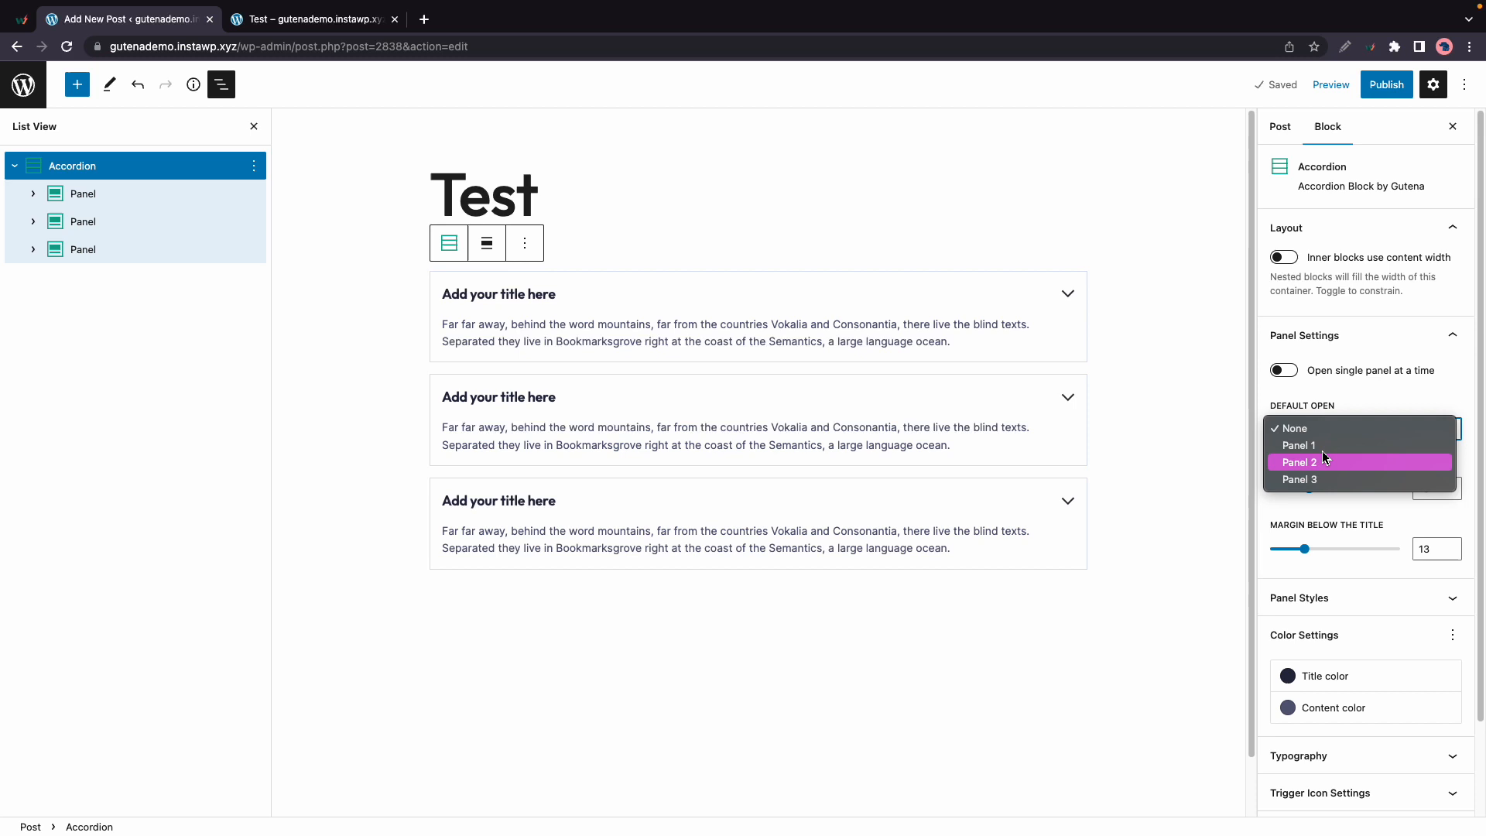
pyautogui.click(1293, 428)
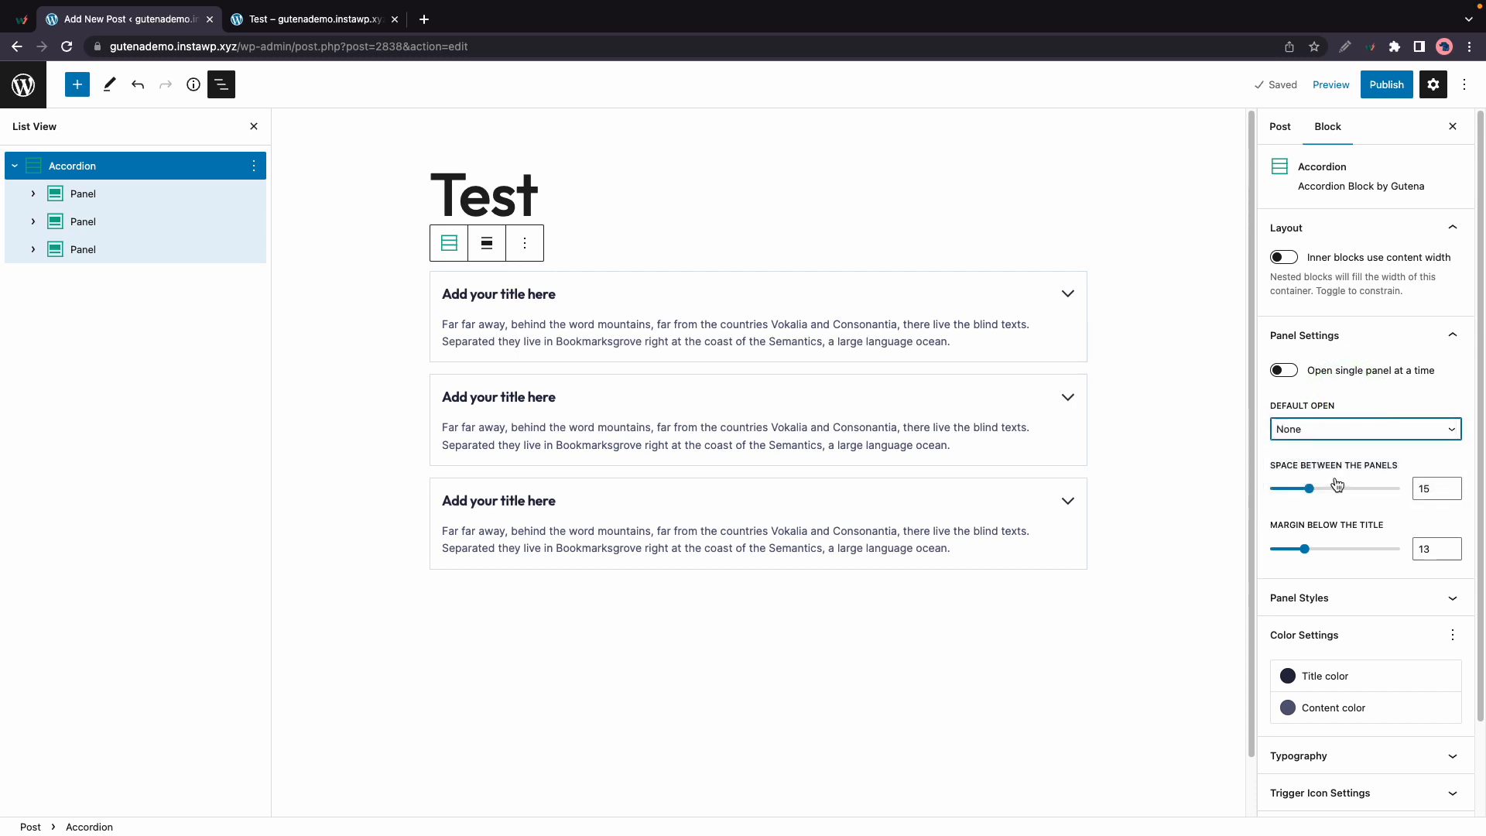
pyautogui.moveTo(1309, 489); pyautogui.dragTo(1372, 489)
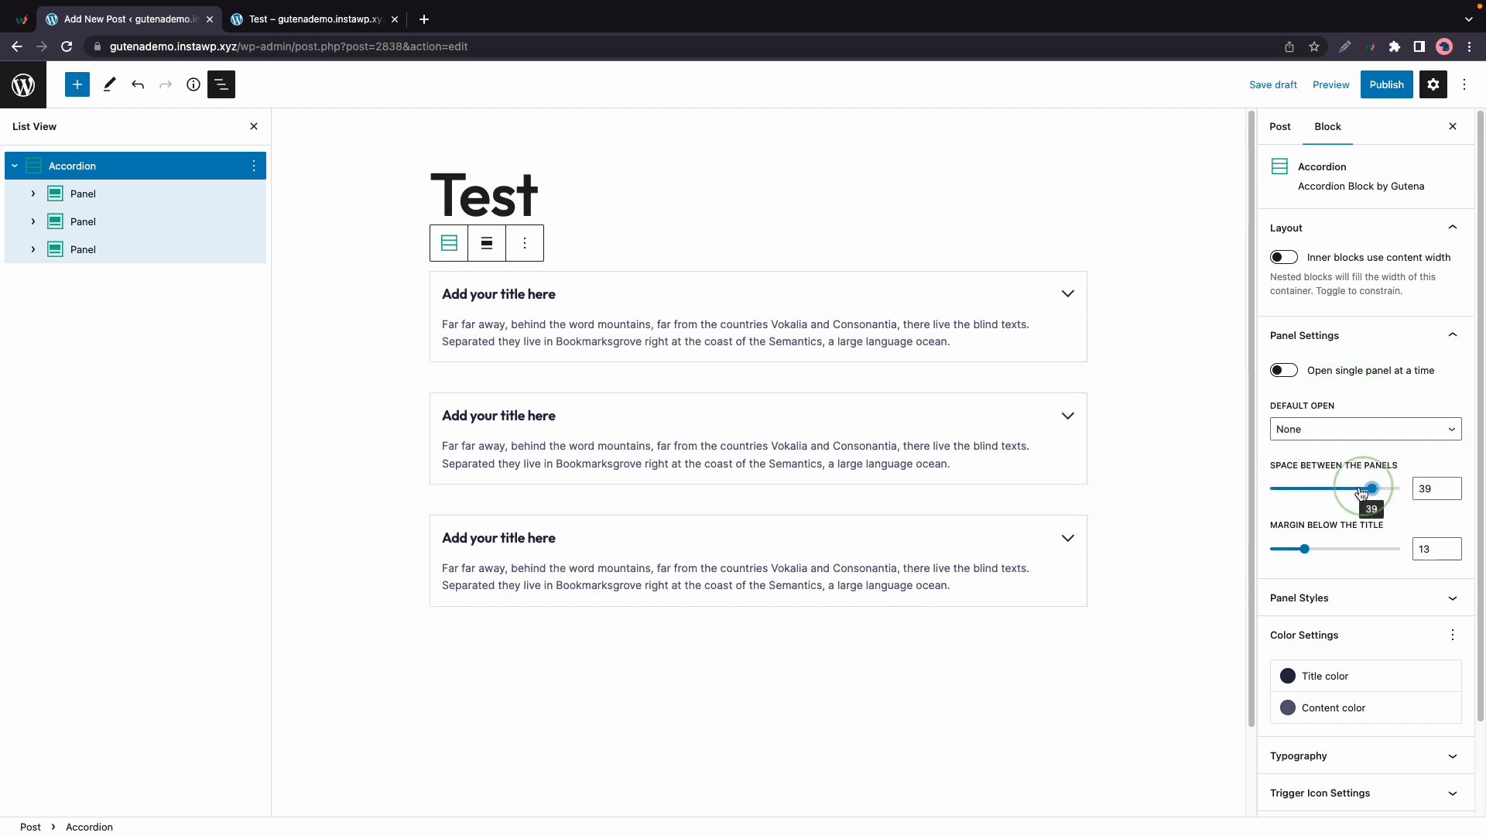
pyautogui.moveTo(1371, 489); pyautogui.dragTo(1303, 489)
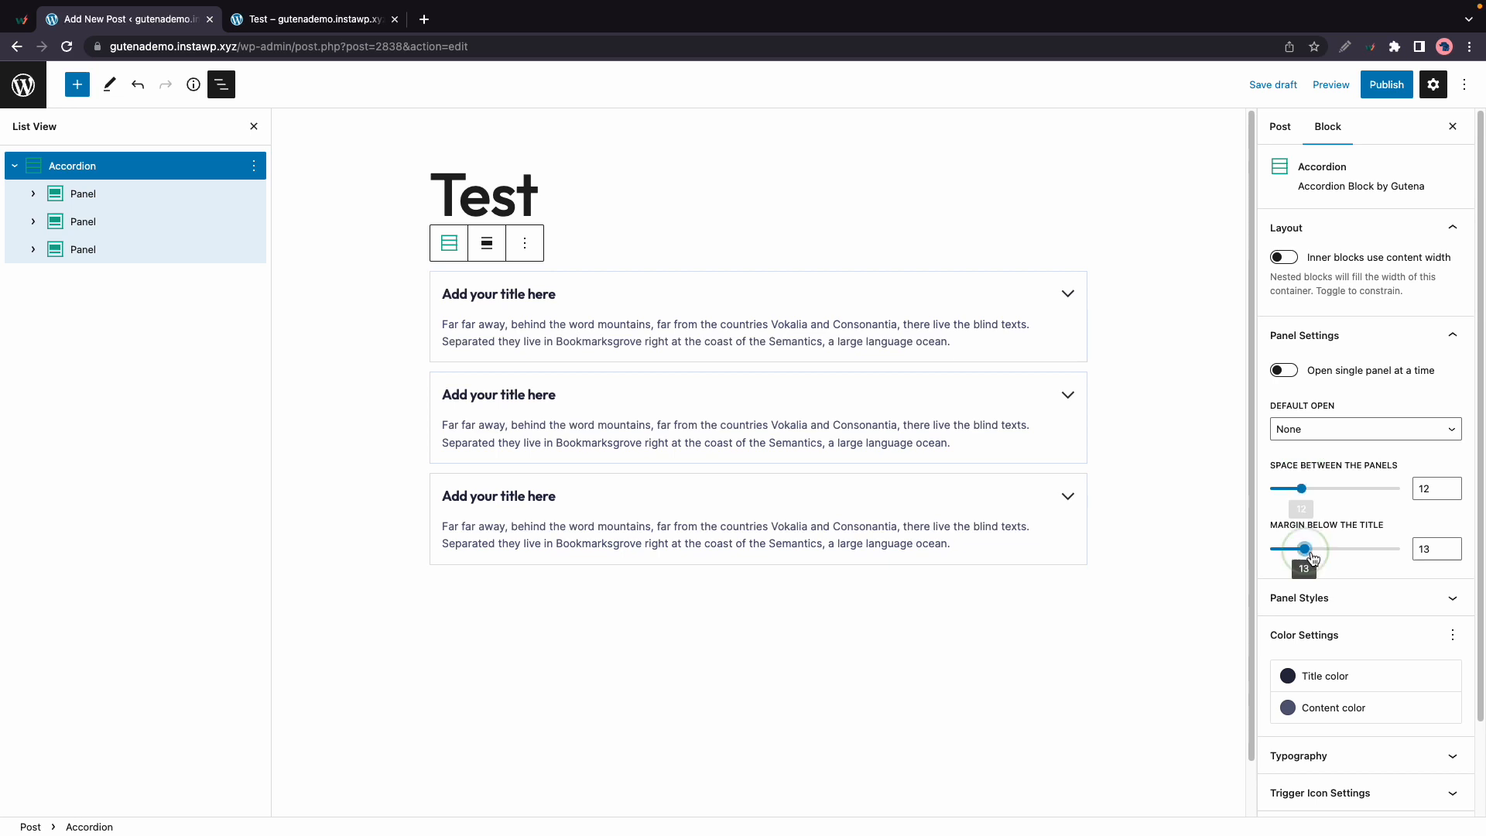
pyautogui.scroll(-3)
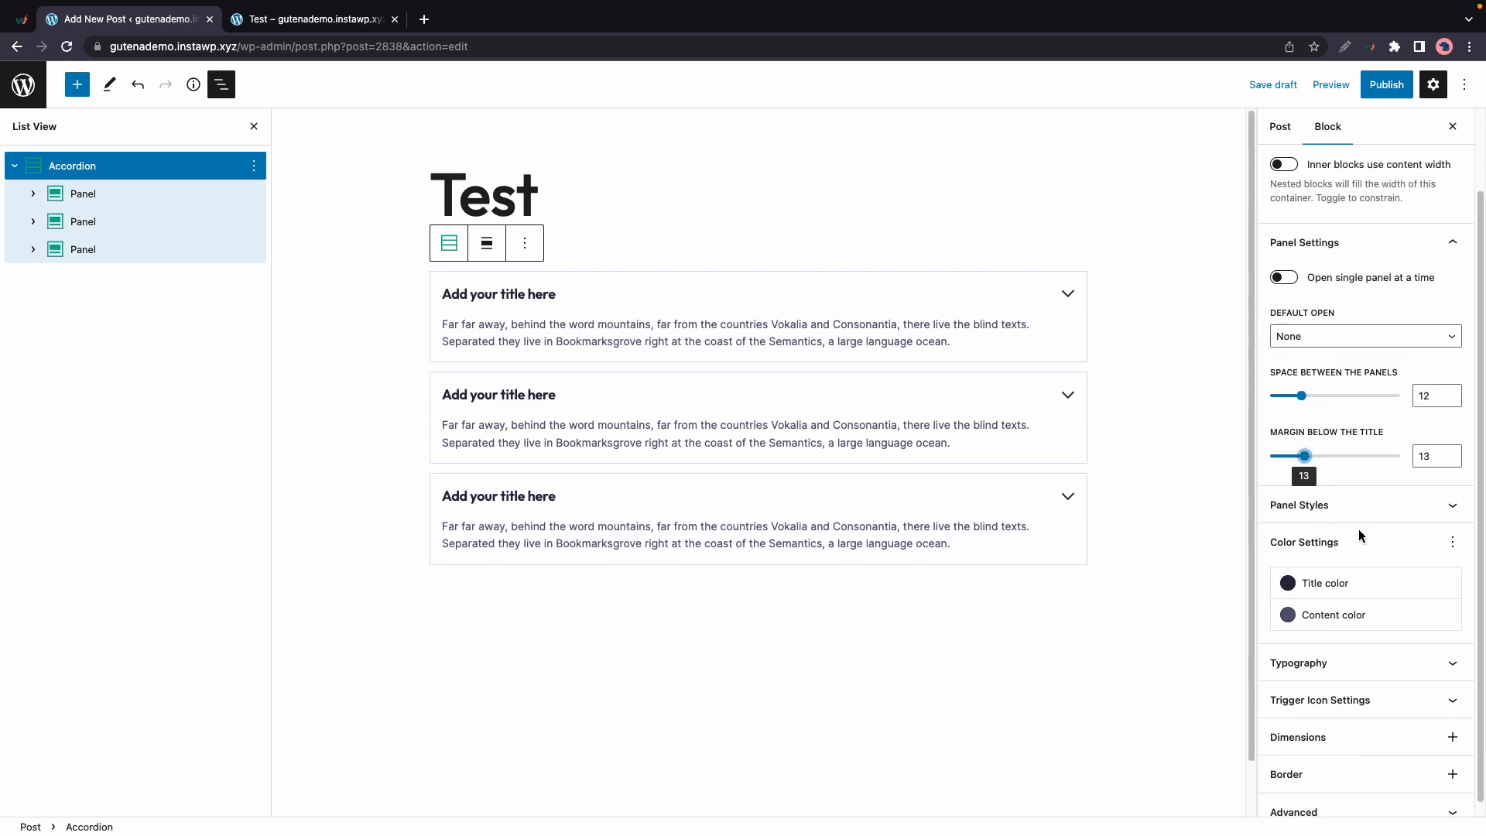
# In Panel Styles, set the panel border radius to 10 px.
pyautogui.click(1301, 504)
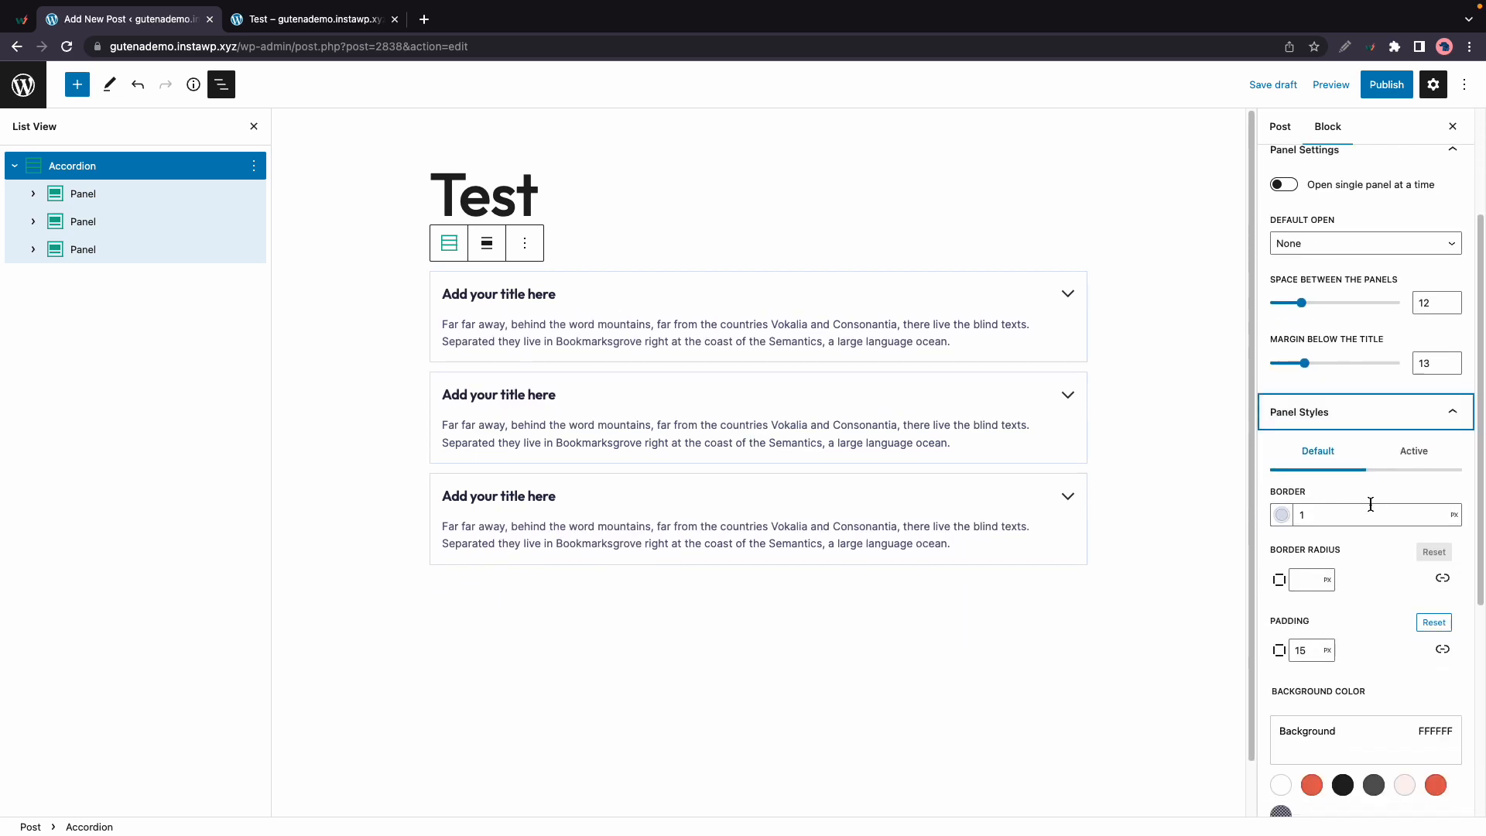
pyautogui.write('0')
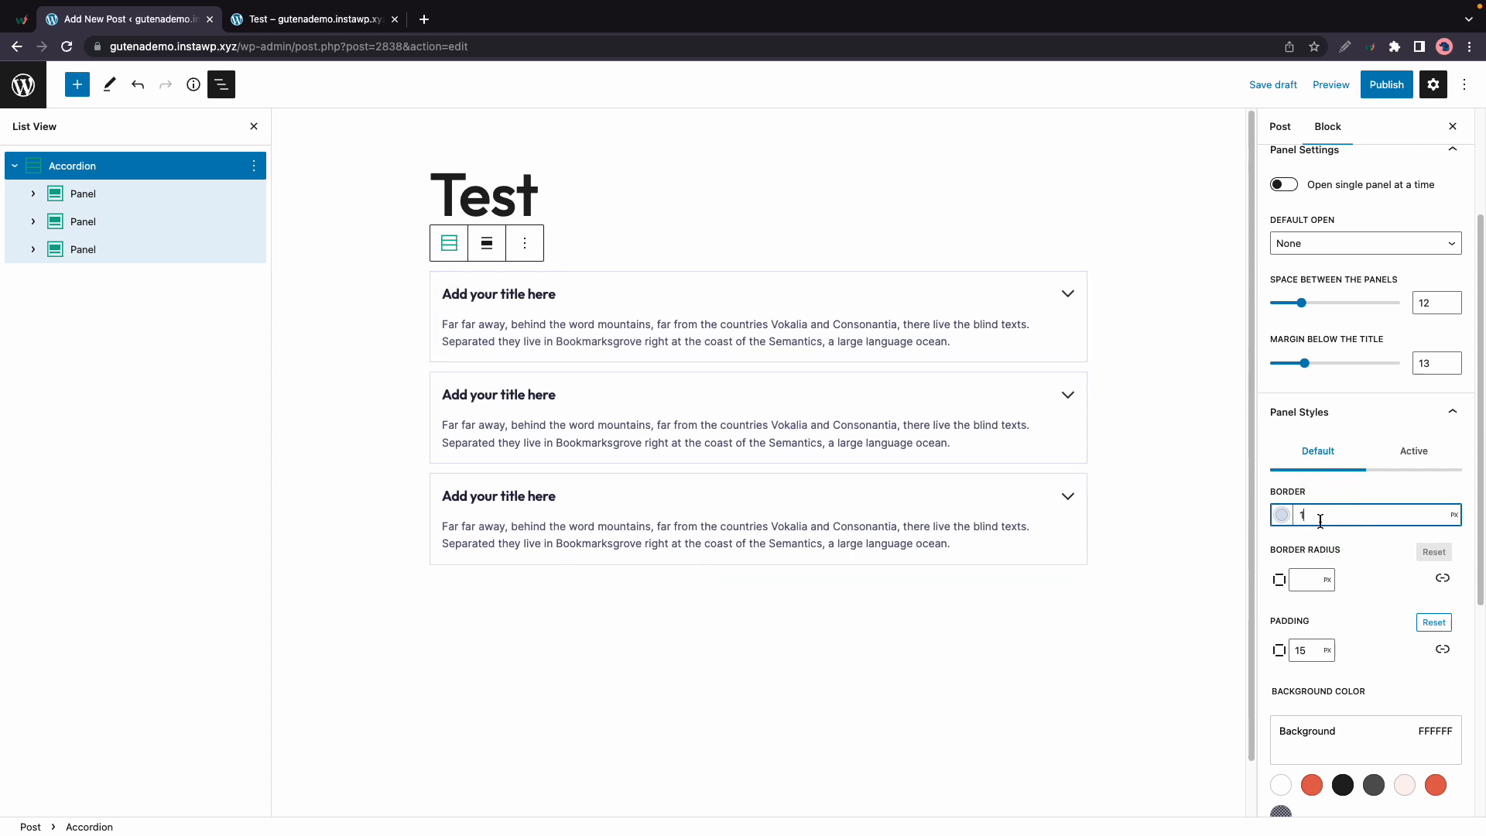
pyautogui.write('50')
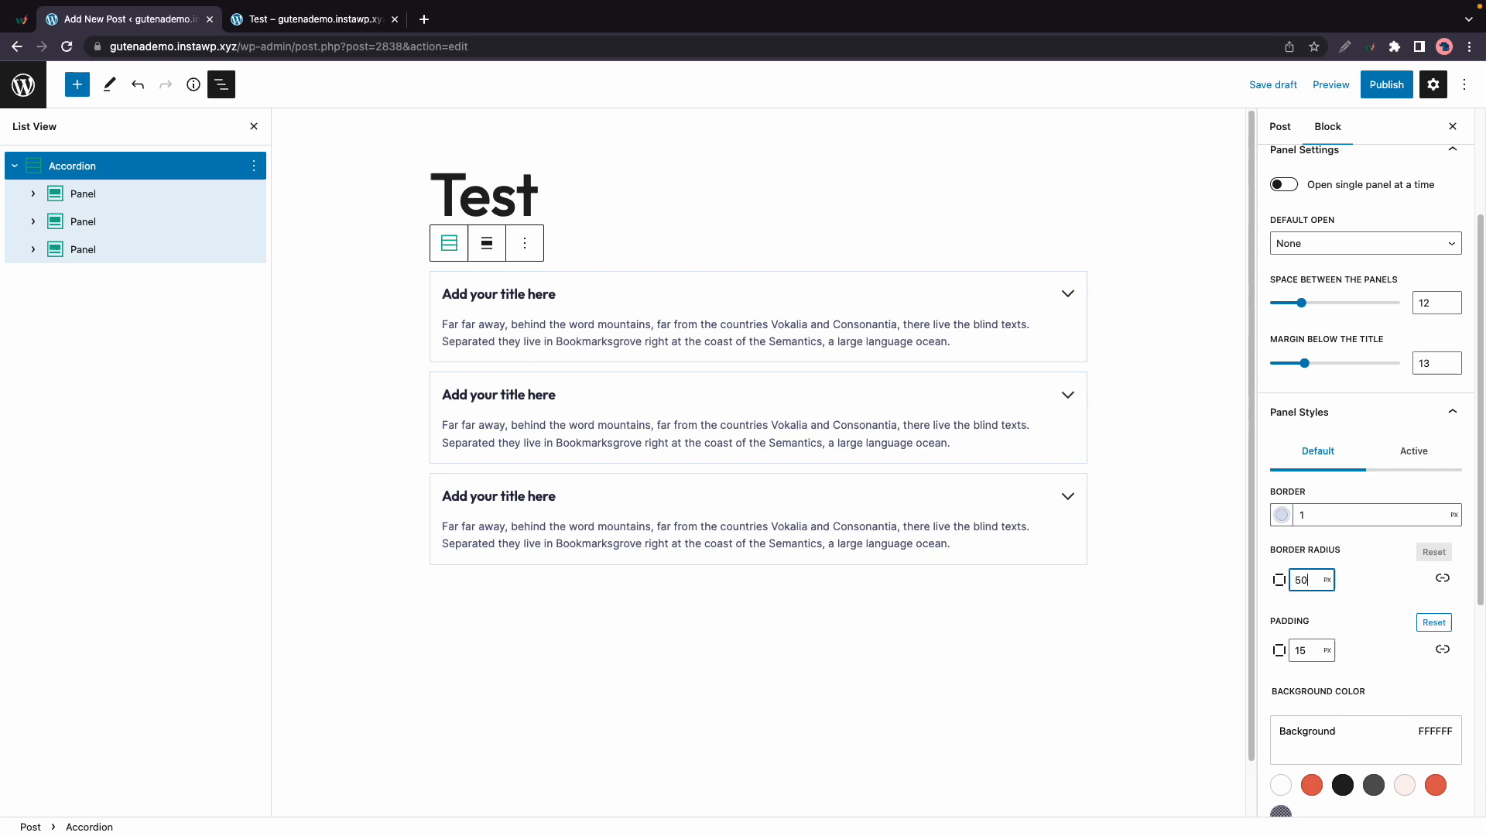
pyautogui.click(1303, 579)
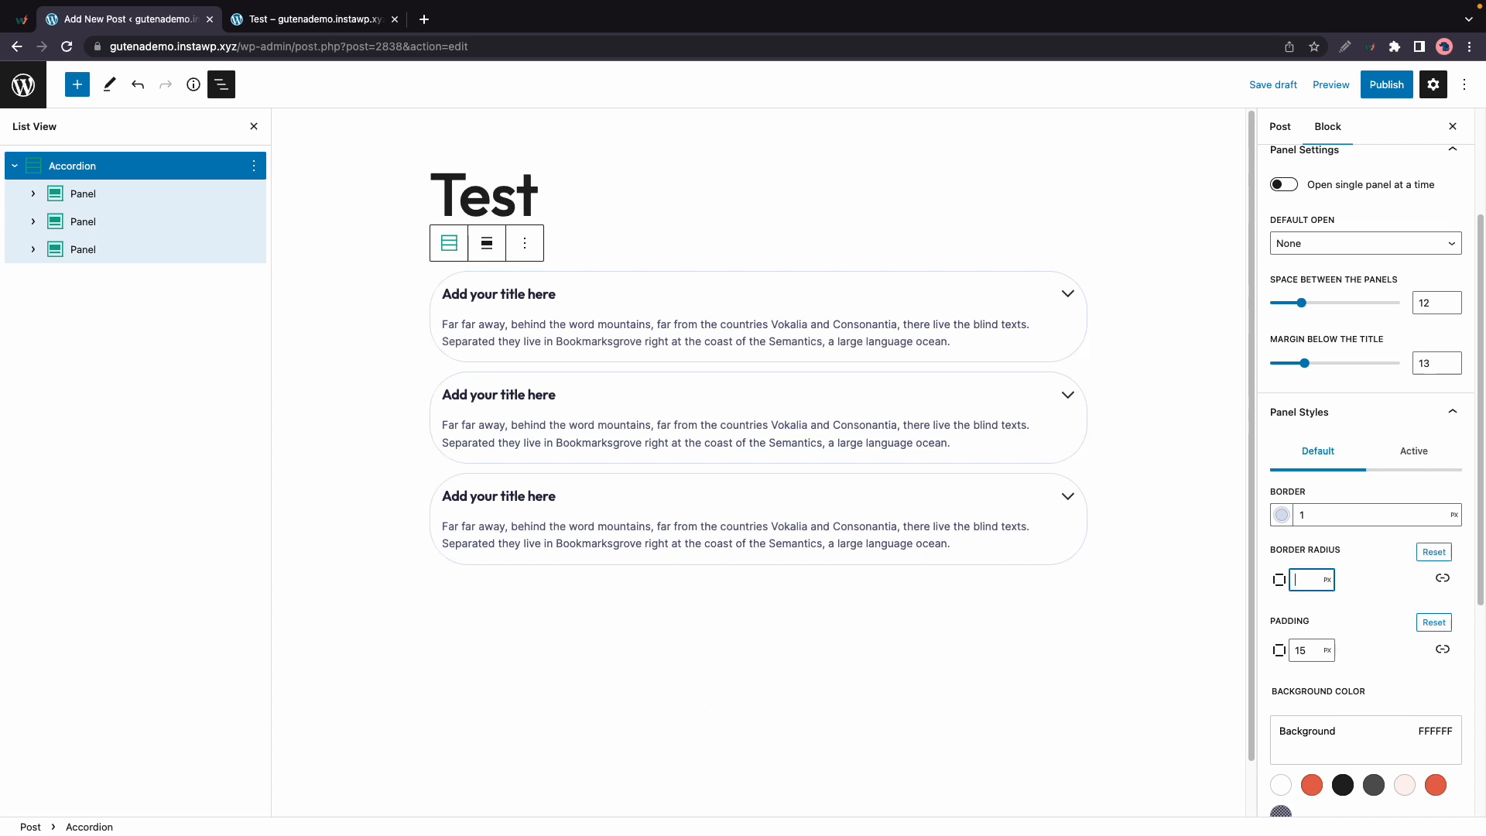
pyautogui.write('10')
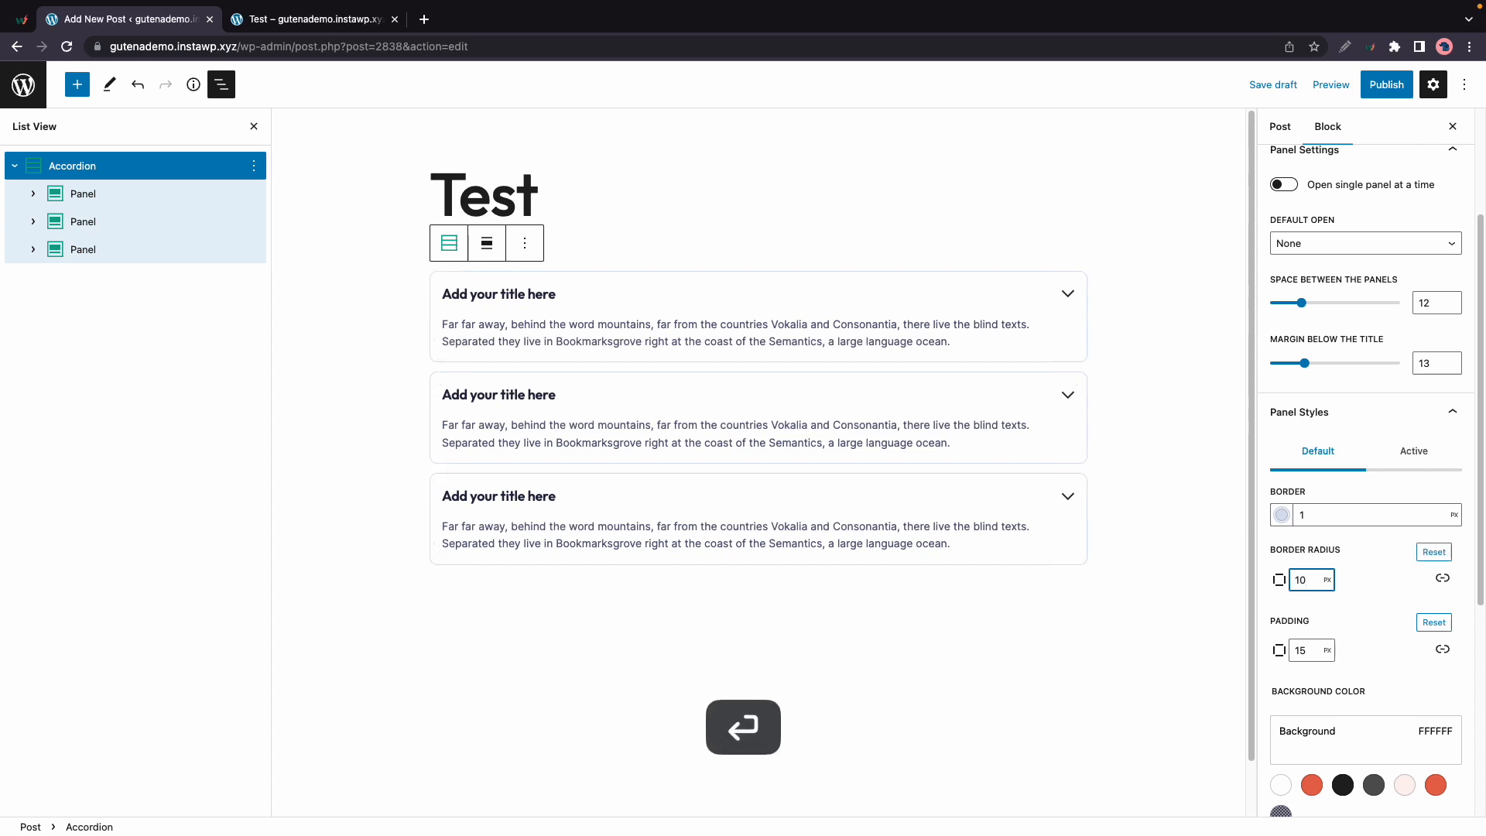
# Edit panel padding, checking per-side values with the link toggles, leaving 15 px.
pyautogui.click(1312, 650)
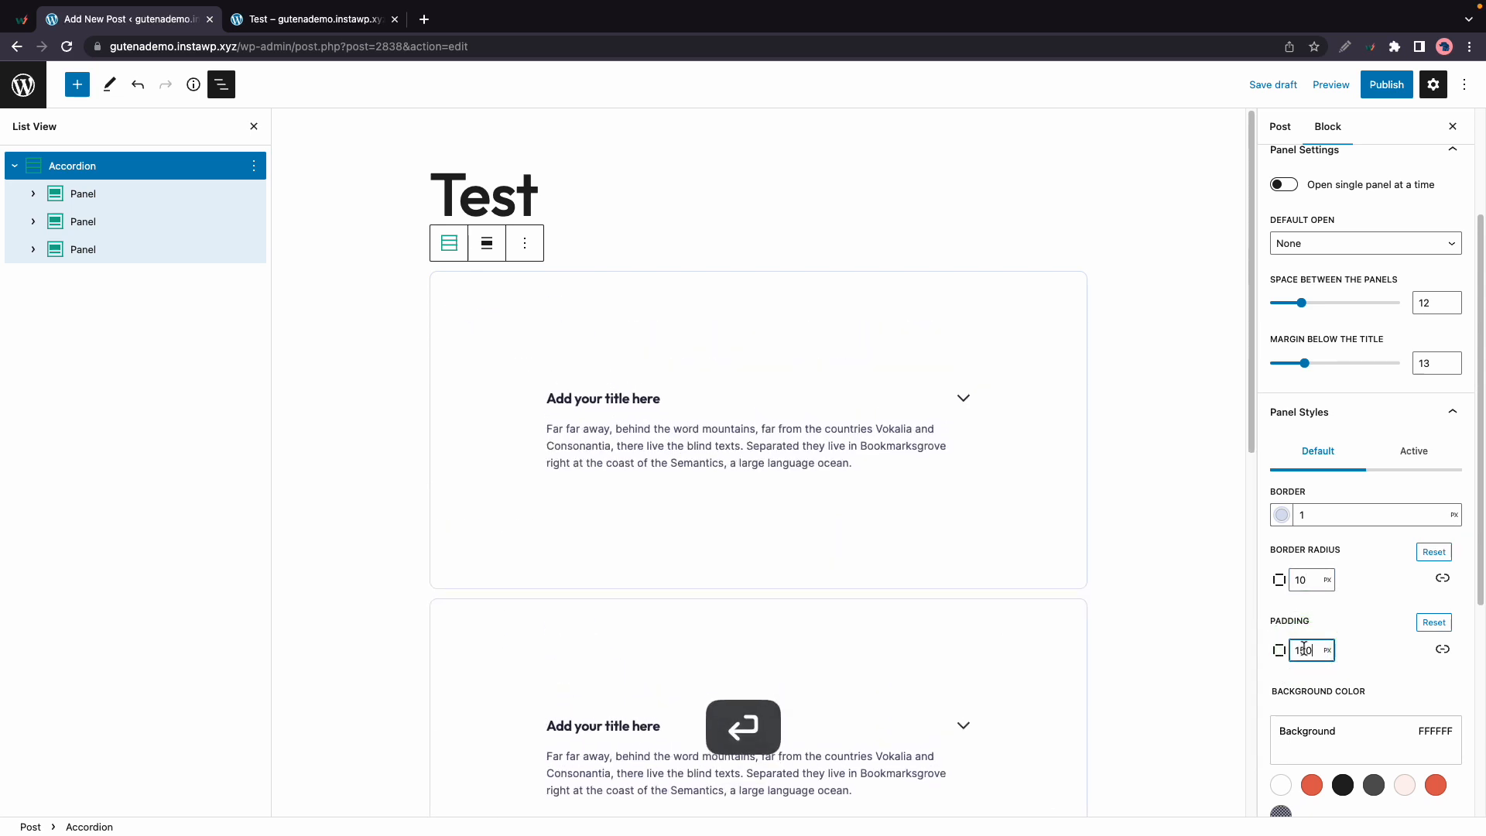
pyautogui.write('10')
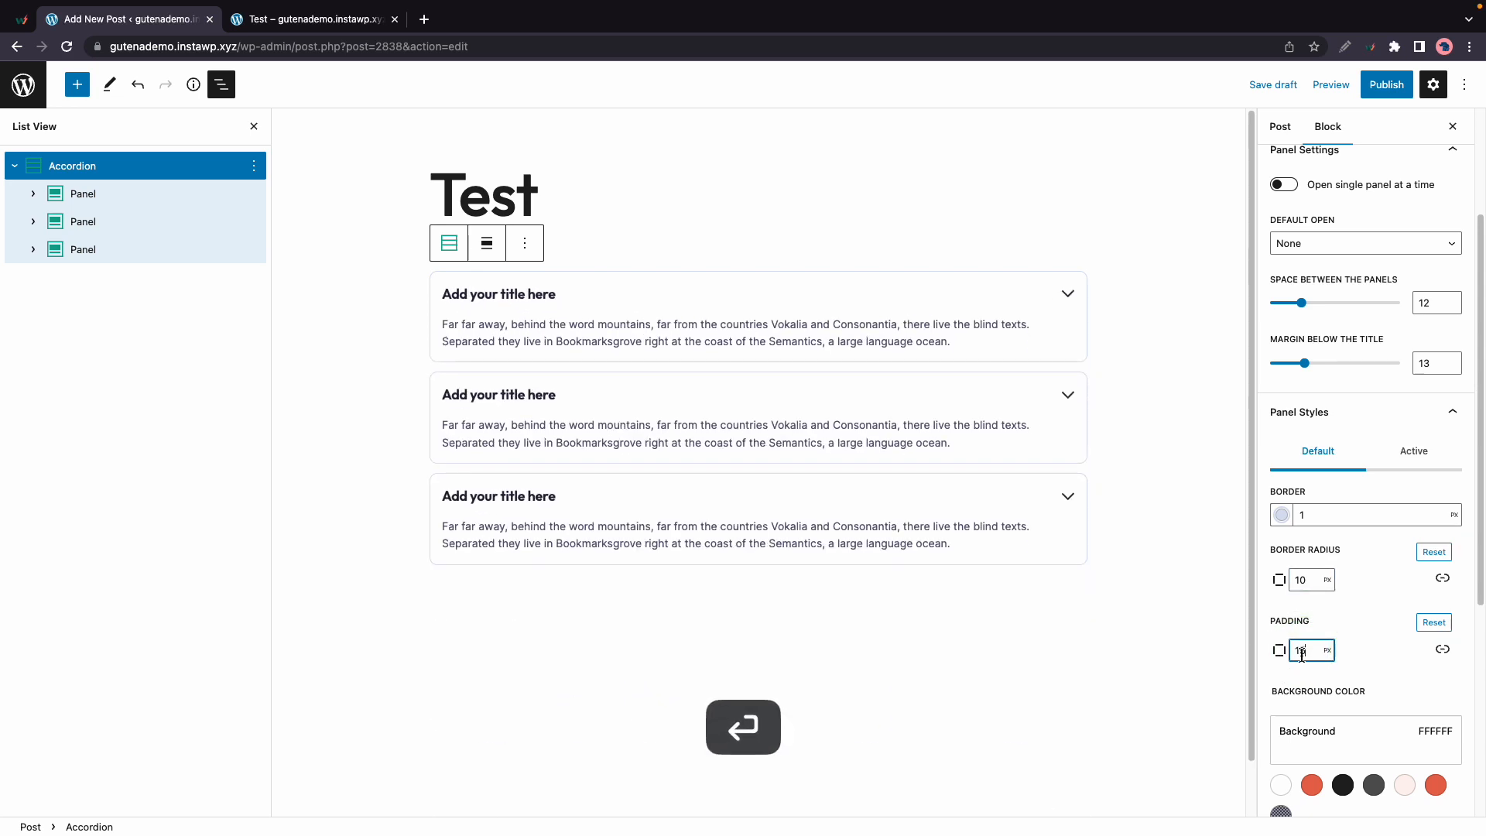
pyautogui.click(1441, 649)
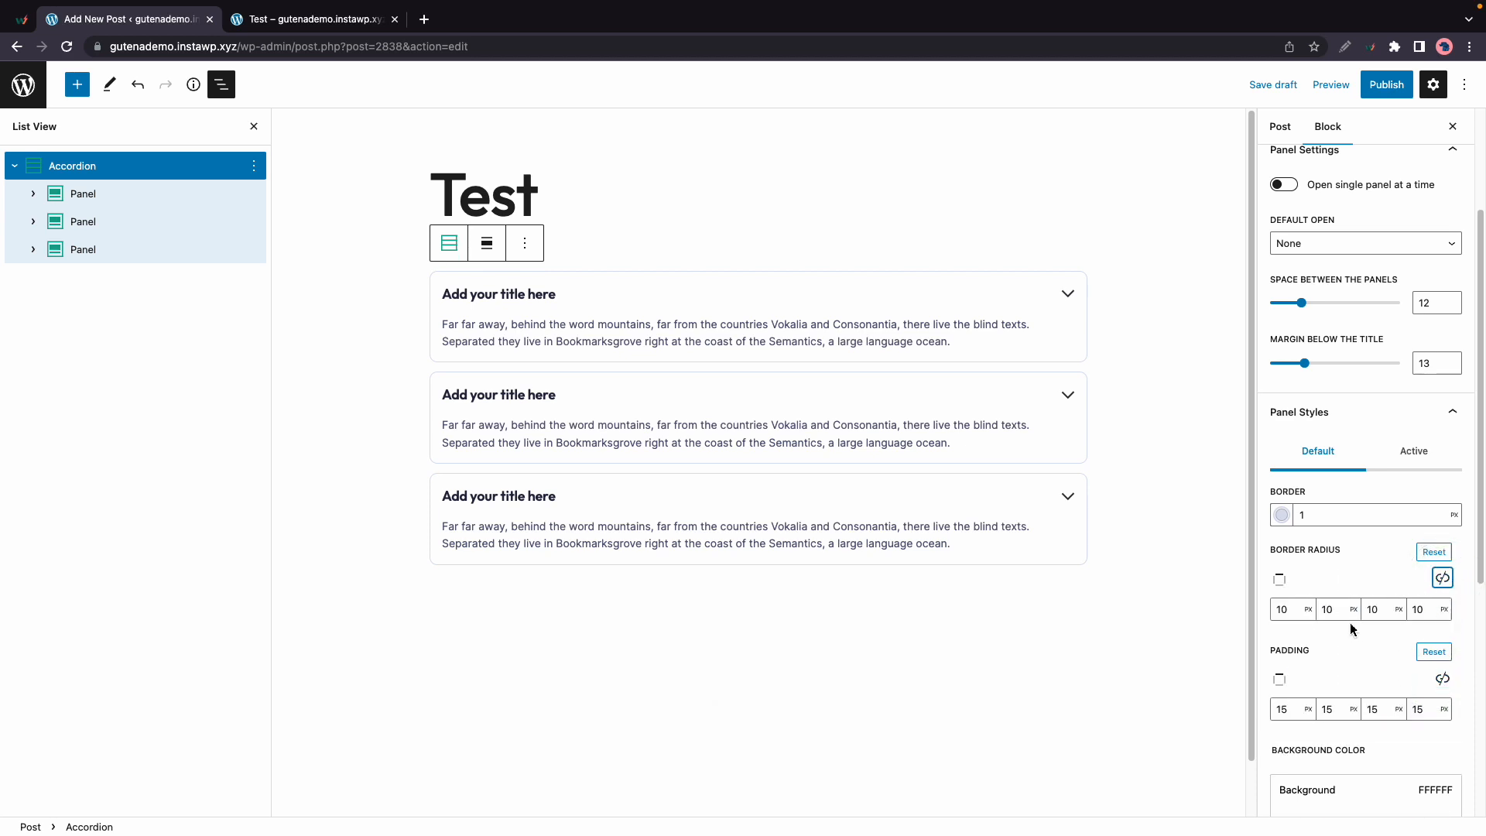
pyautogui.click(1442, 578)
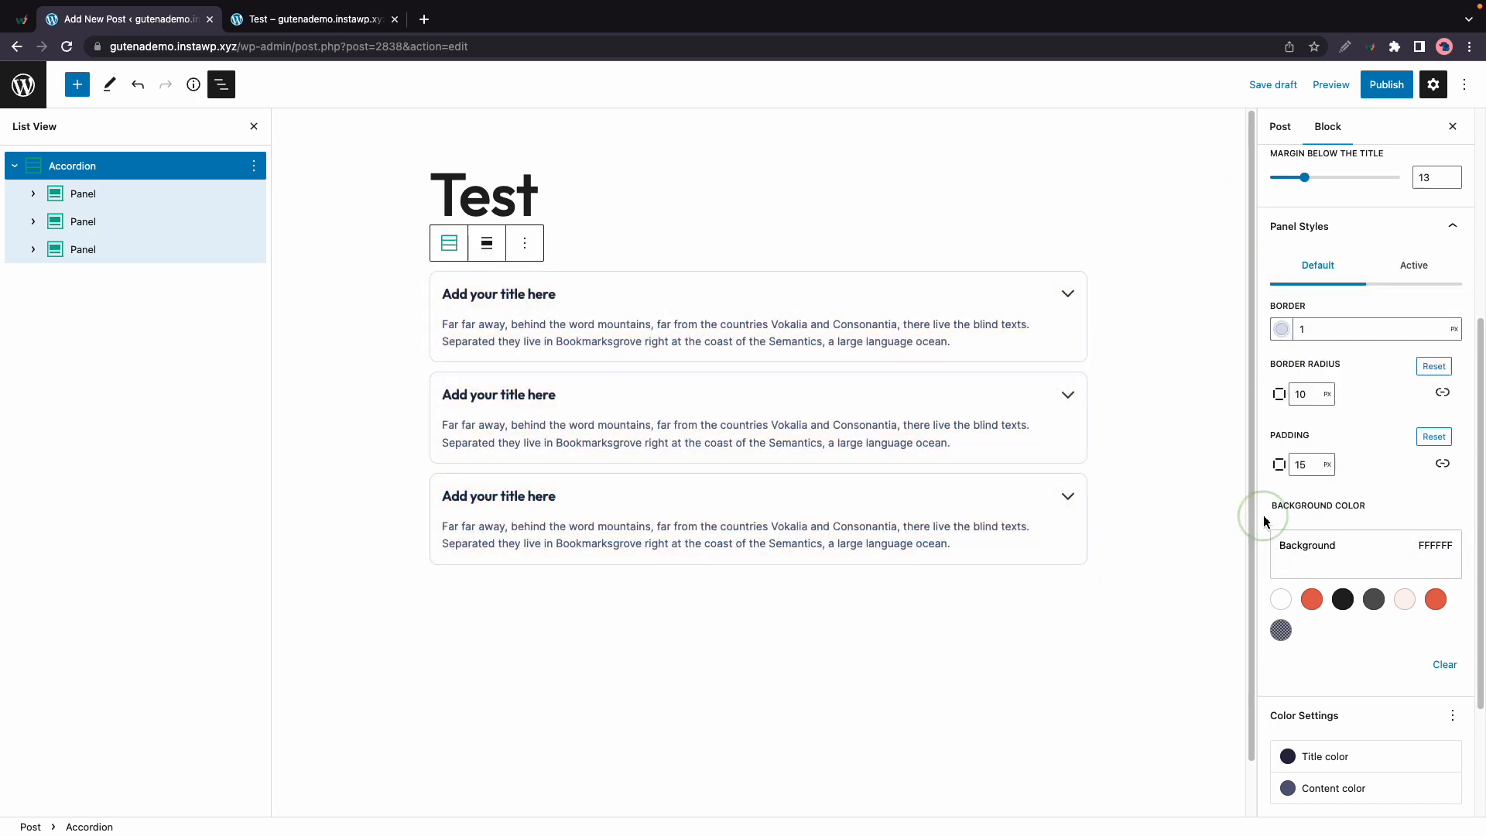
pyautogui.scroll(-3)
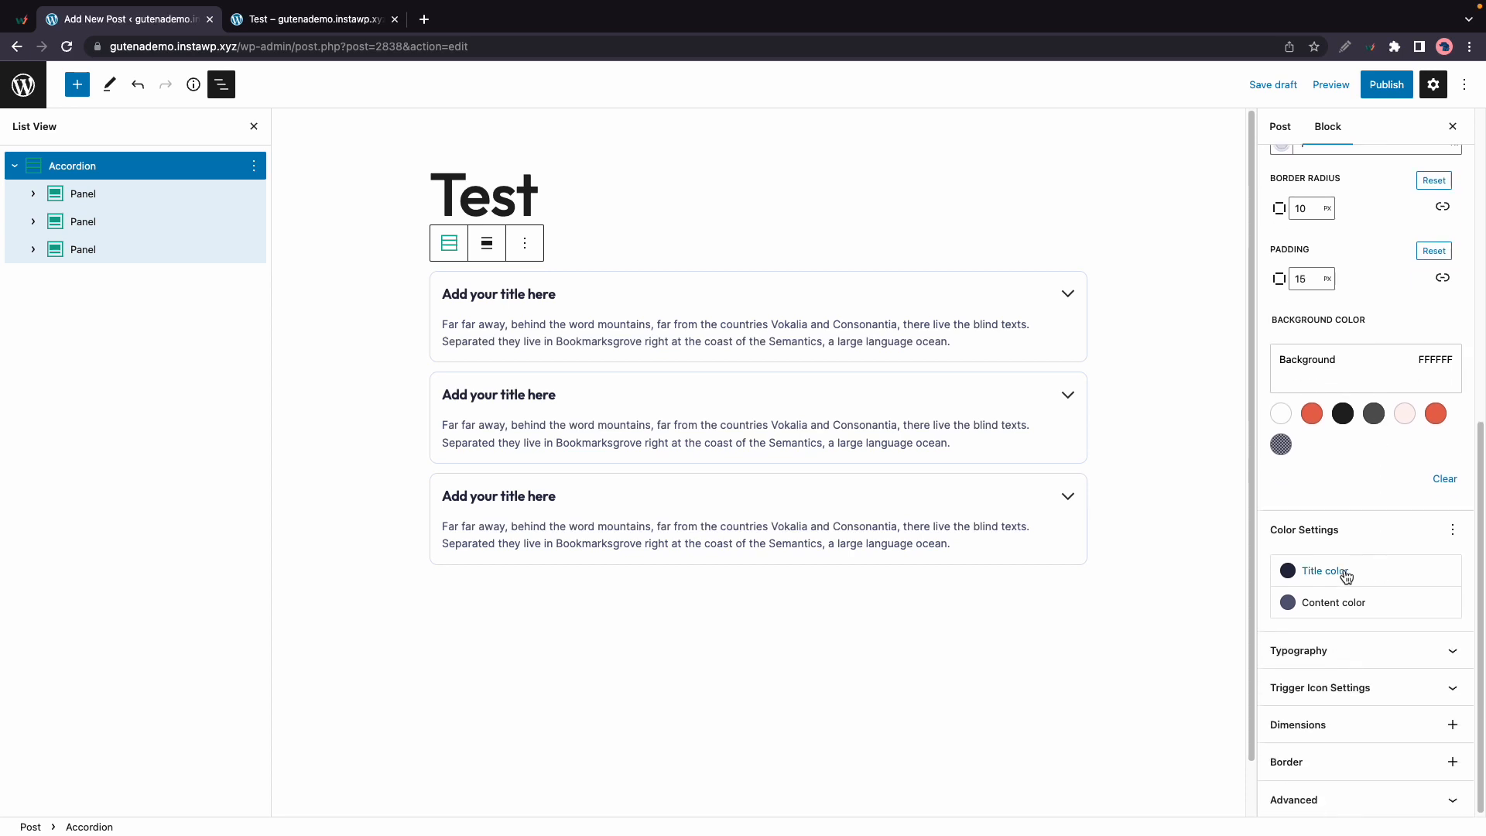
pyautogui.moveTo(1334, 592)
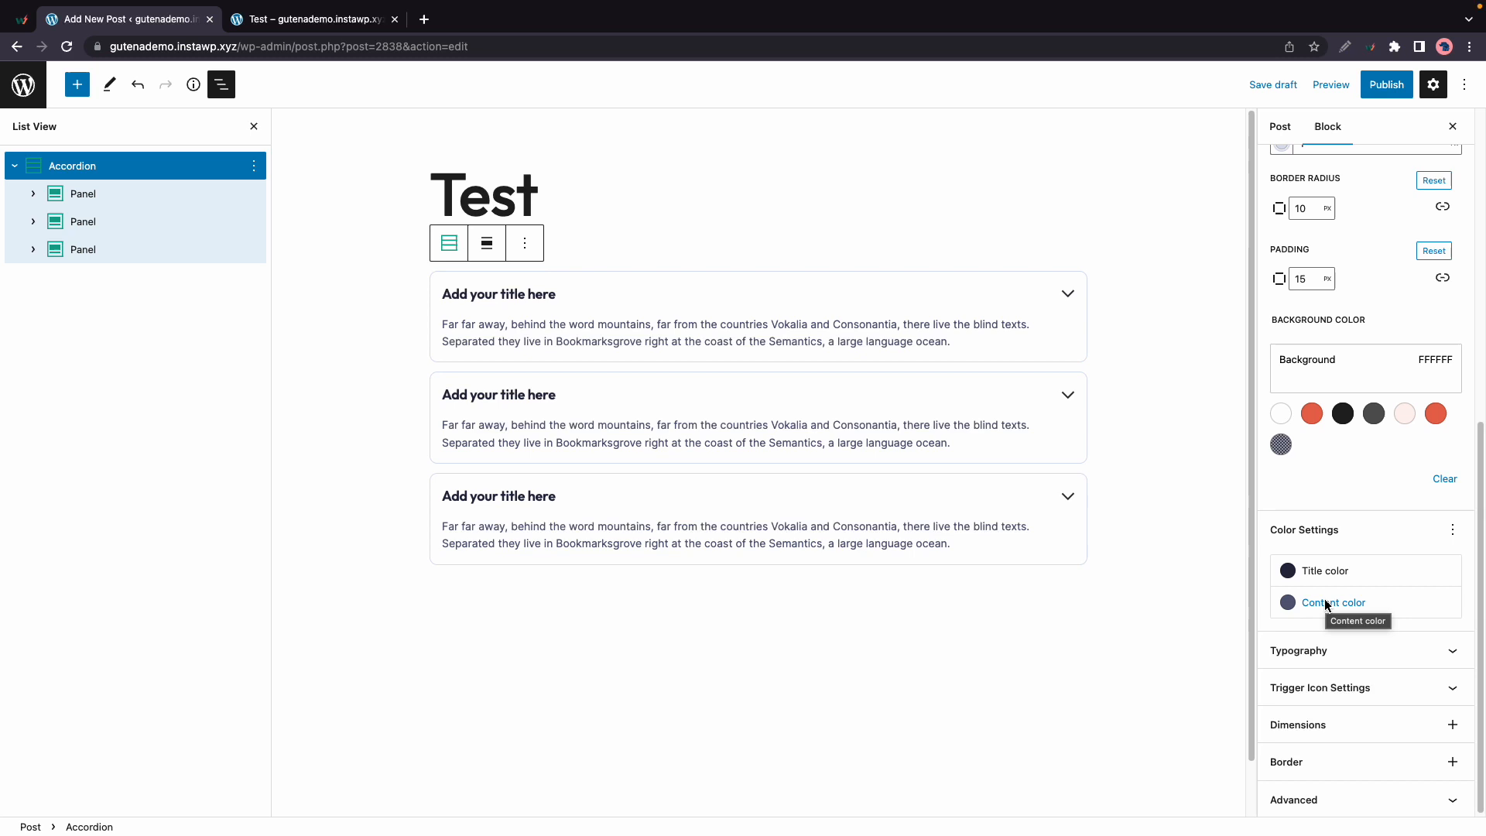
pyautogui.click(1323, 570)
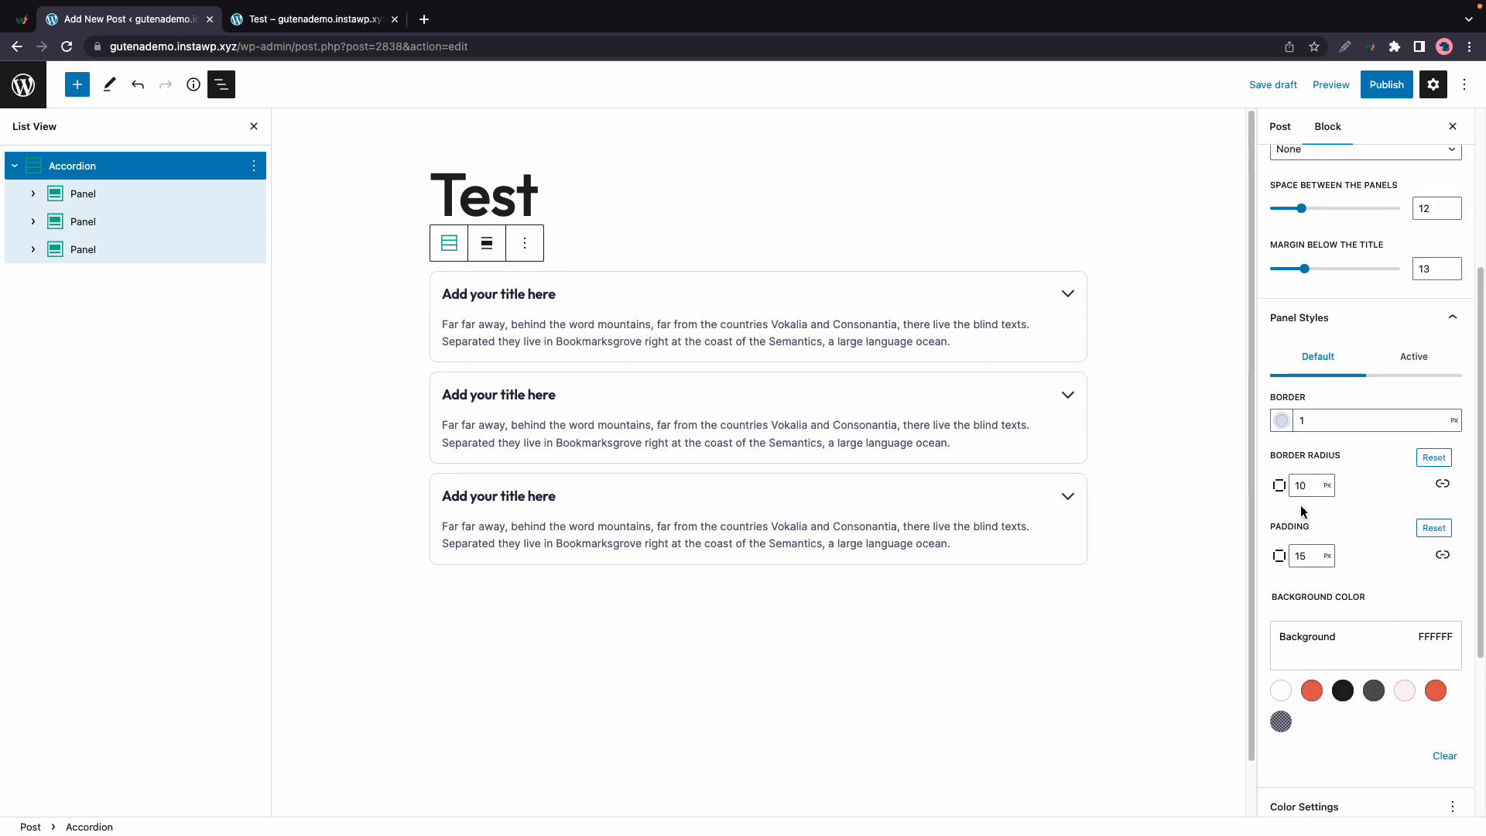
pyautogui.click(1414, 357)
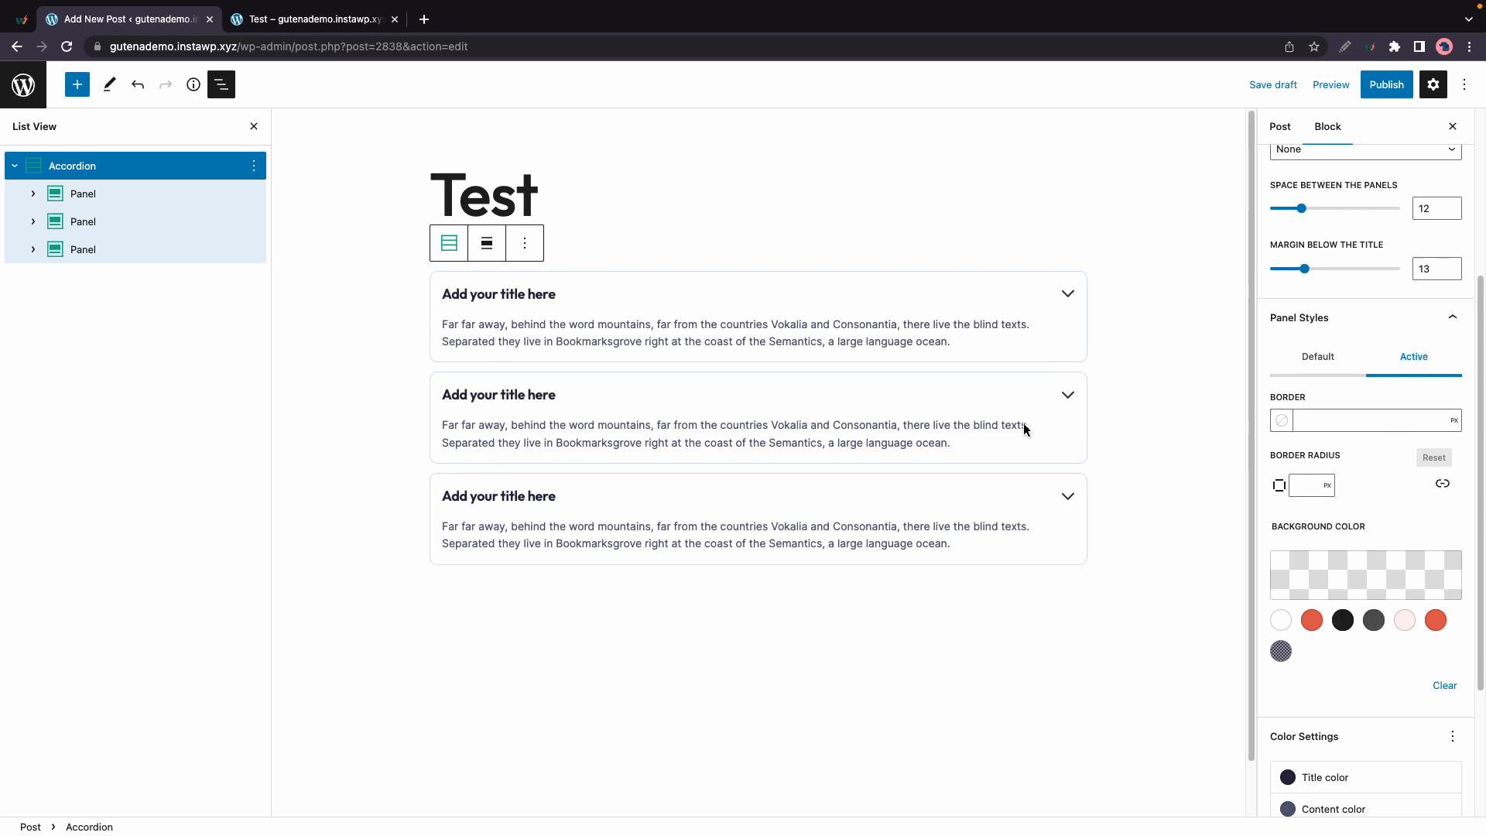
pyautogui.scroll(-3)
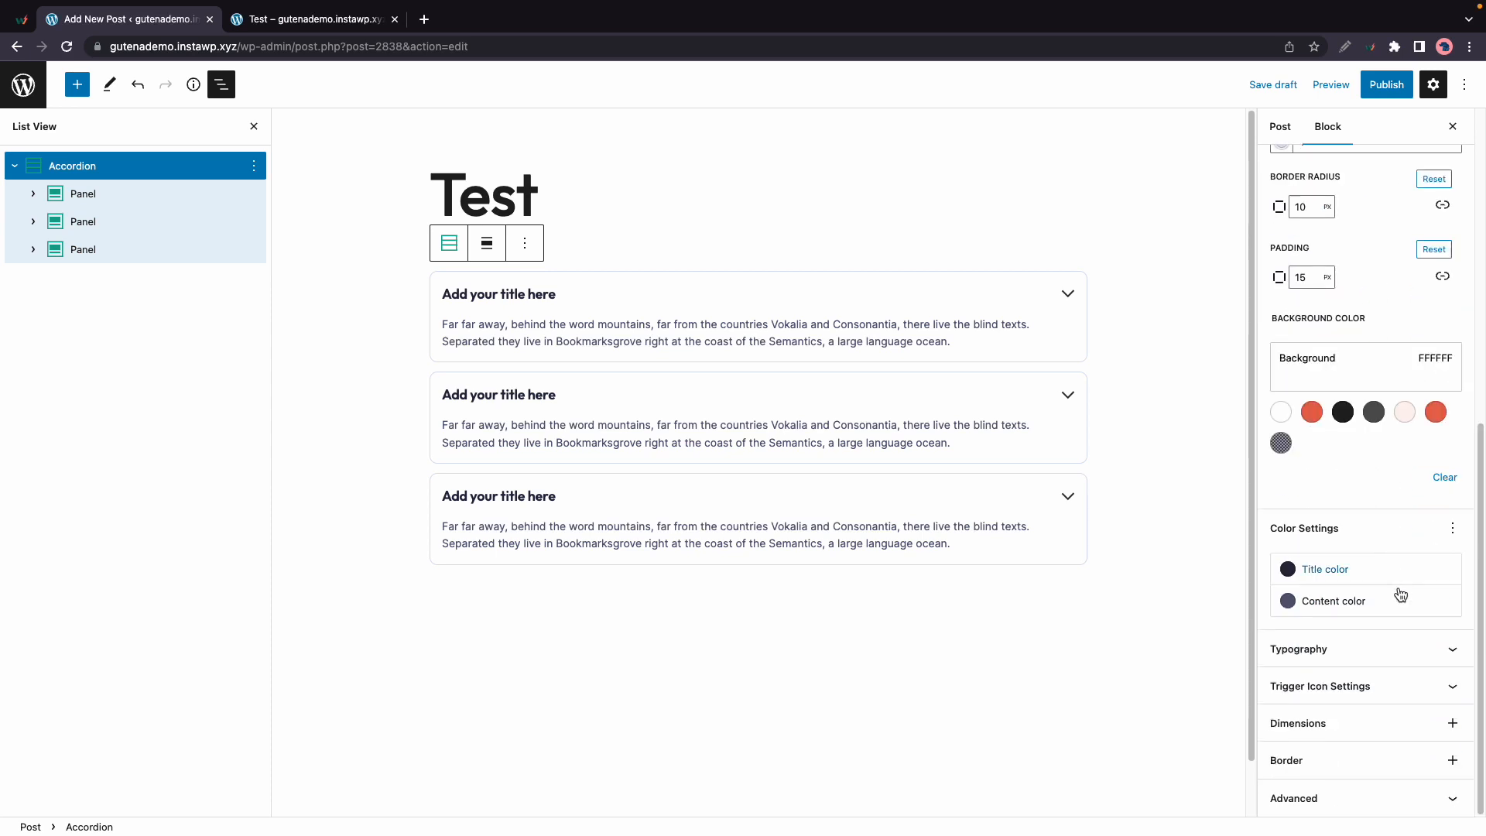
# In Typography's Title tab, choose Inter Font as the font family.
pyautogui.click(1299, 306)
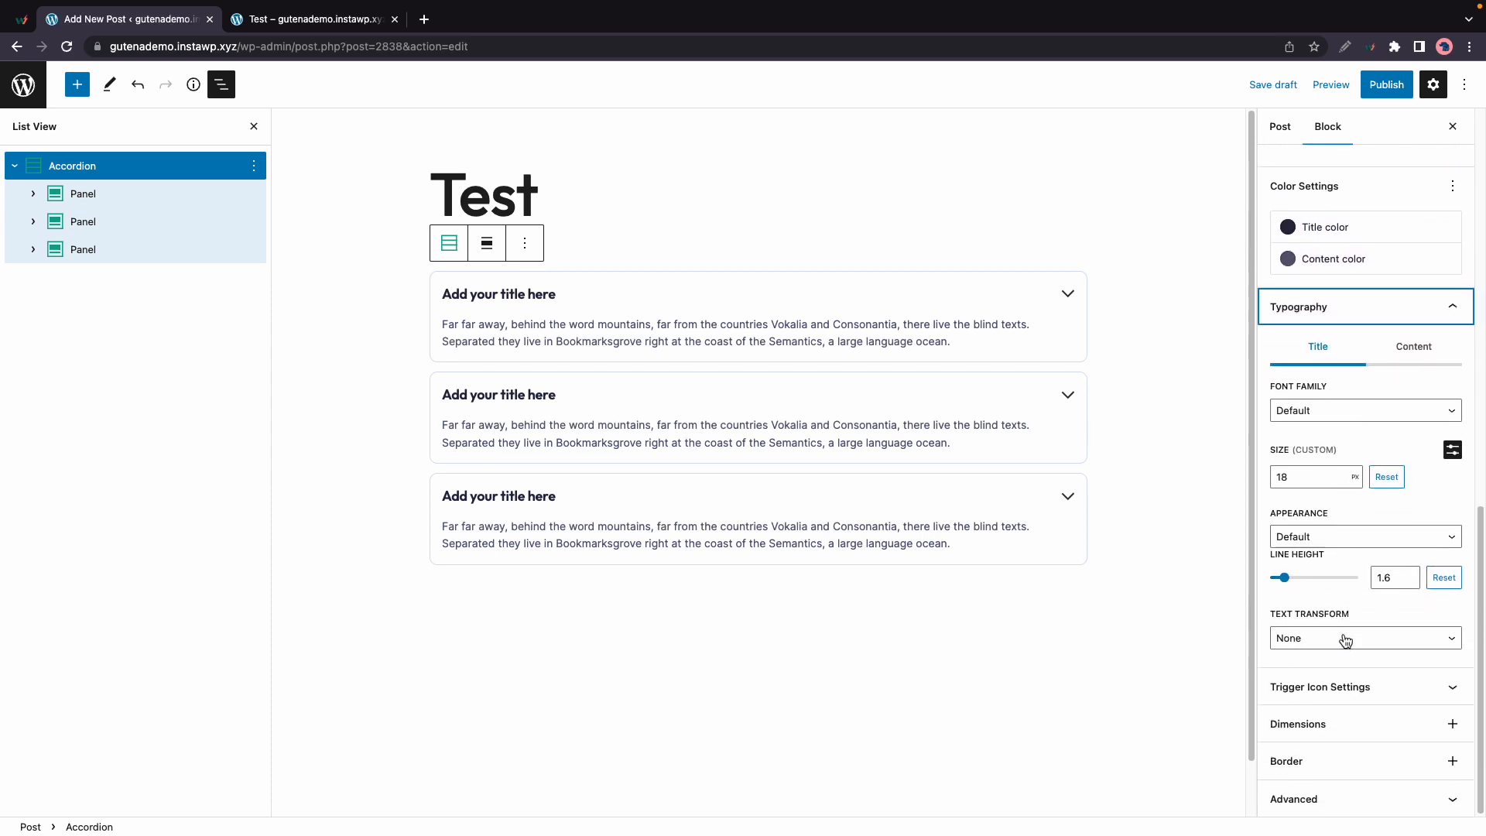
pyautogui.moveTo(1365, 410)
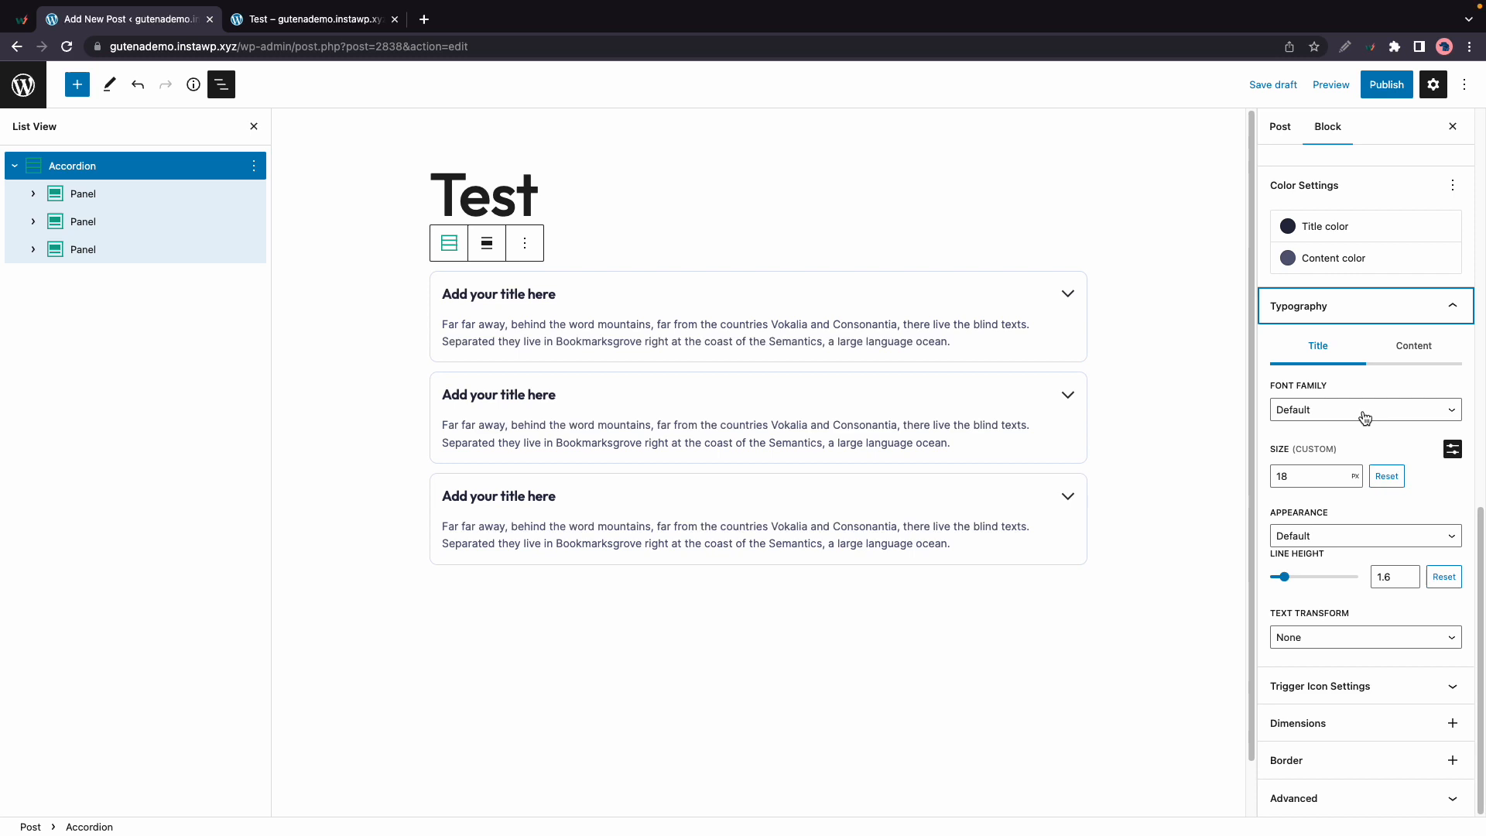
pyautogui.click(1364, 409)
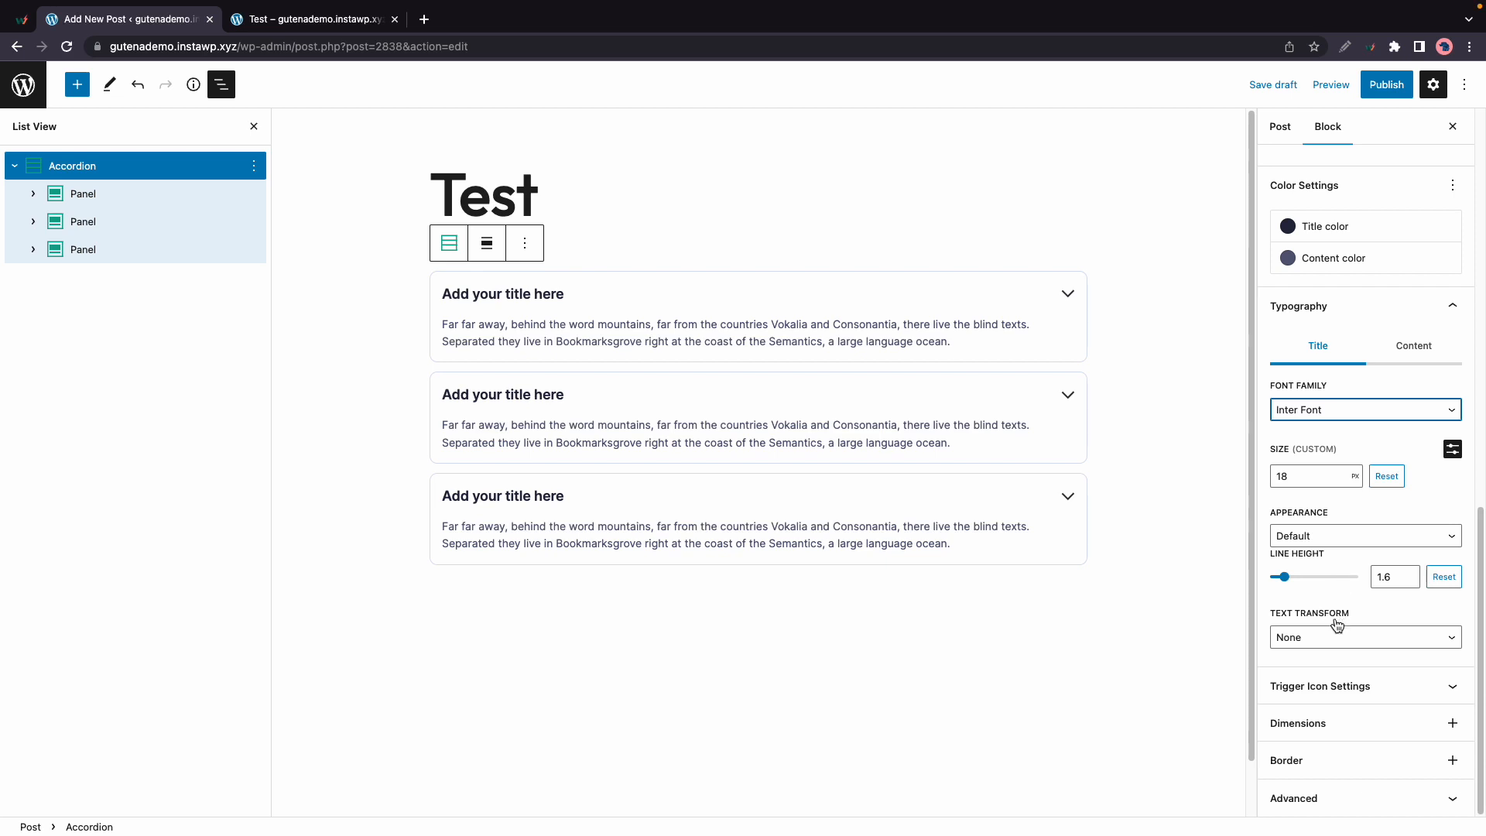
pyautogui.click(1319, 687)
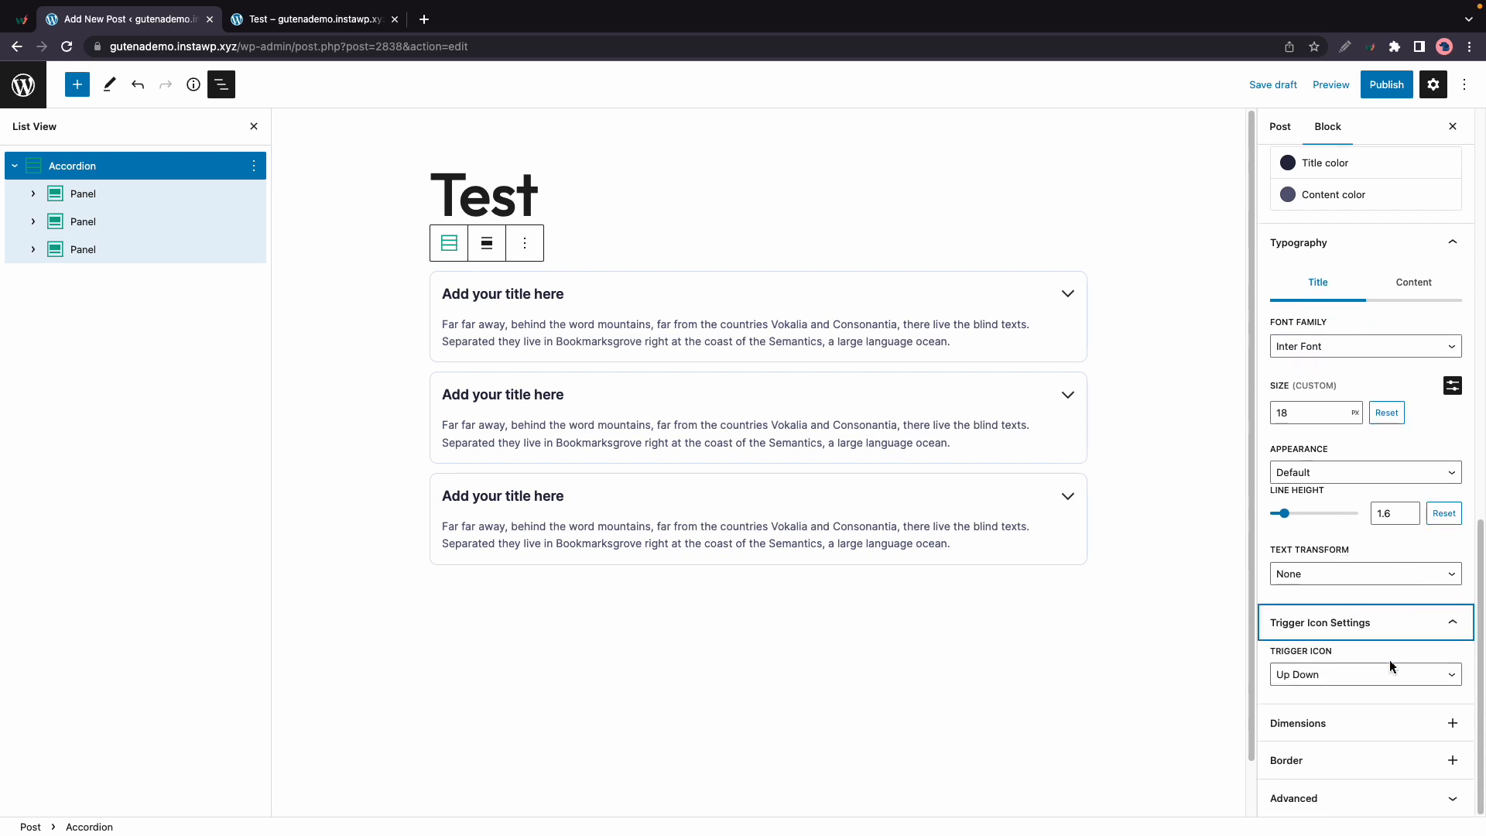
pyautogui.click(1365, 675)
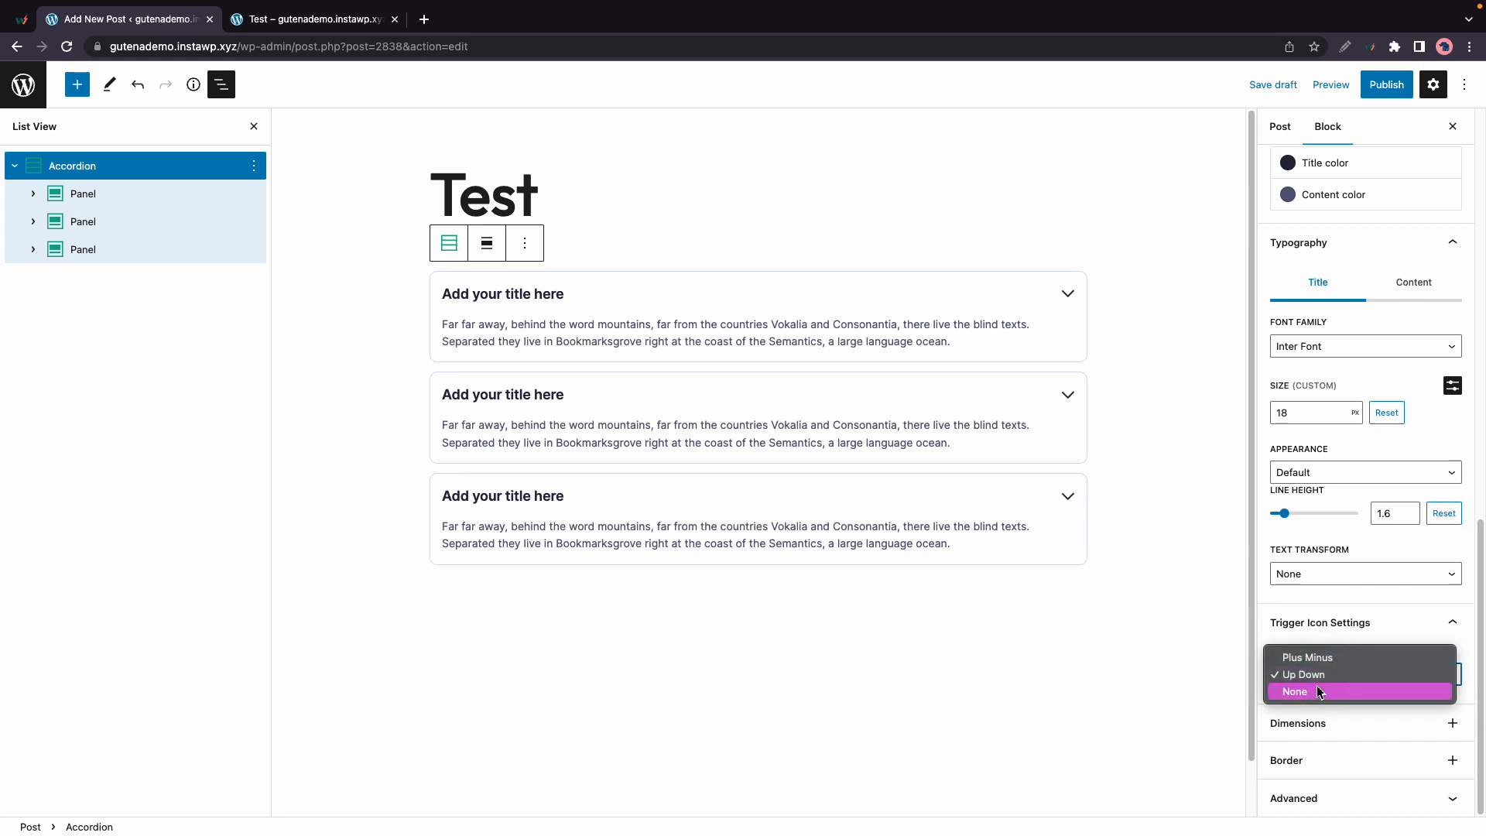
pyautogui.click(1307, 657)
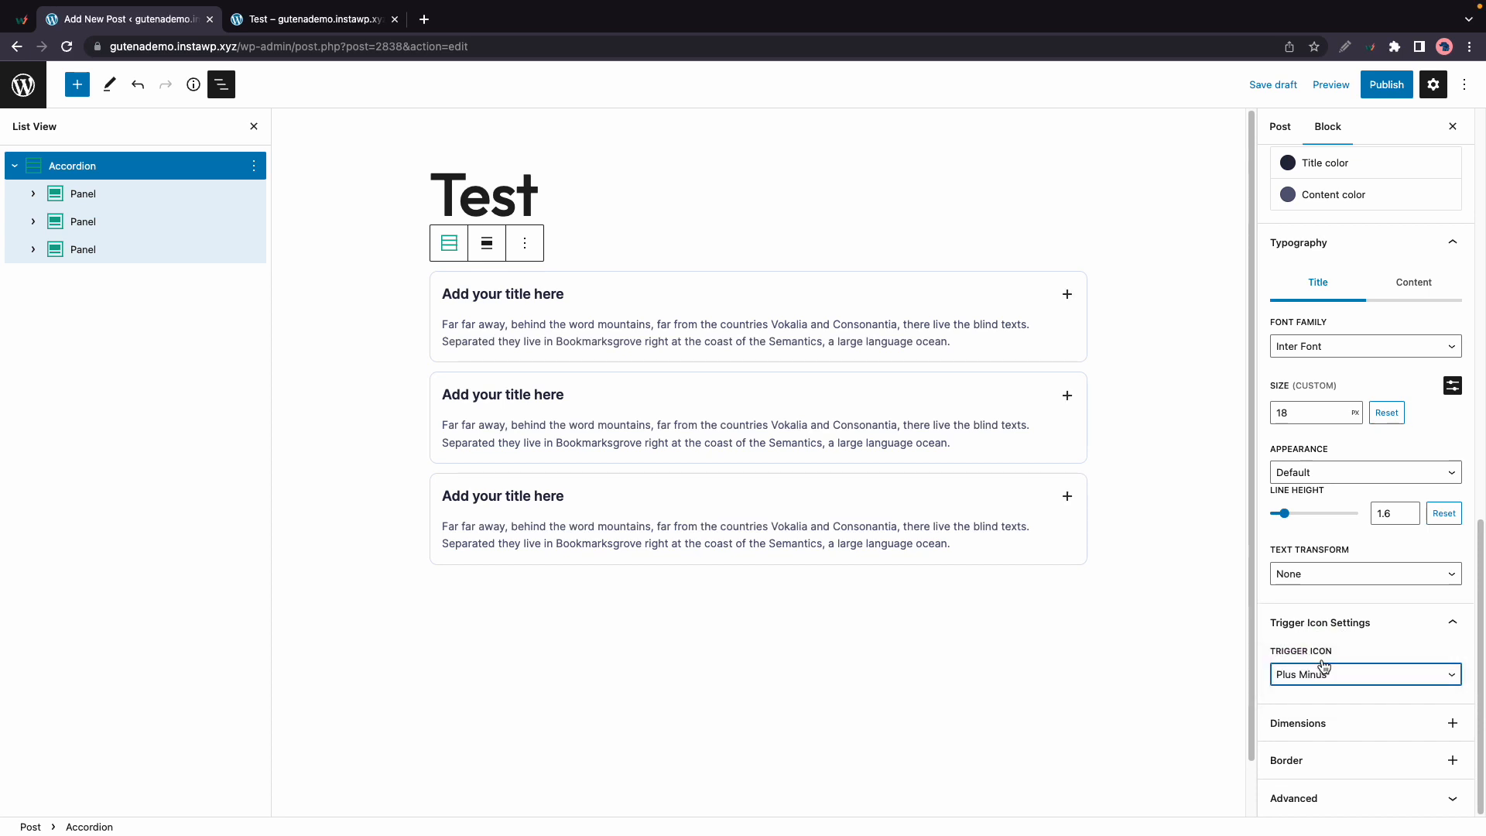
pyautogui.click(1365, 674)
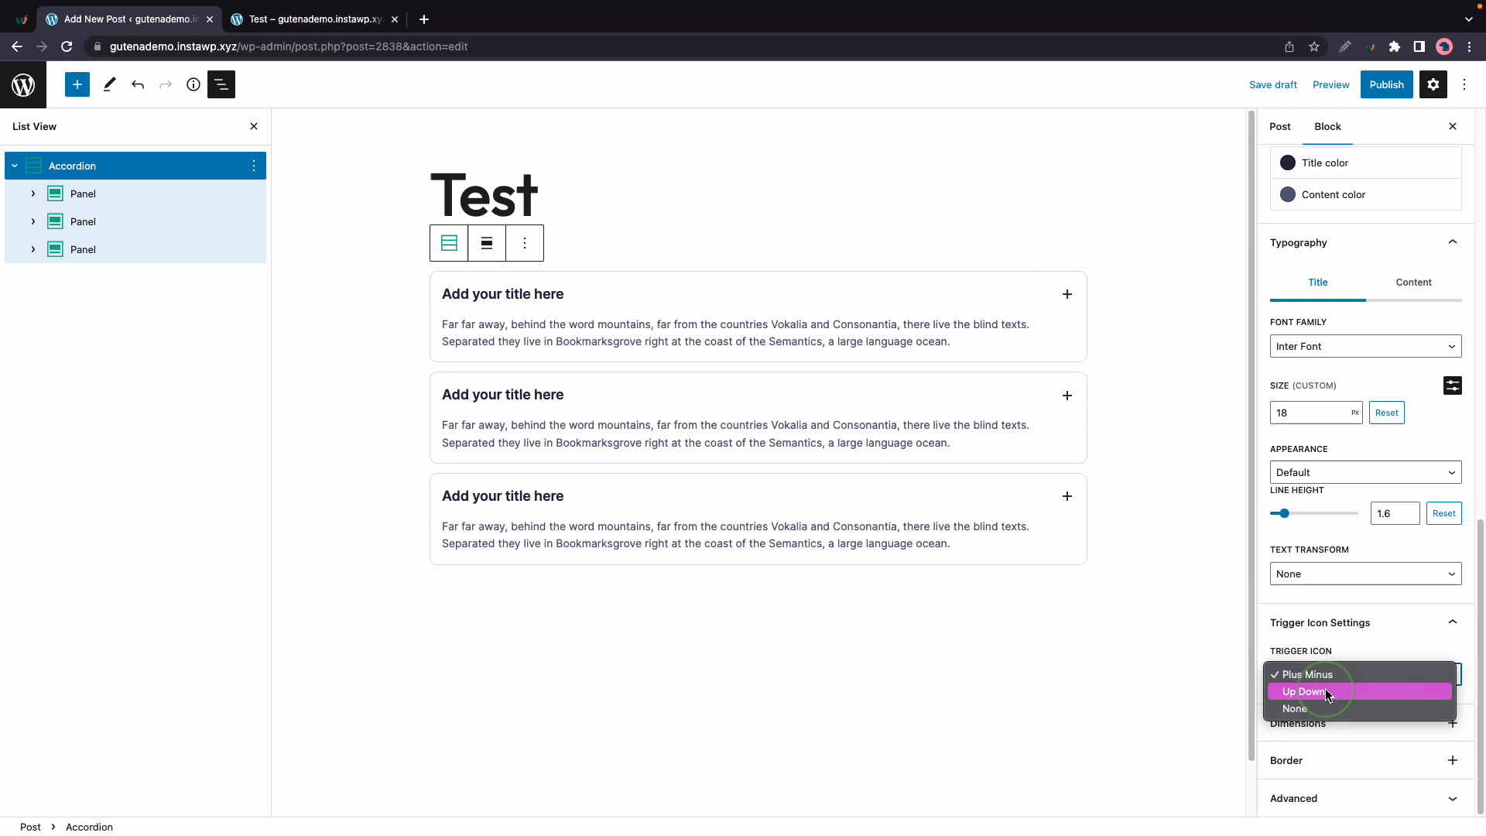
pyautogui.click(1305, 691)
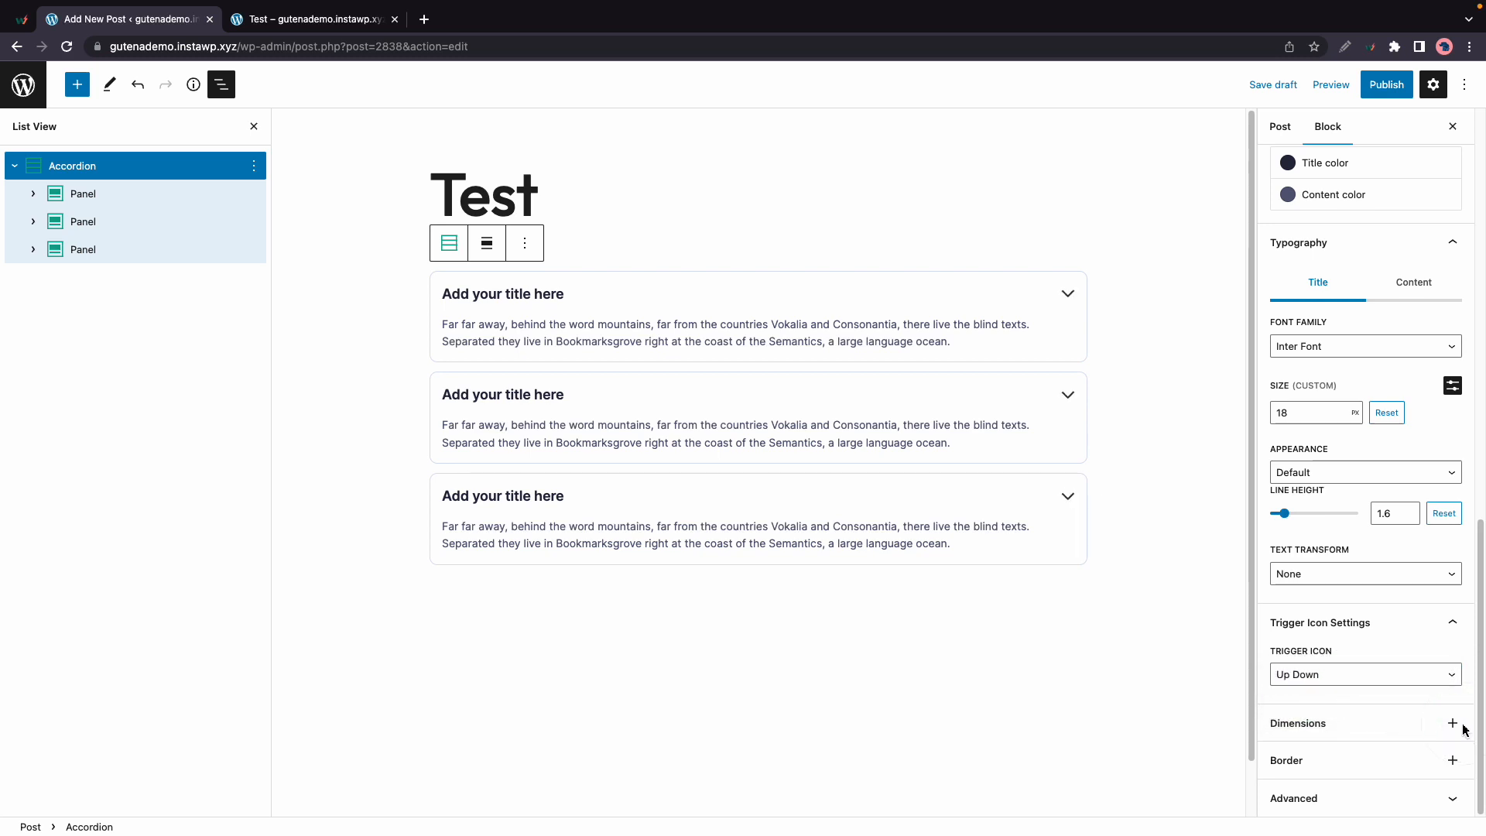
# Test Padding at Medium and back to 0, then add a Margin control left at 0.
pyautogui.click(1453, 723)
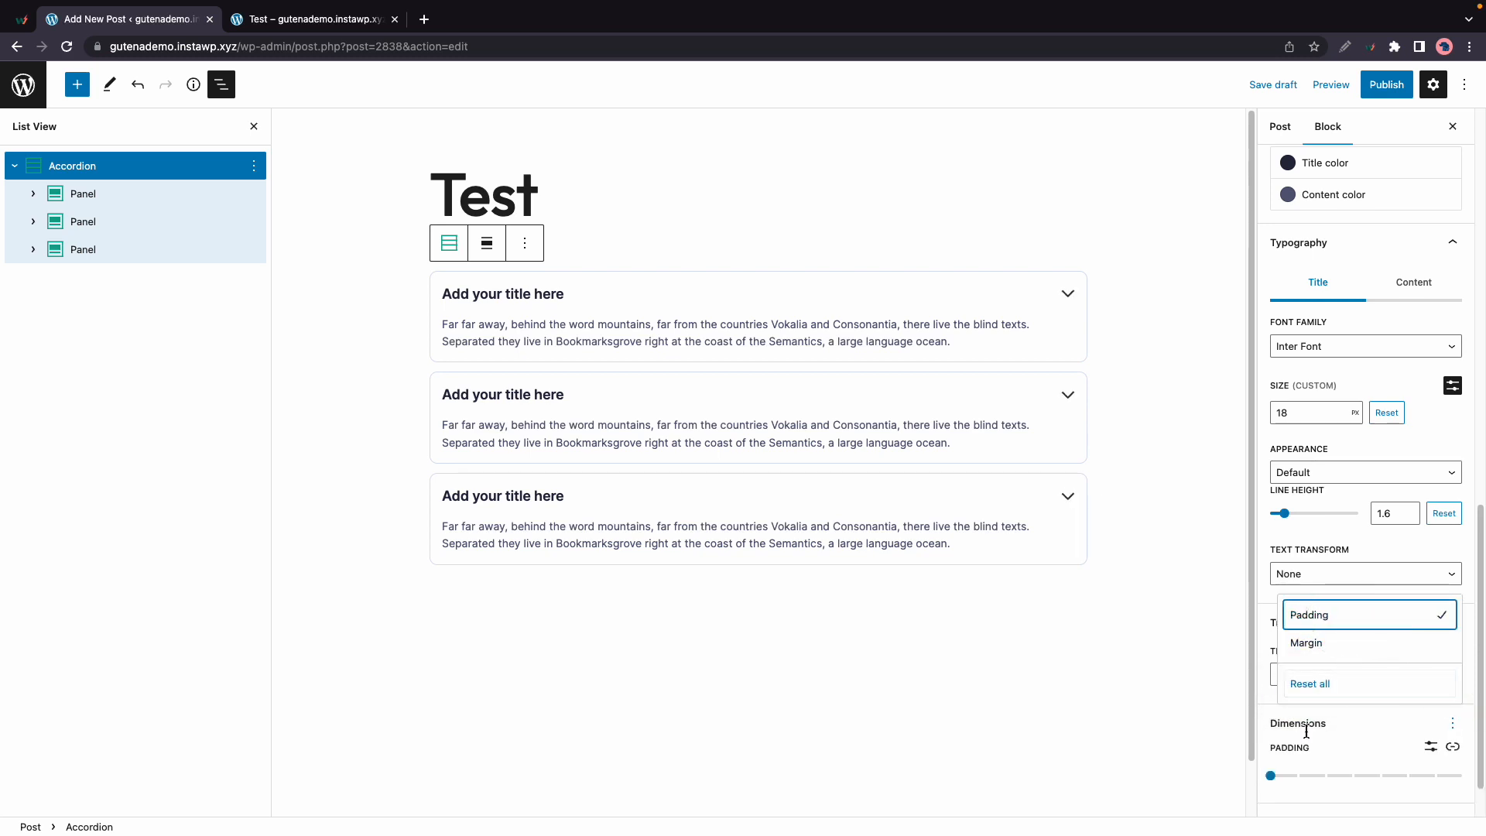
pyautogui.moveTo(1271, 776); pyautogui.dragTo(1354, 775)
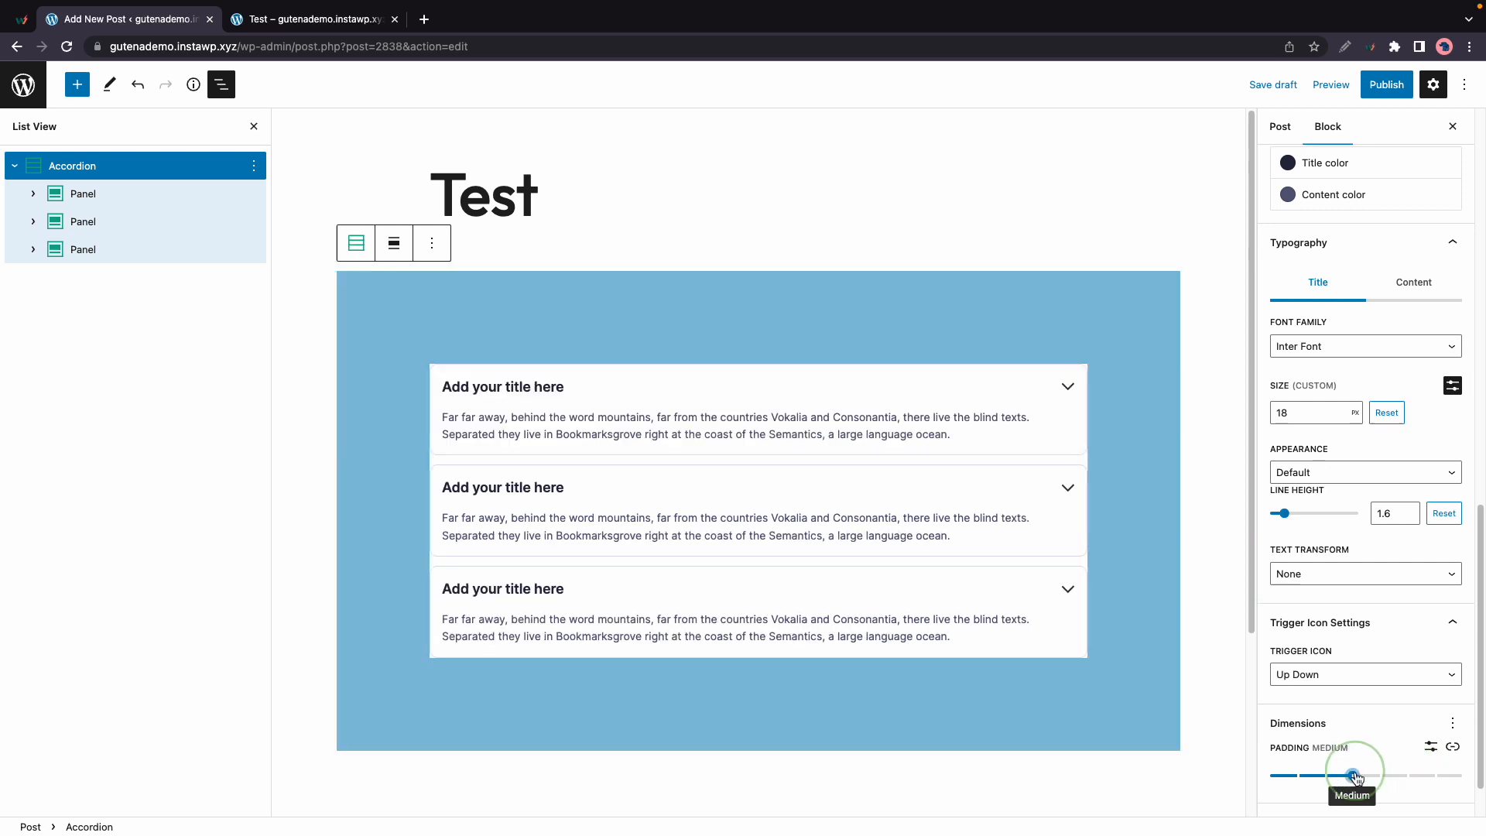
pyautogui.moveTo(1354, 776); pyautogui.dragTo(1271, 775)
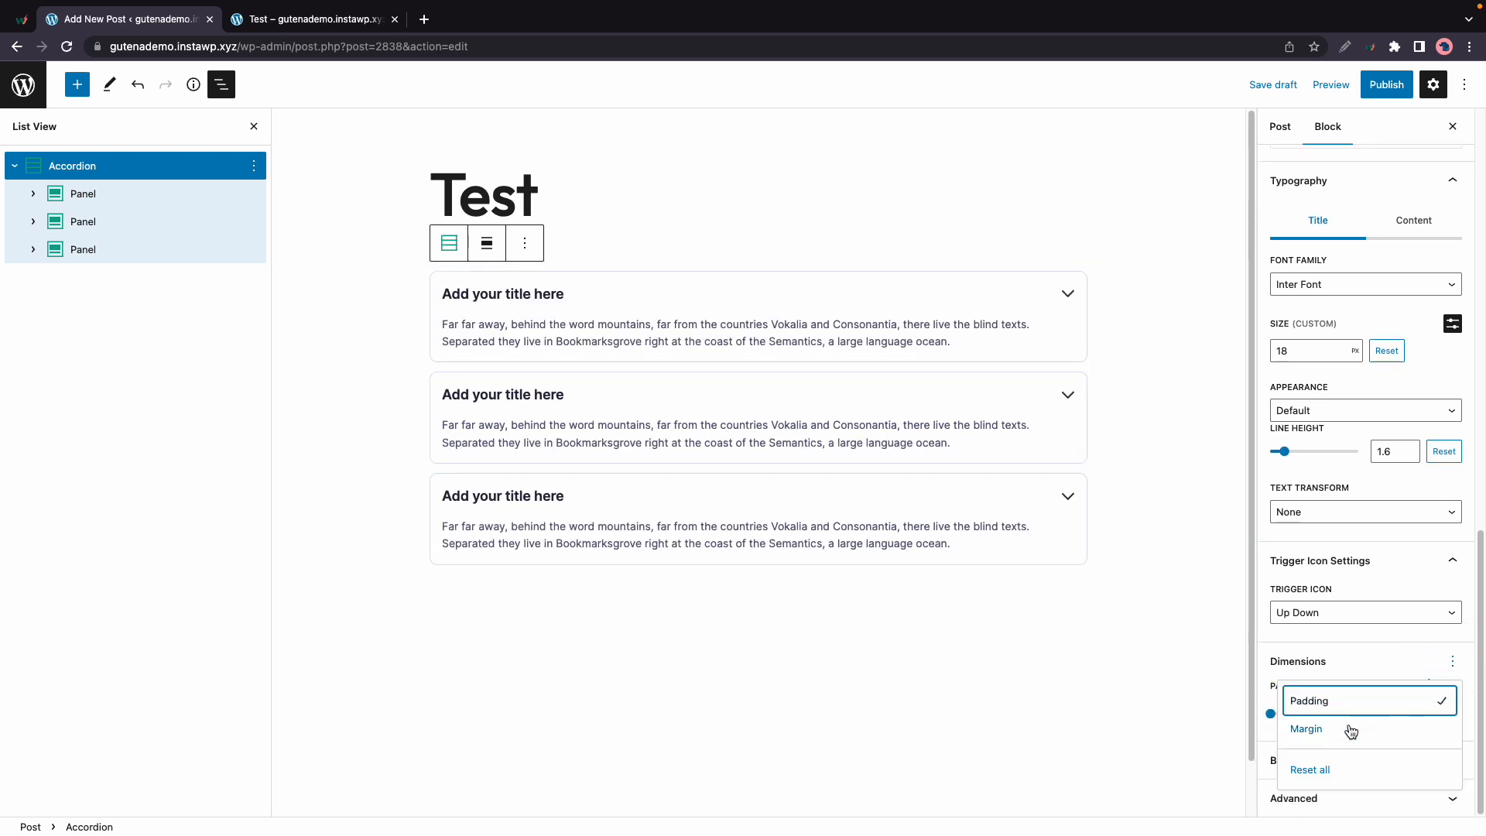
pyautogui.click(1306, 728)
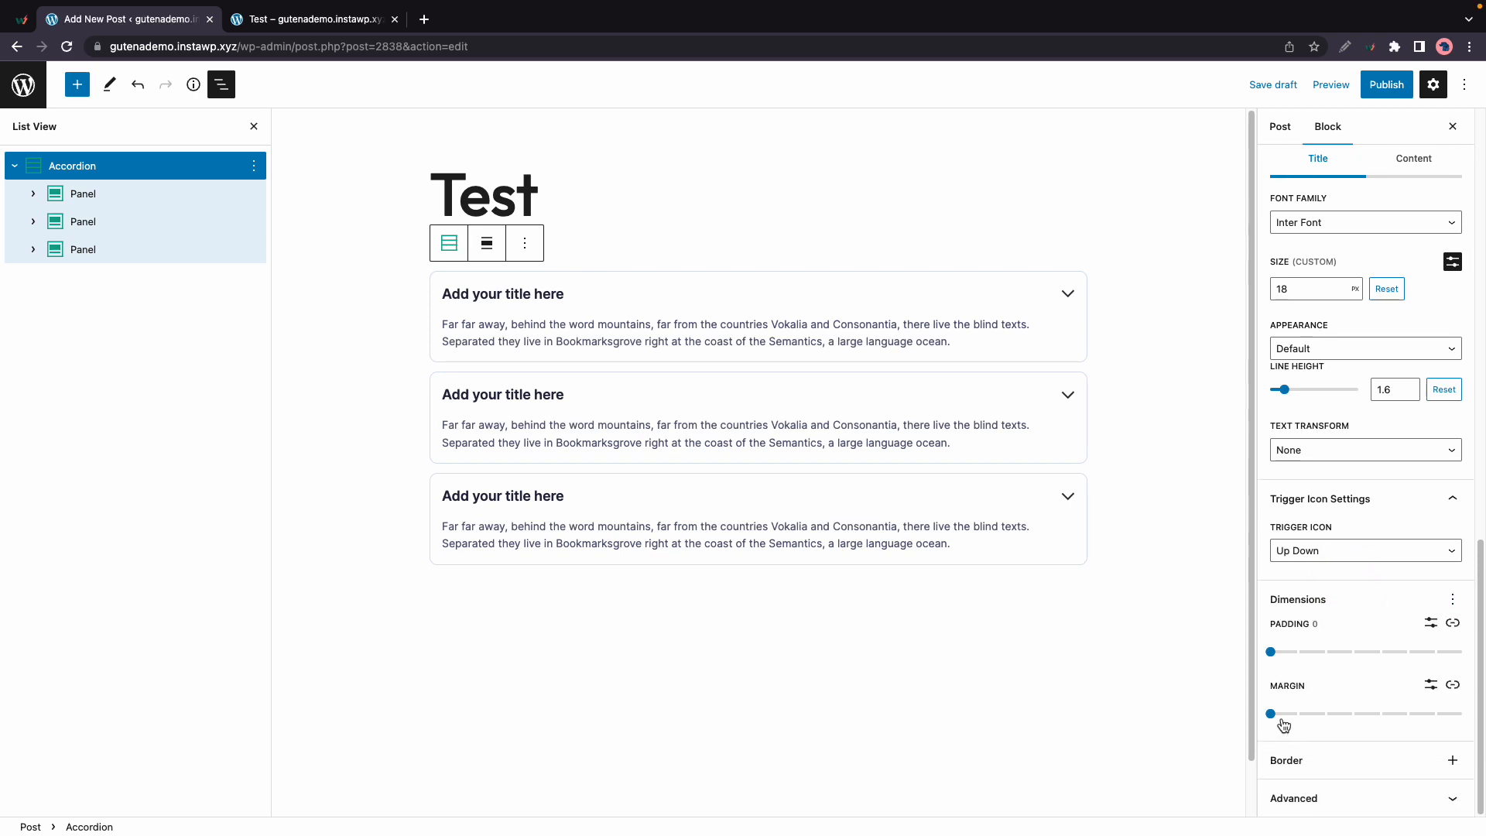
pyautogui.click(1272, 713)
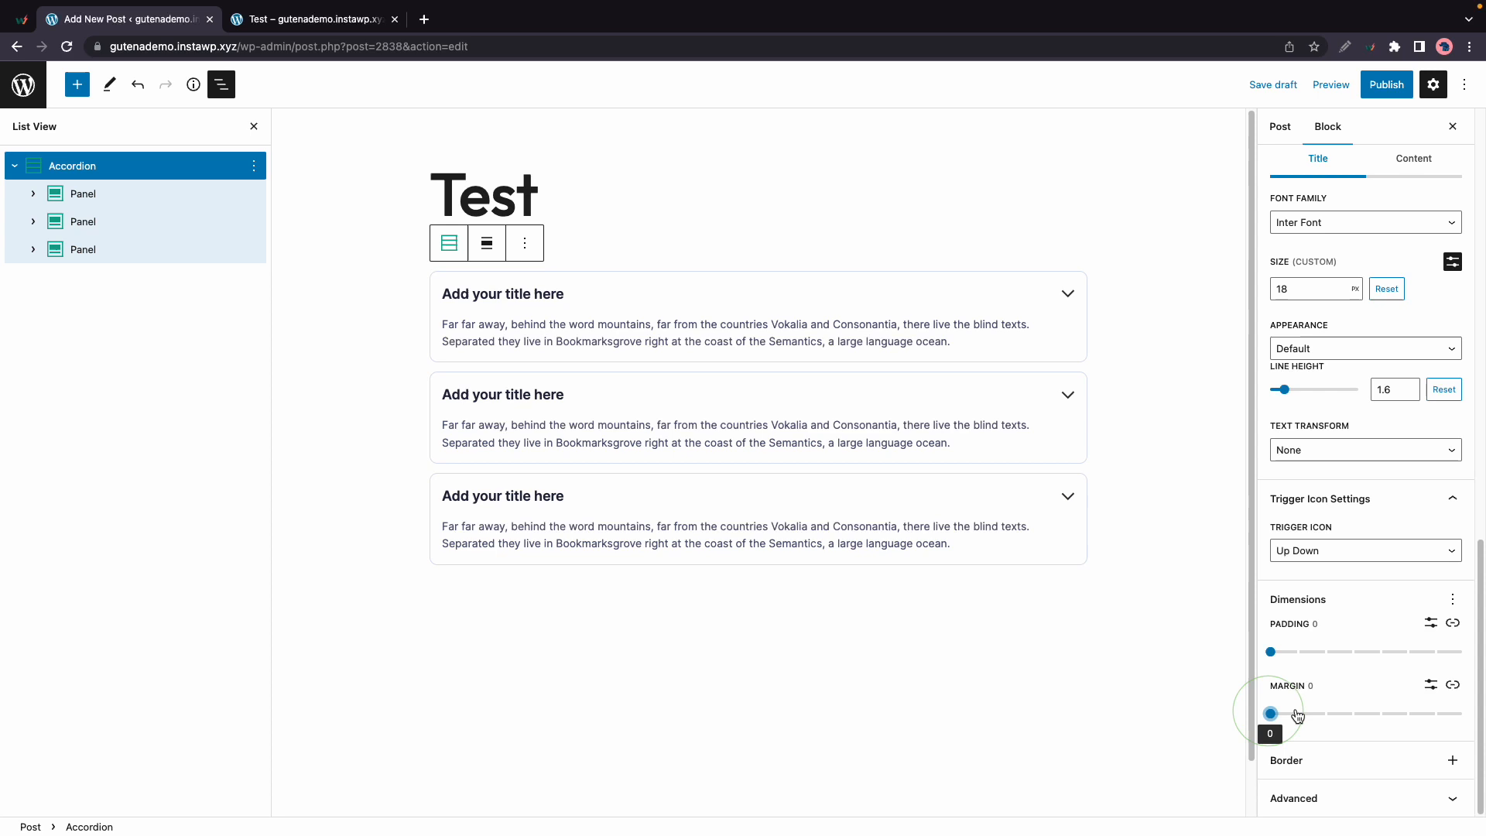
pyautogui.click(1452, 599)
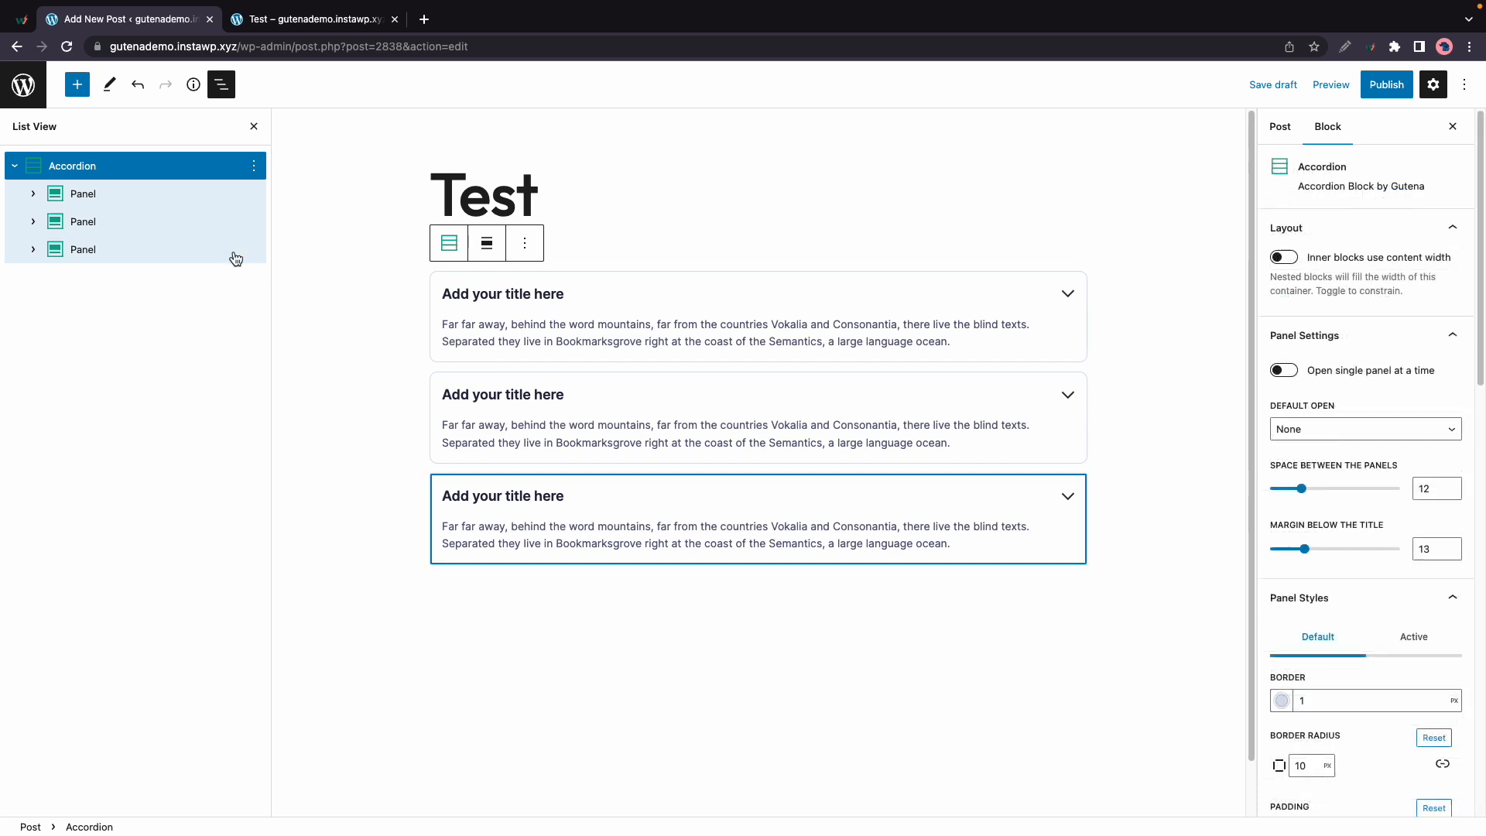
pyautogui.click(83, 193)
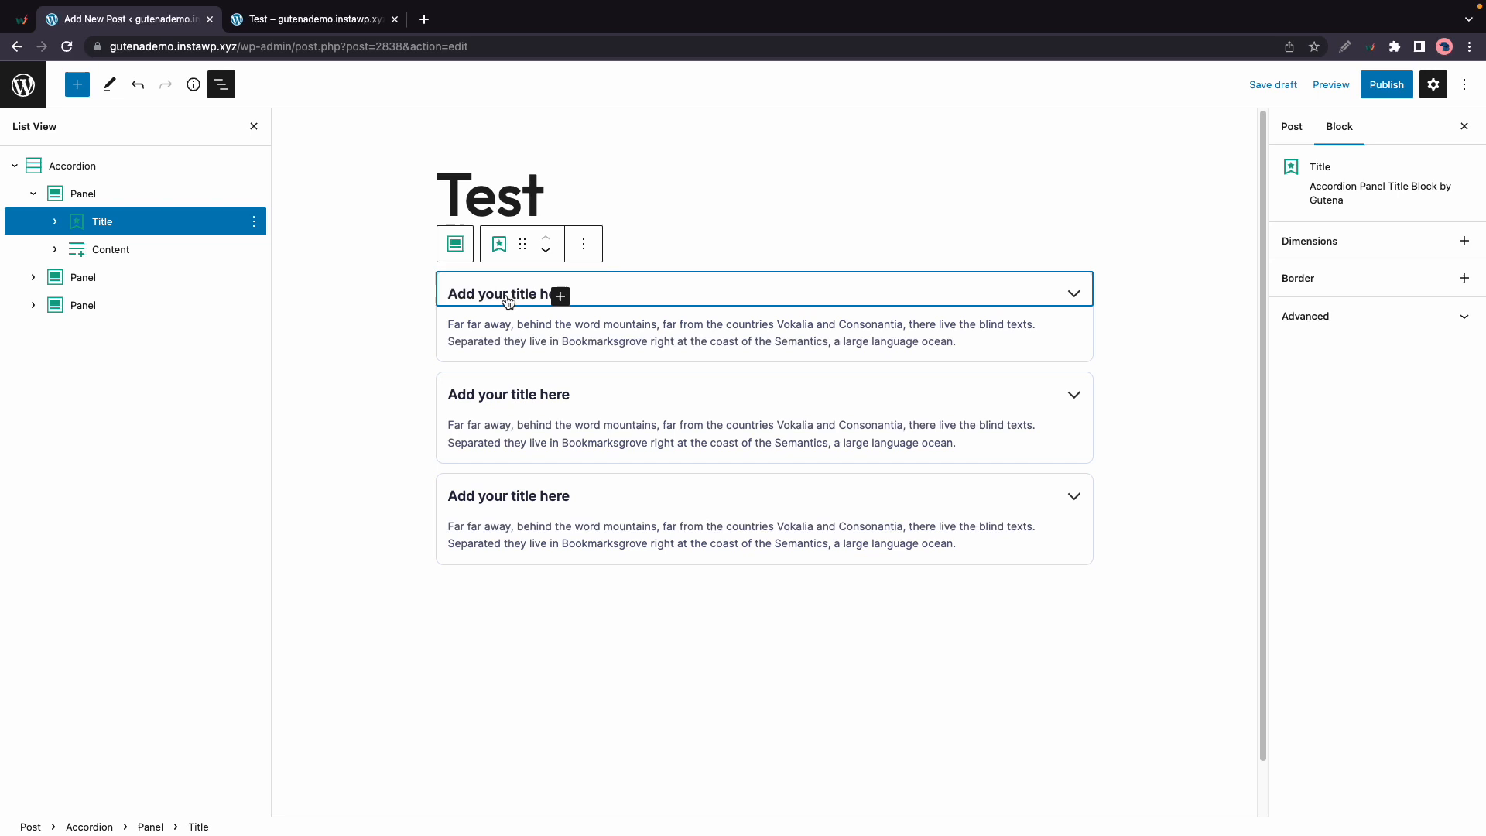
pyautogui.click(503, 292)
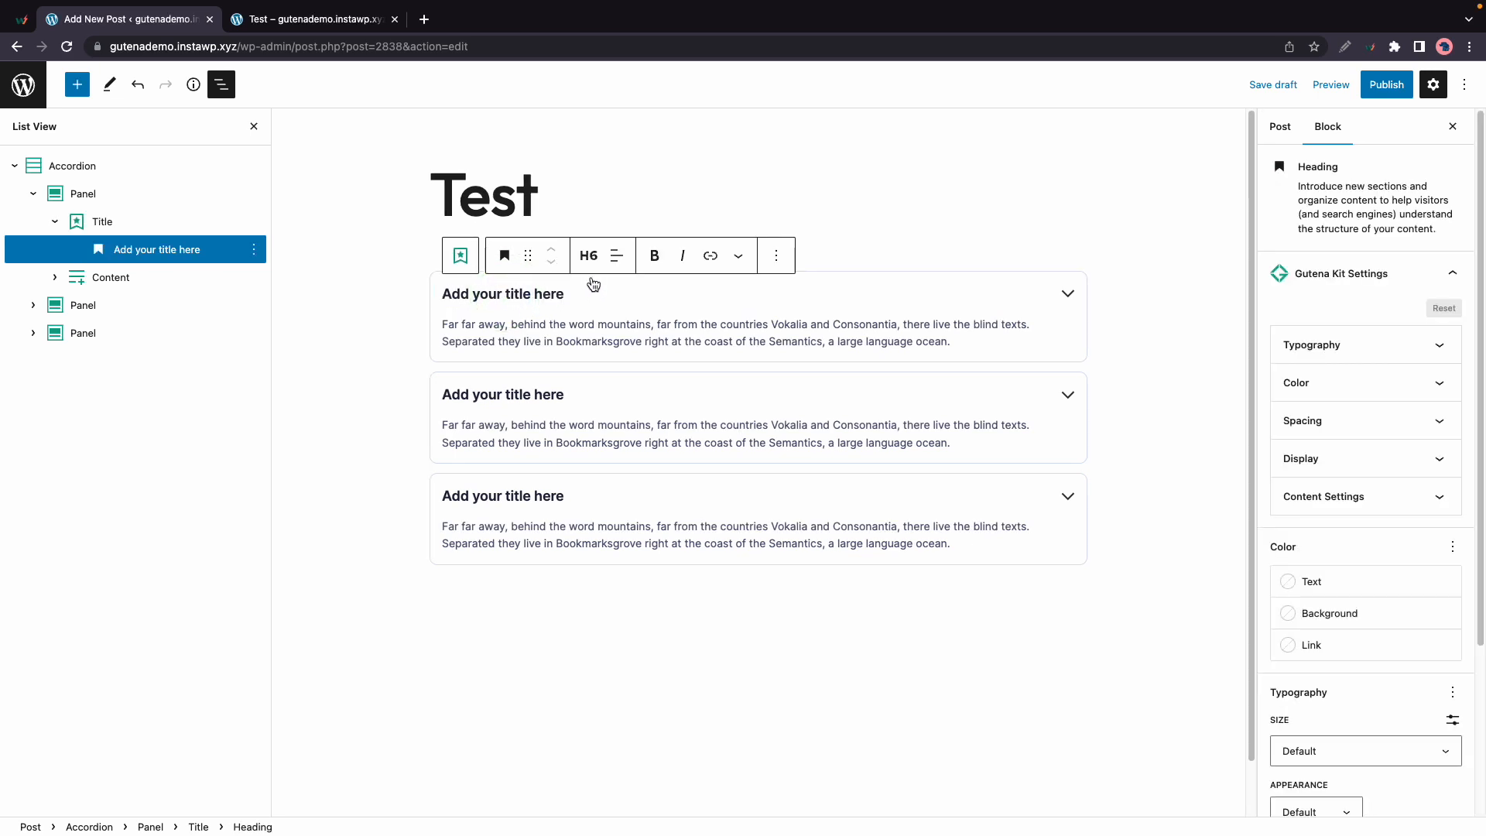
pyautogui.moveTo(1381, 338)
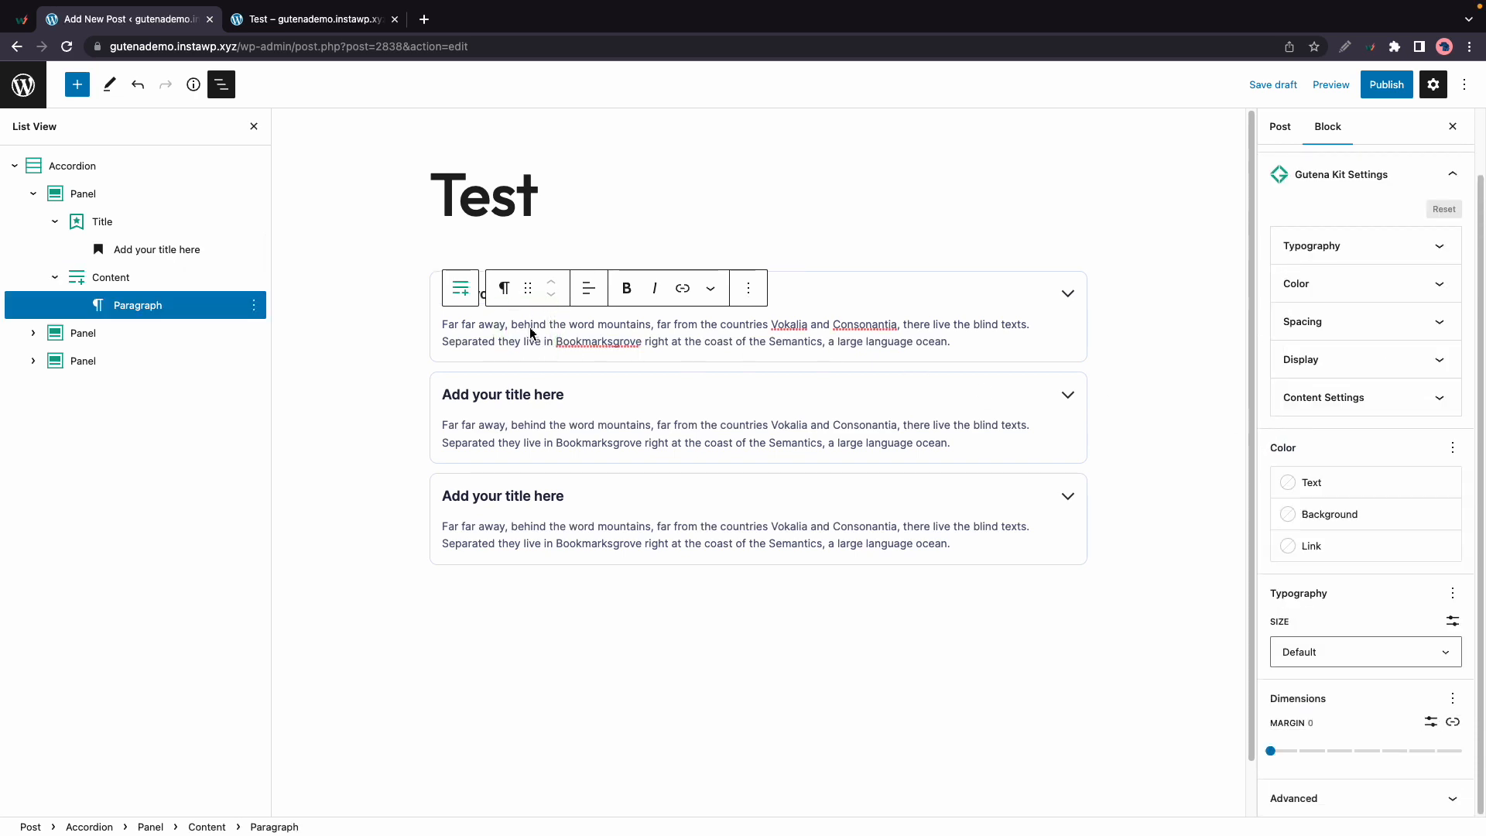
pyautogui.moveTo(536, 333)
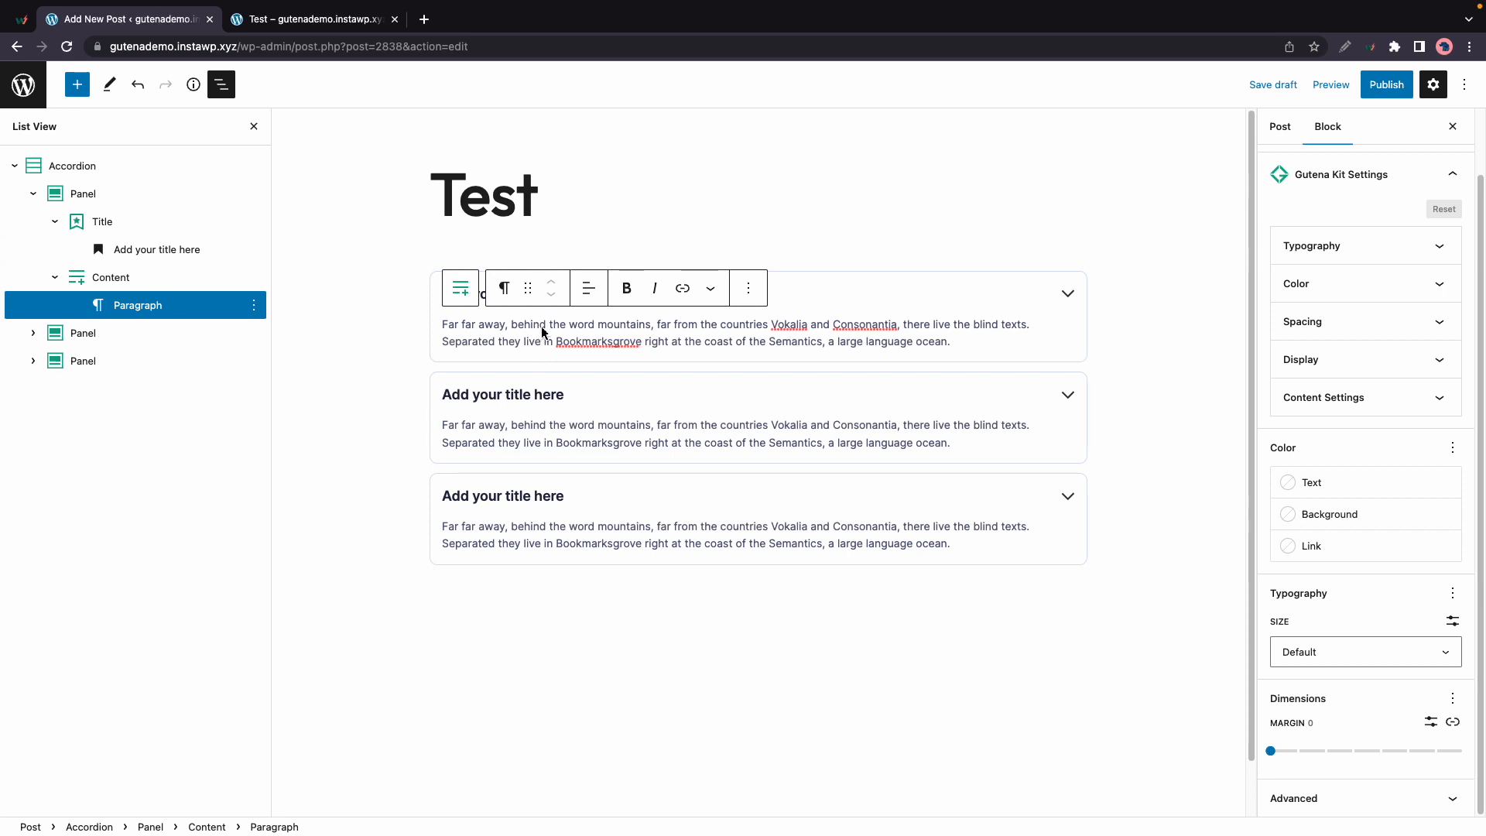
pyautogui.click(32, 193)
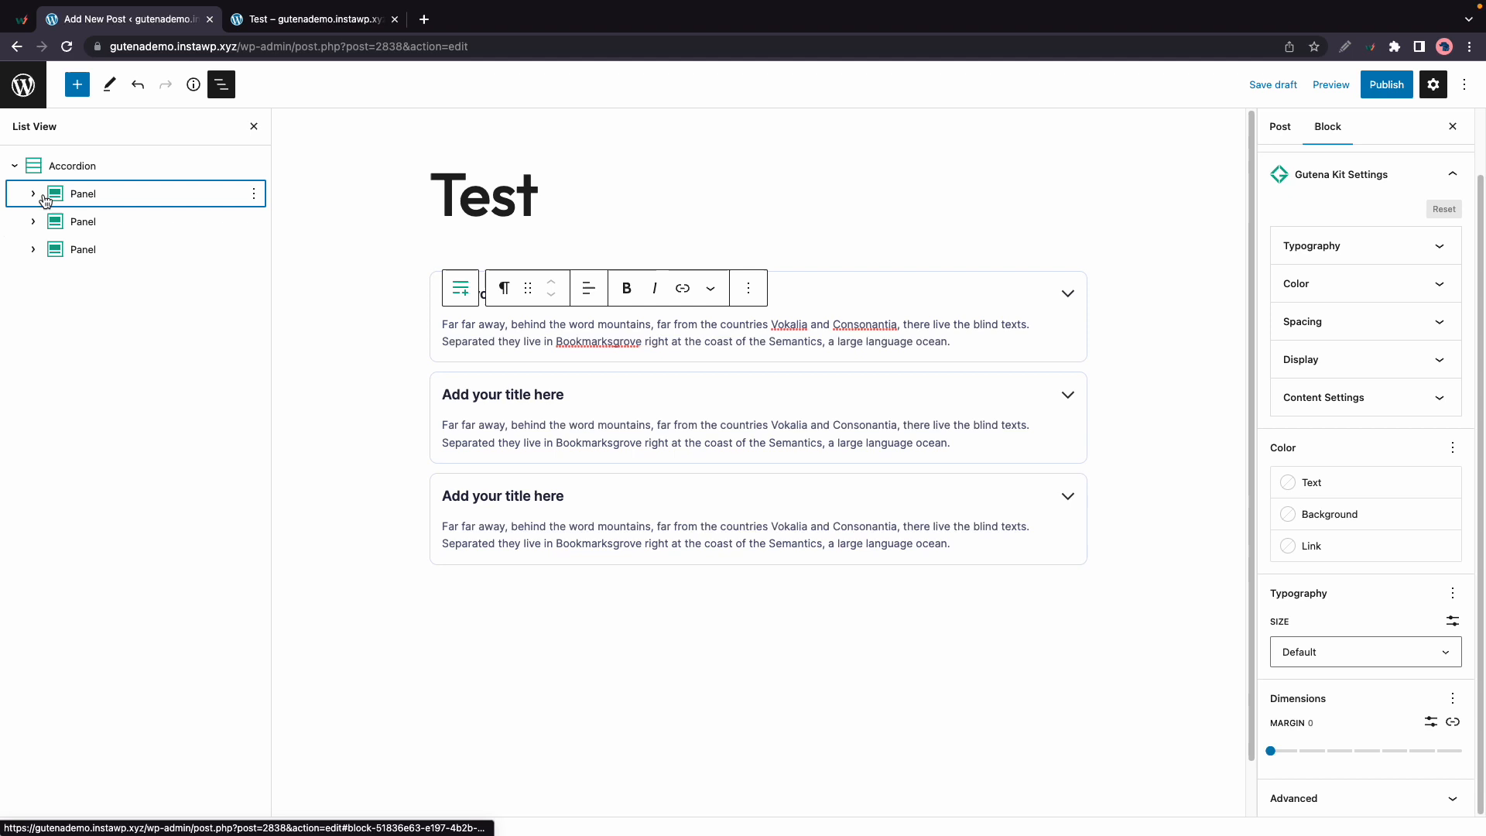
# Add a fourth Panel to the accordion and start publishing.
pyautogui.click(253, 193)
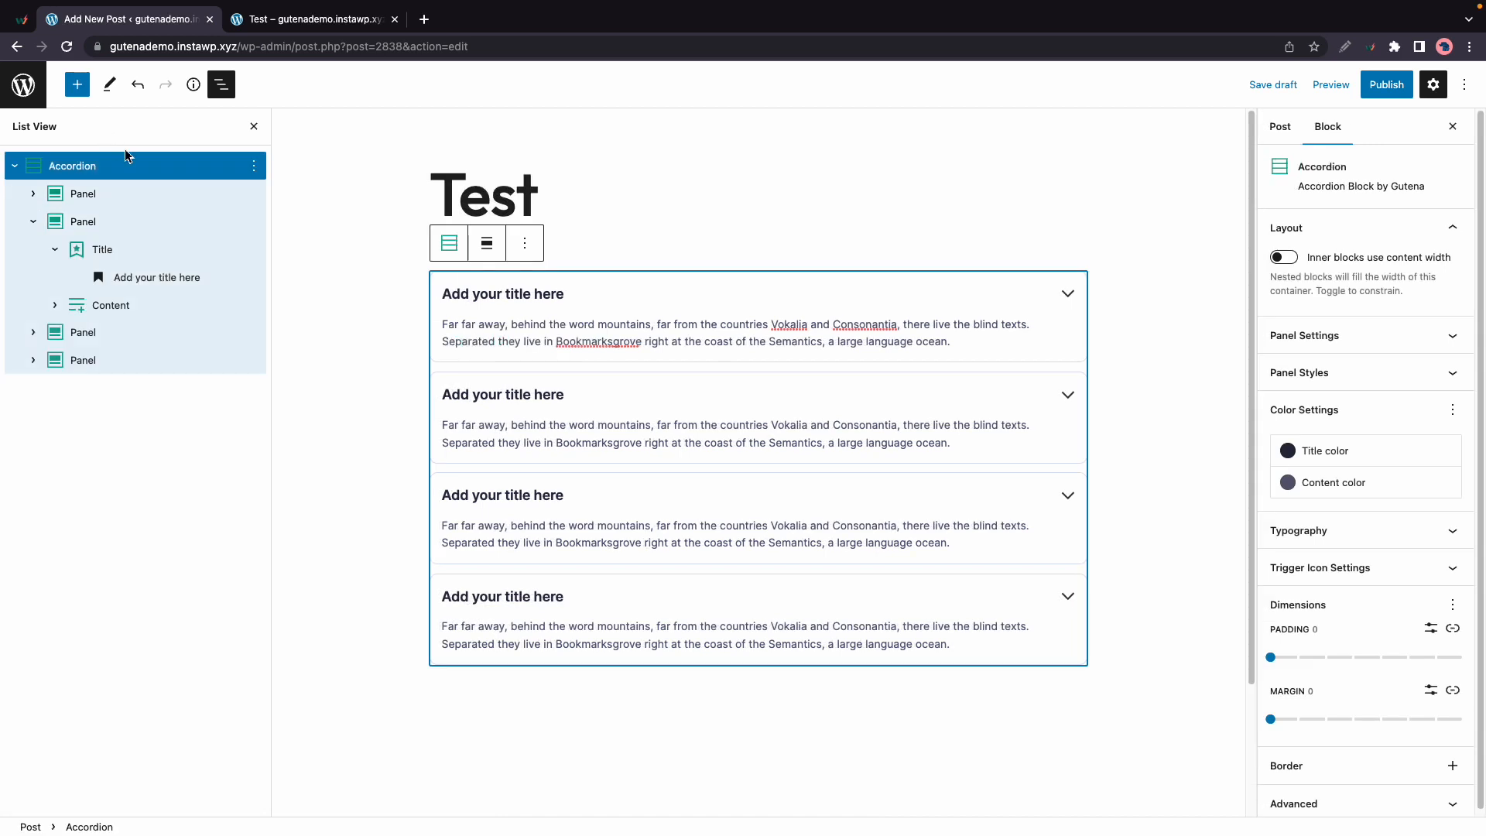
pyautogui.click(1387, 85)
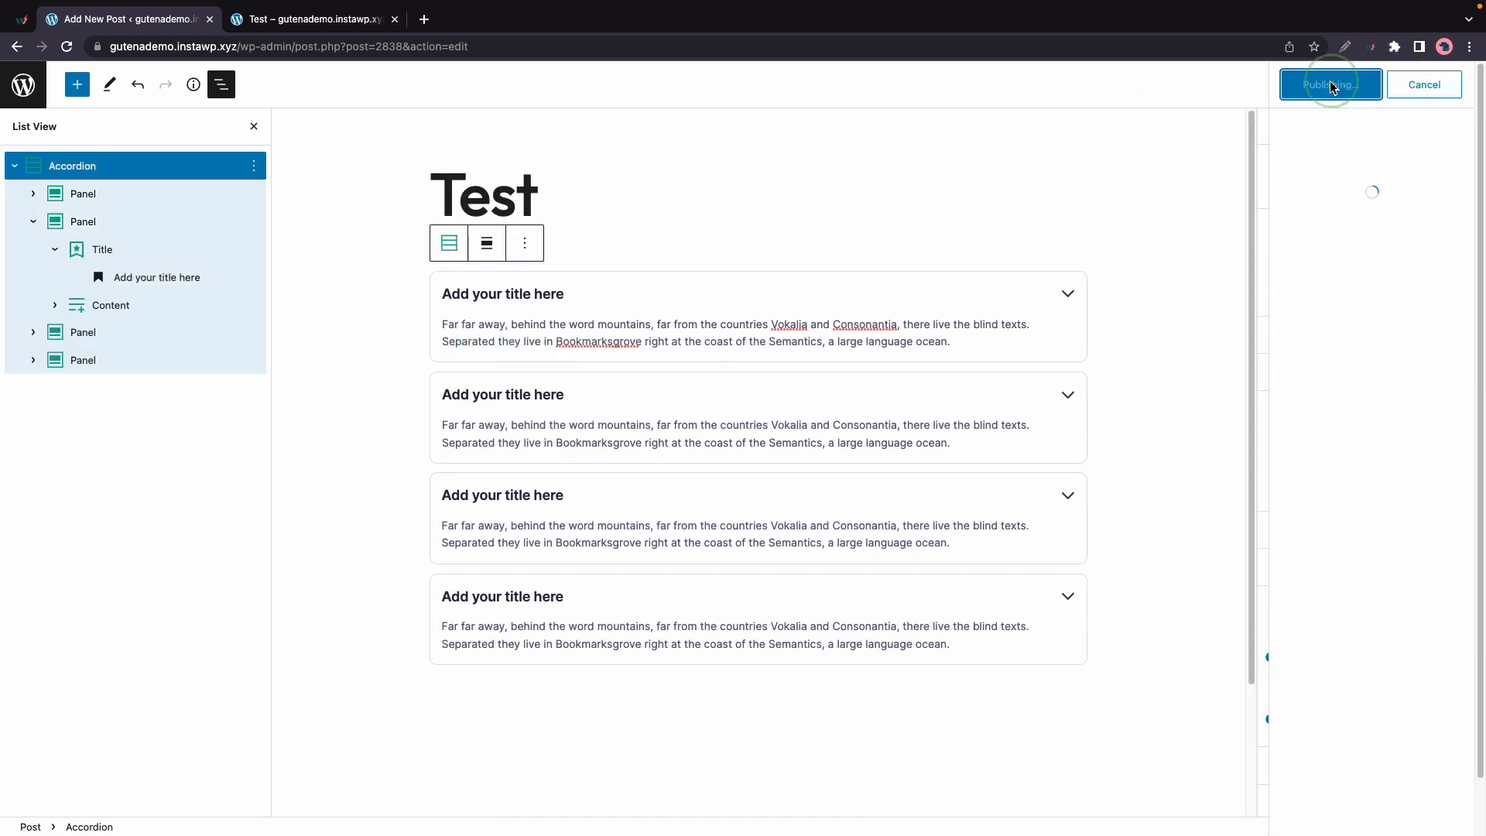
# Confirm publishing and view the live Test post with four collapsed panels.
pyautogui.click(1330, 84)
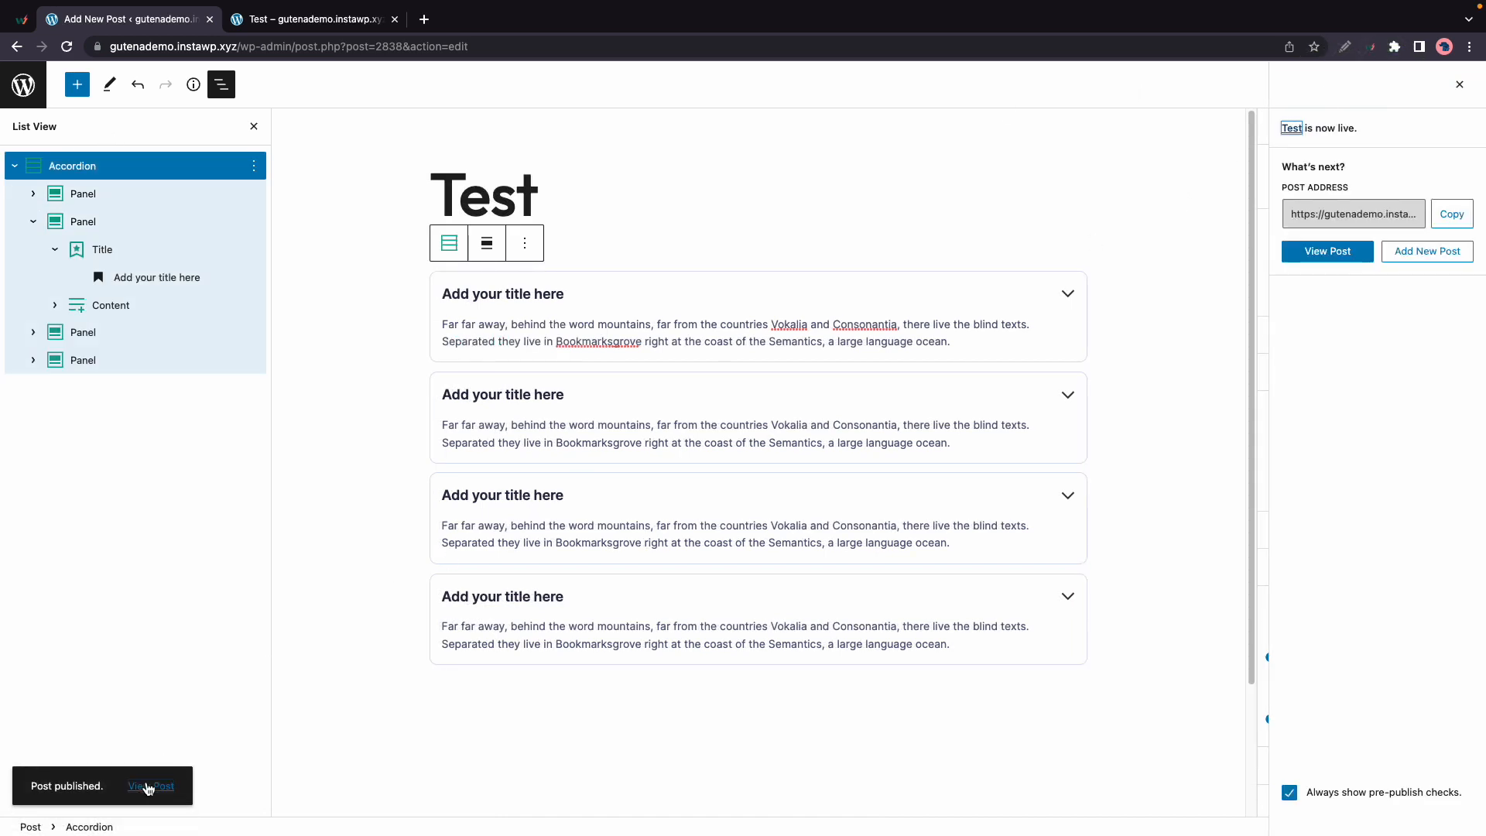
pyautogui.click(152, 786)
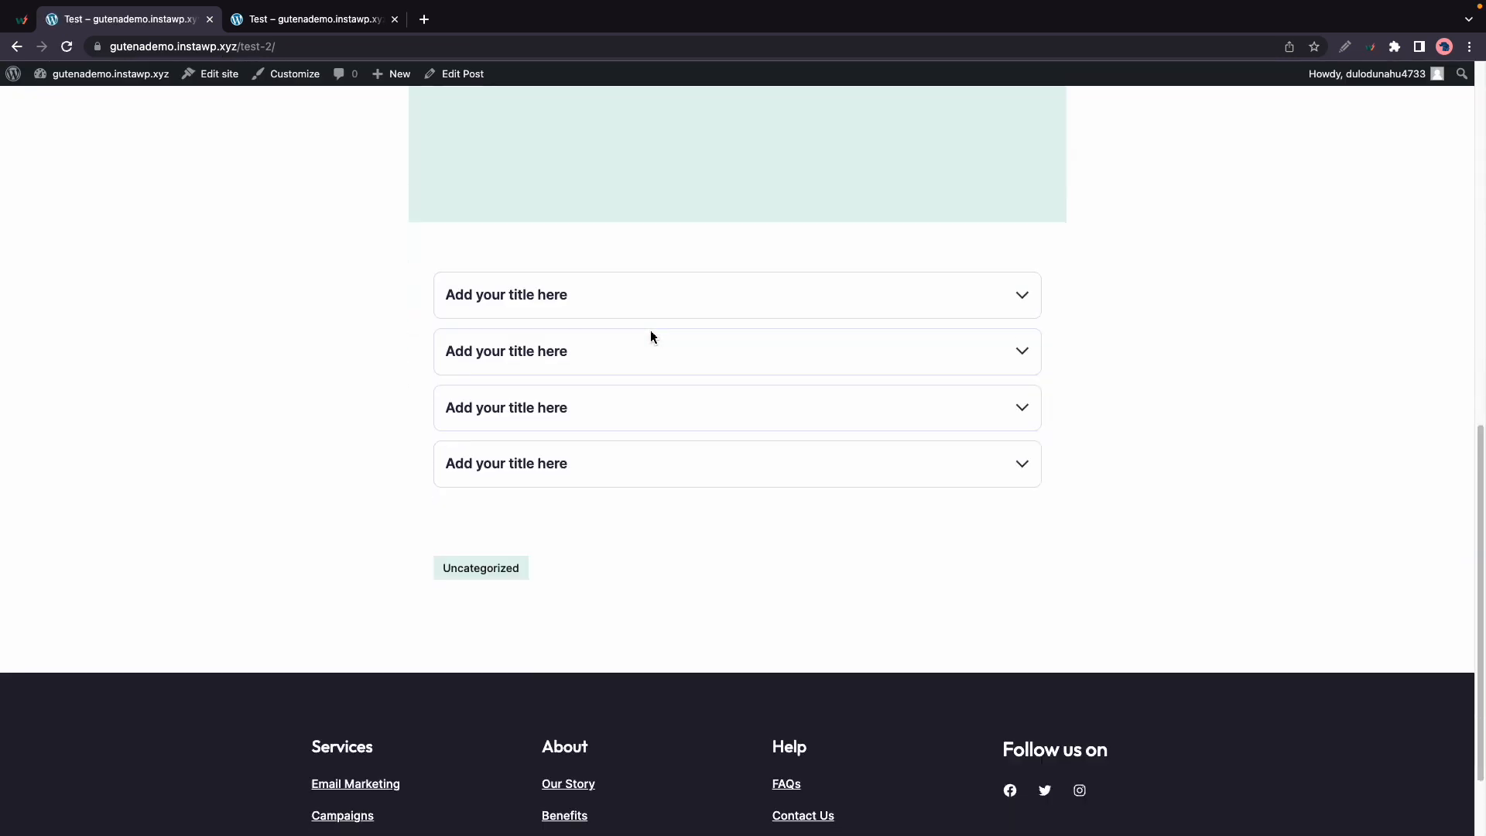